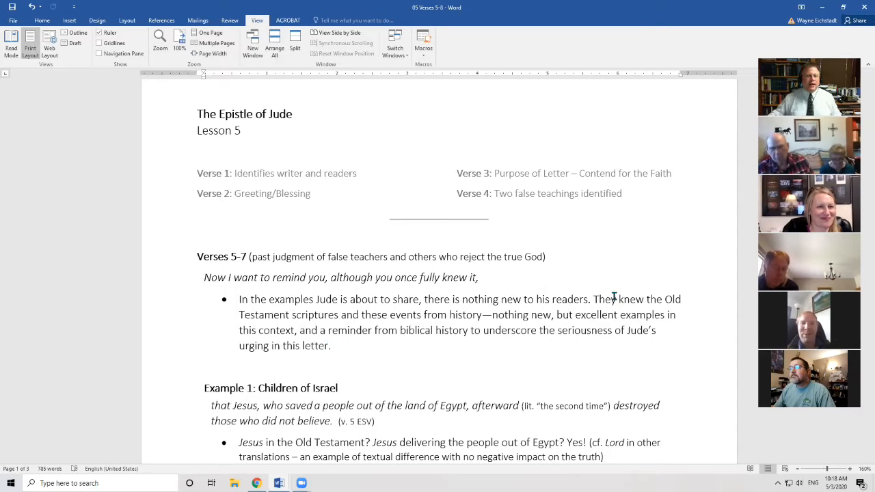
# Scroll the Word handout past the Verses 5-7 introduction to Example 1: Children of Israel
pyautogui.scroll(-3)
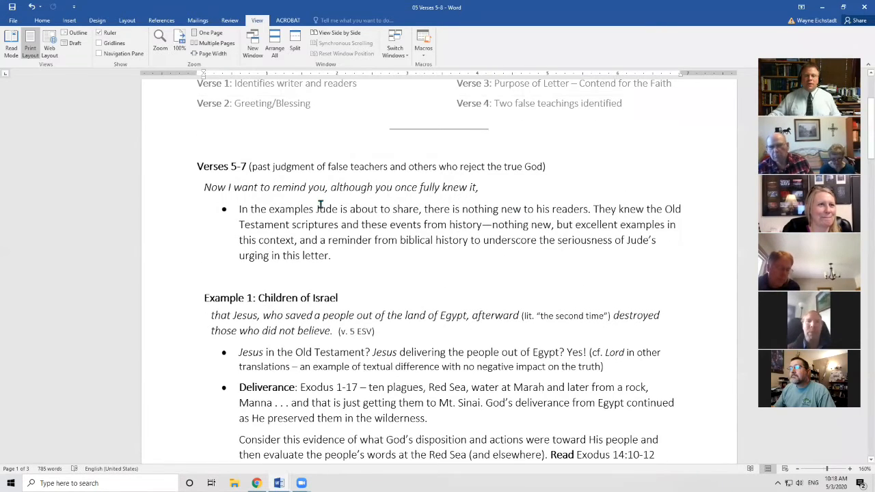
pyautogui.scroll(-3)
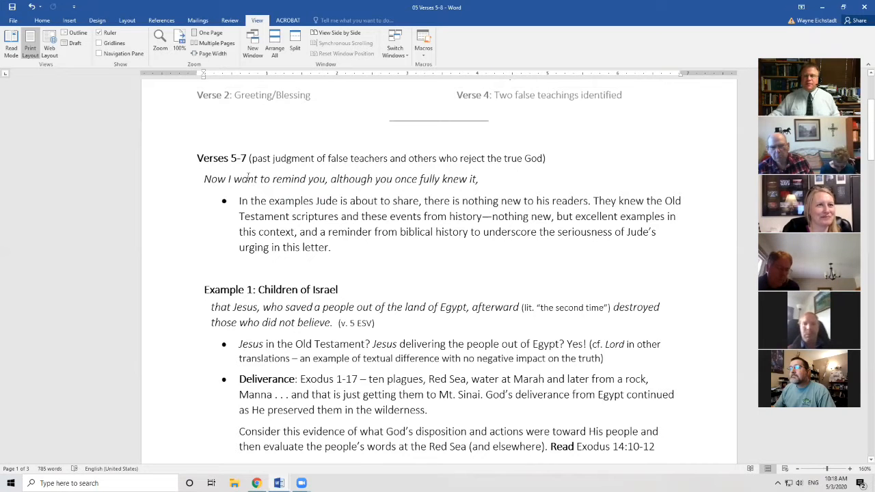
pyautogui.scroll(-3)
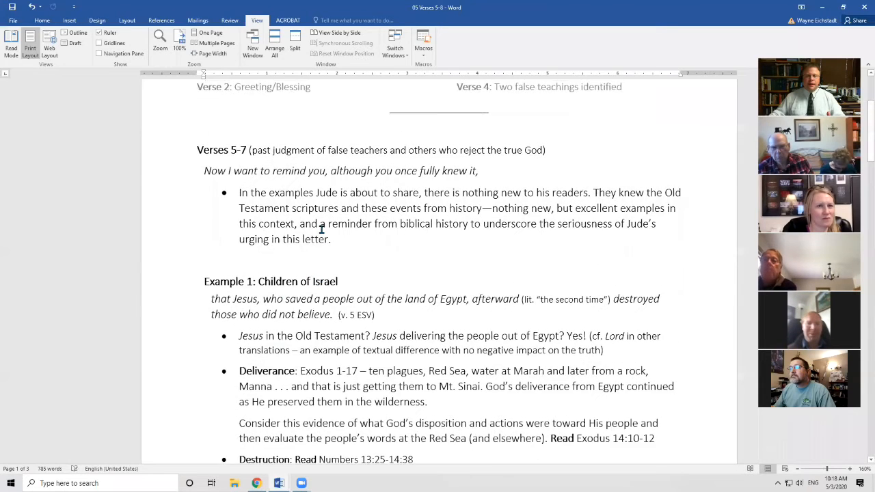
pyautogui.scroll(-3)
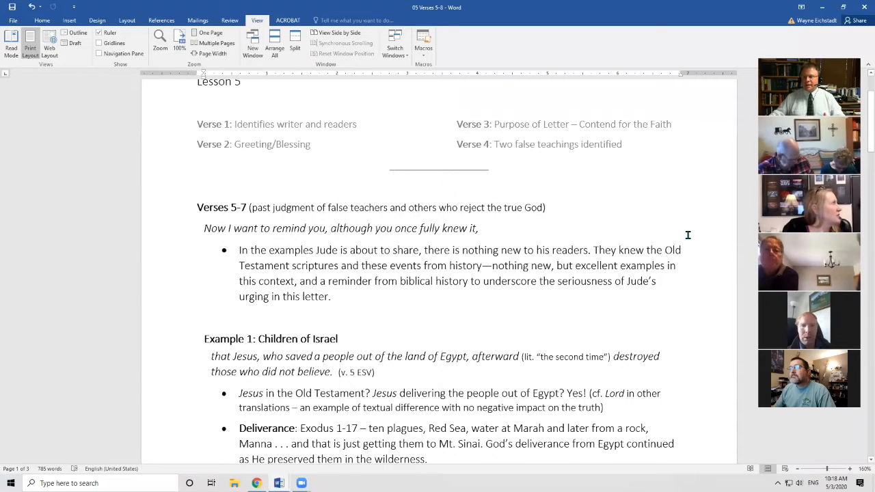
pyautogui.scroll(-3)
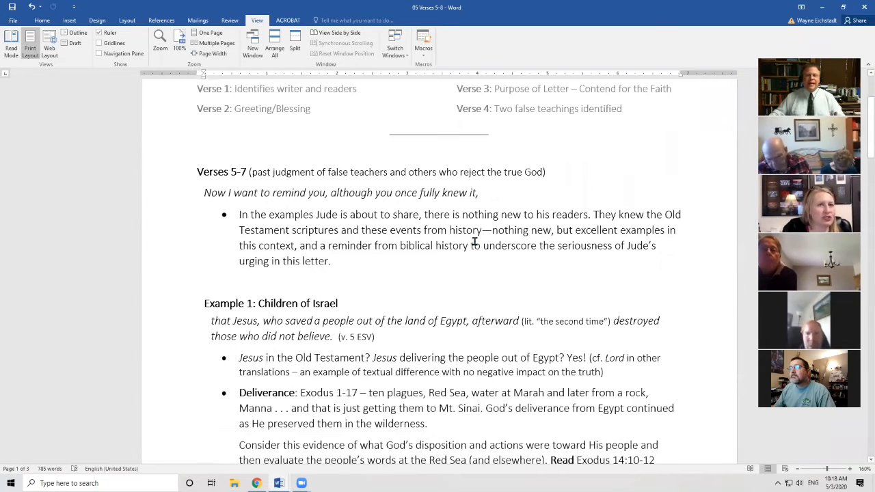
pyautogui.scroll(-3)
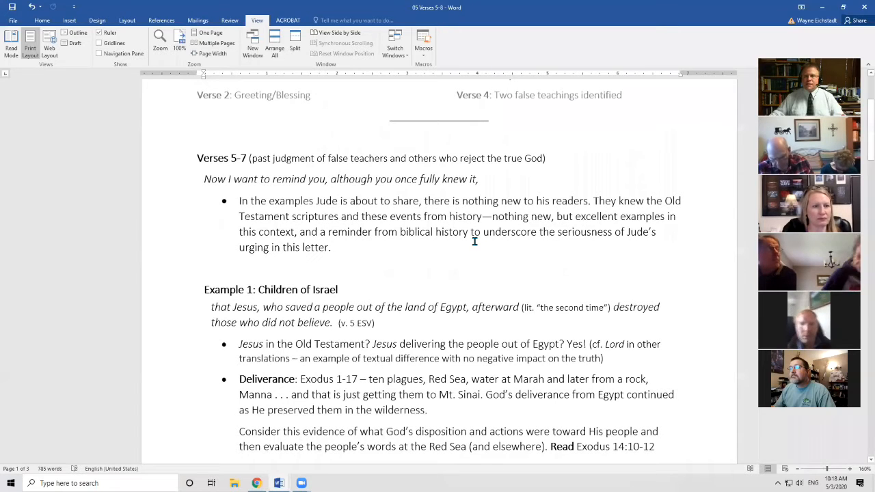
pyautogui.scroll(-3)
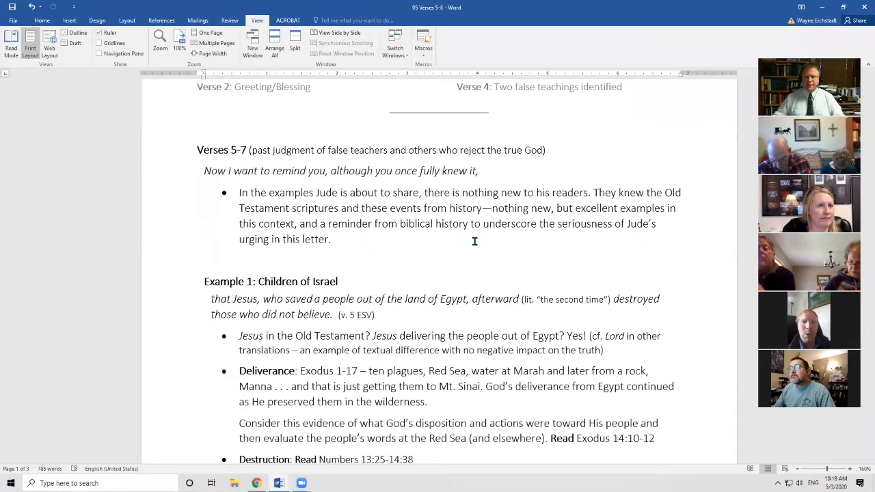
pyautogui.scroll(-3)
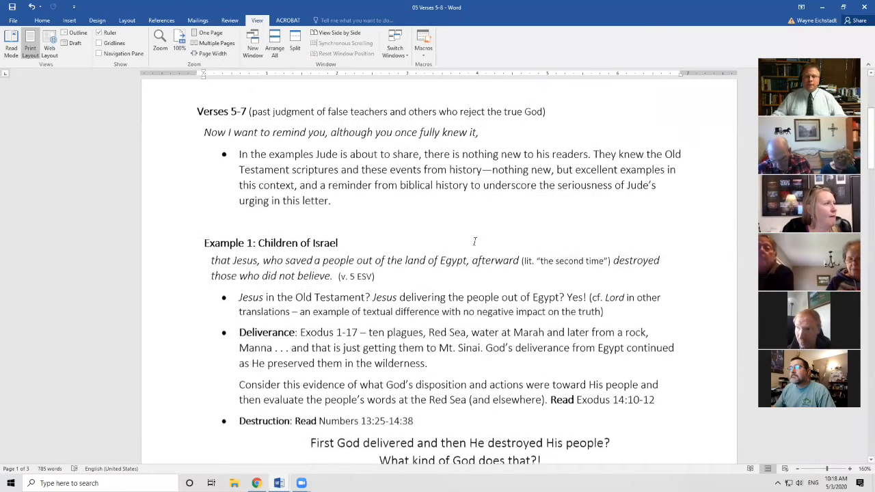
pyautogui.scroll(-3)
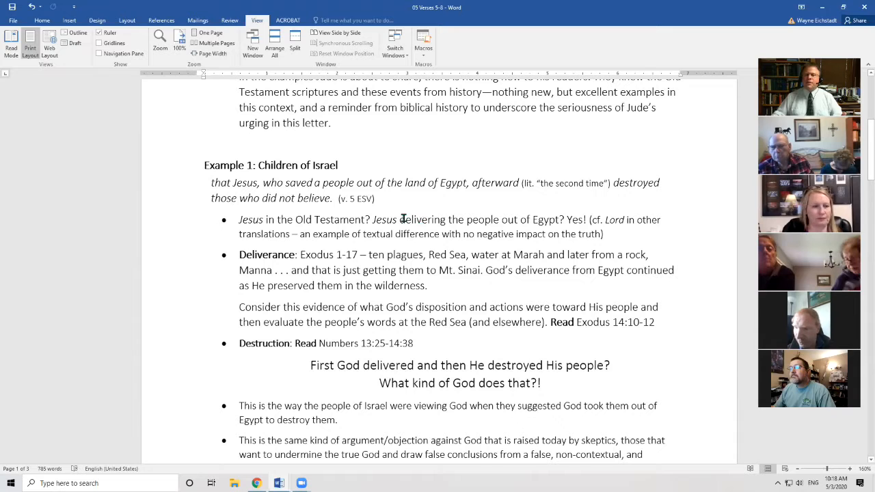
pyautogui.scroll(-3)
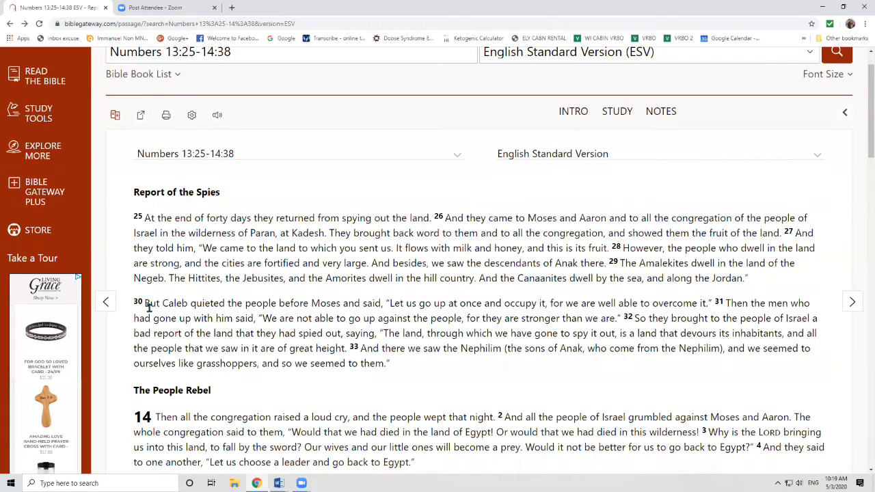
pyautogui.moveTo(267, 228)
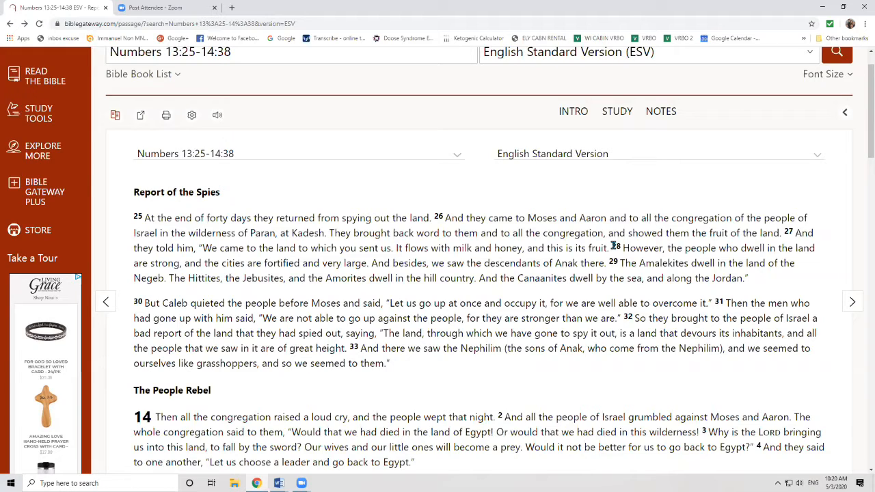
pyautogui.moveTo(668, 235)
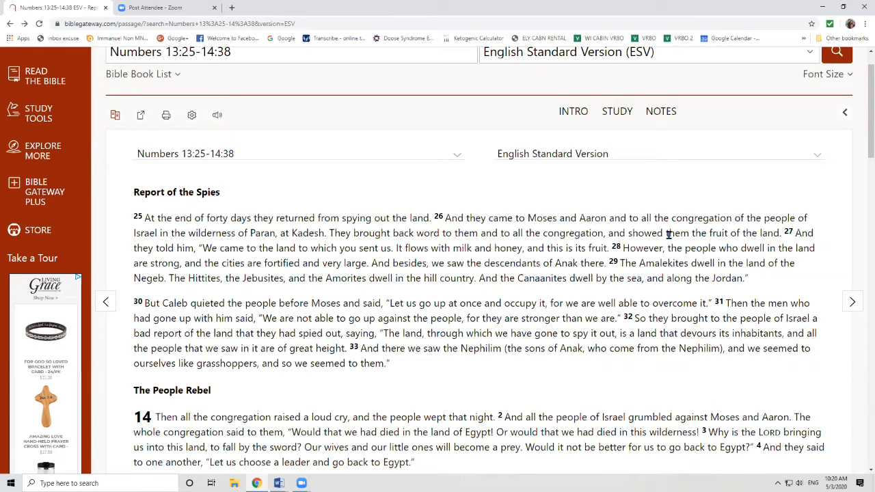
pyautogui.moveTo(668, 235)
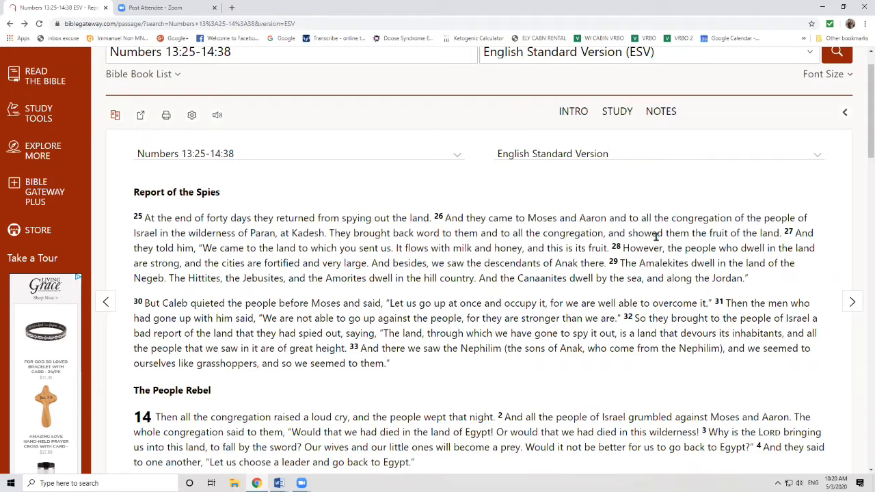
pyautogui.moveTo(656, 239)
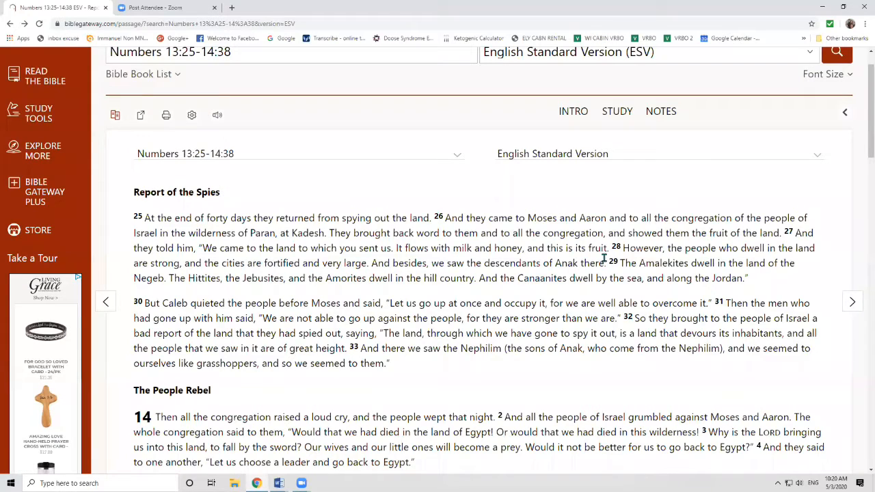
pyautogui.moveTo(246, 332)
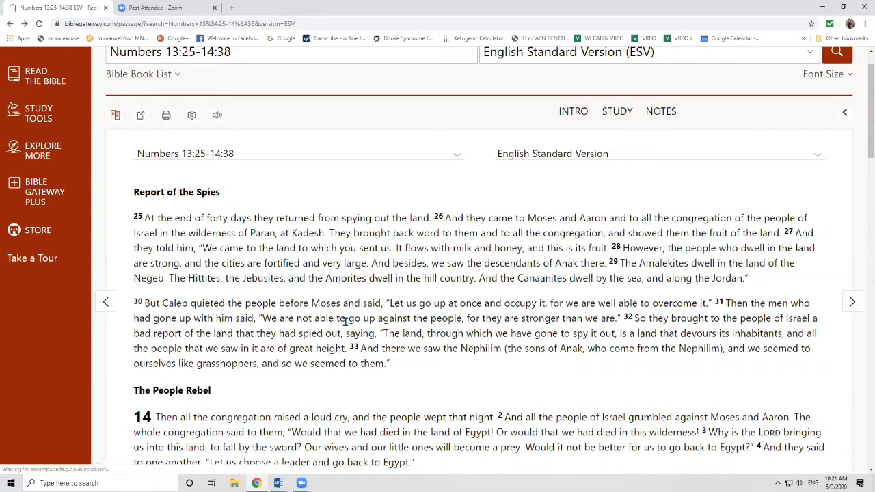
pyautogui.moveTo(714, 303)
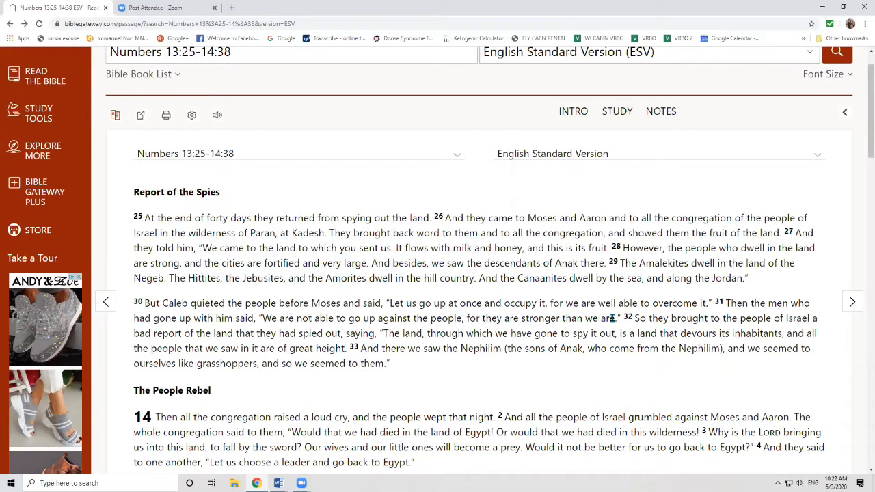
pyautogui.moveTo(667, 410)
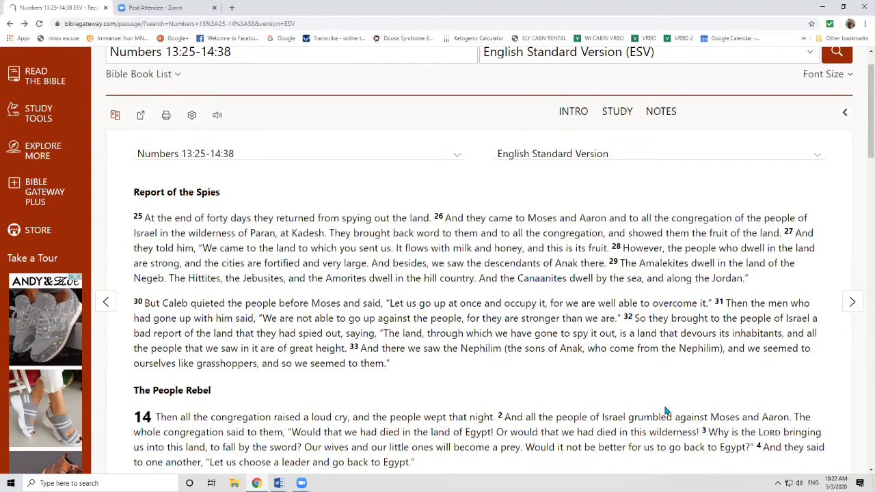
pyautogui.scroll(-3)
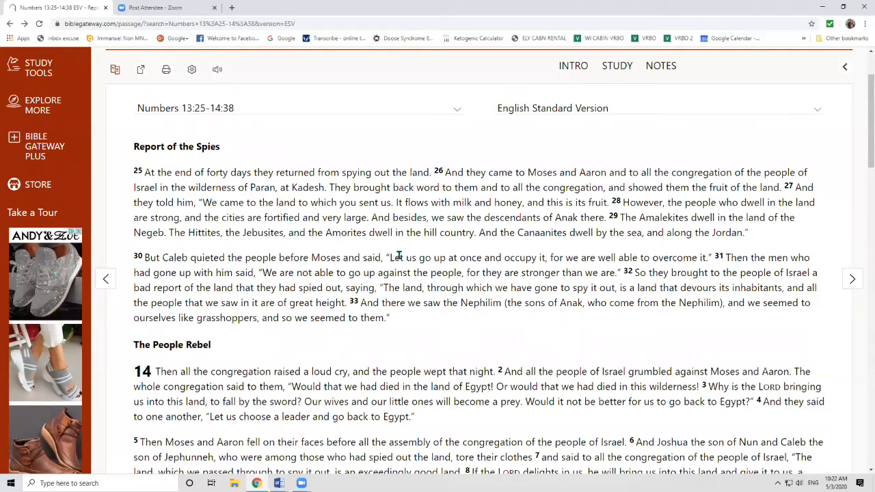
pyautogui.moveTo(395, 258)
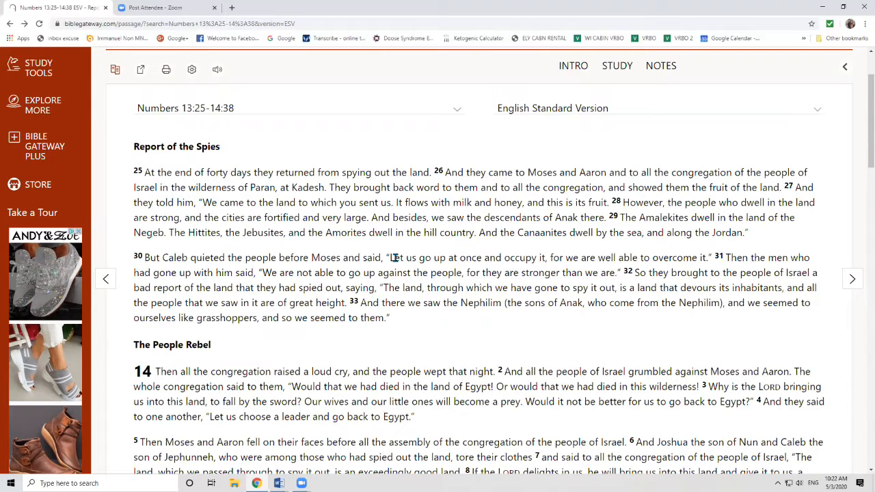
pyautogui.moveTo(390, 89)
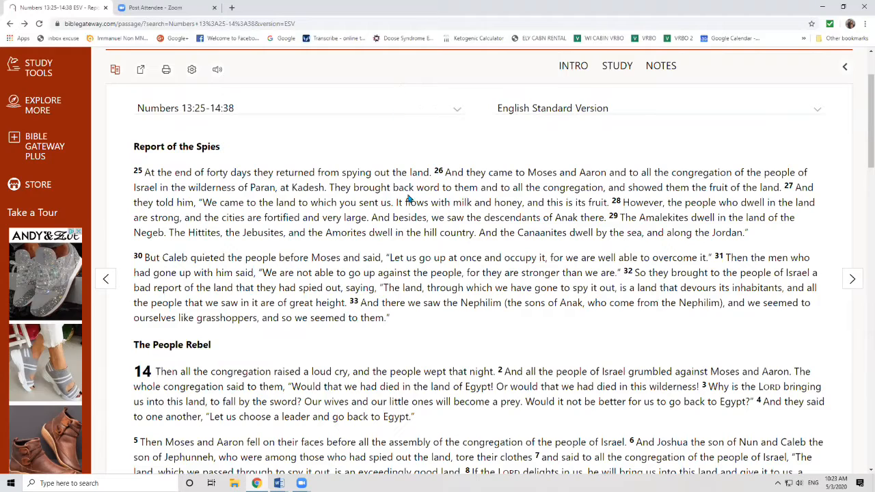
pyautogui.moveTo(403, 232)
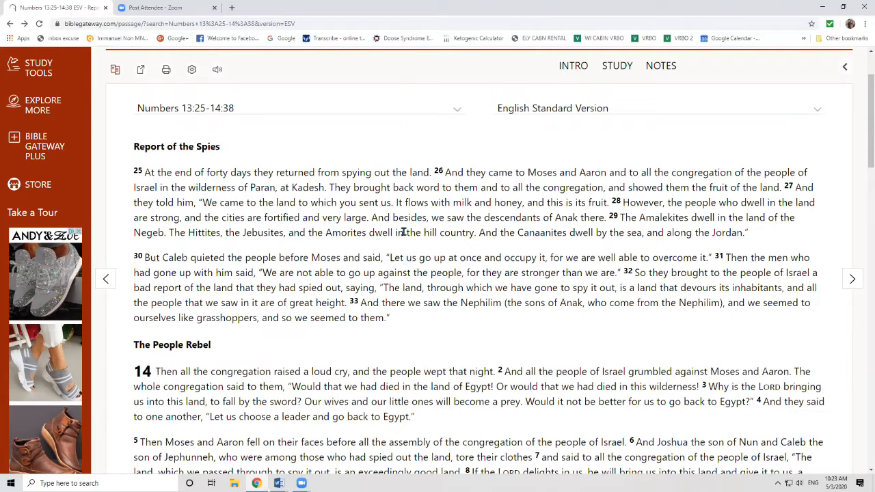
pyautogui.moveTo(403, 202)
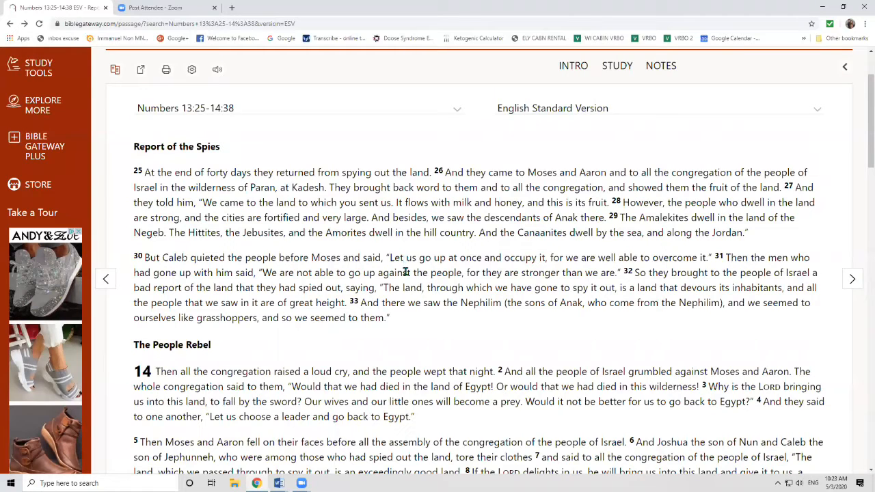
pyautogui.moveTo(407, 266)
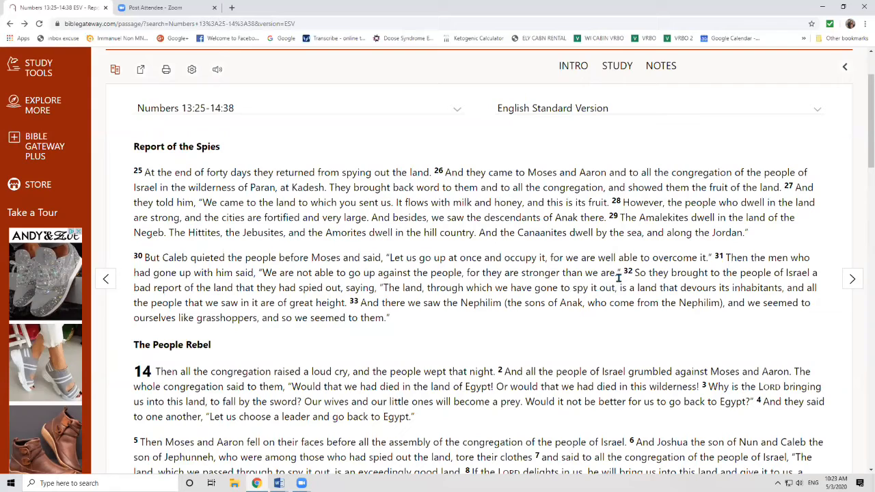
pyautogui.moveTo(622, 321)
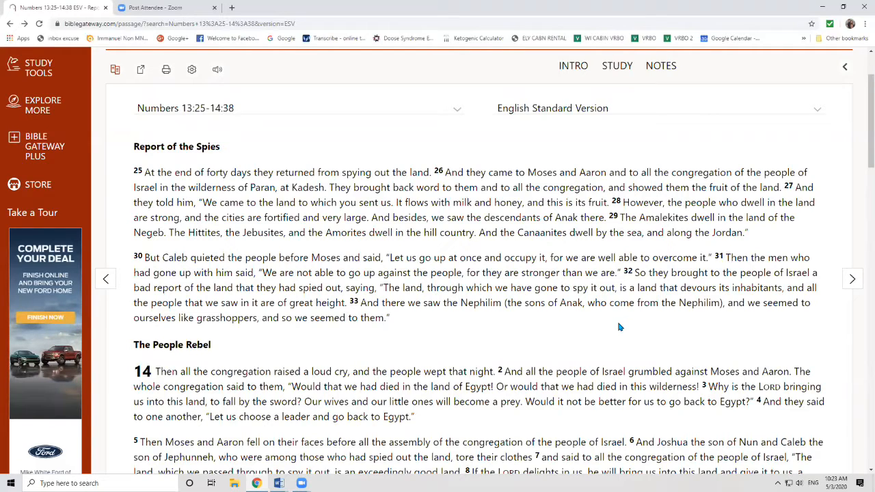
pyautogui.moveTo(584, 345)
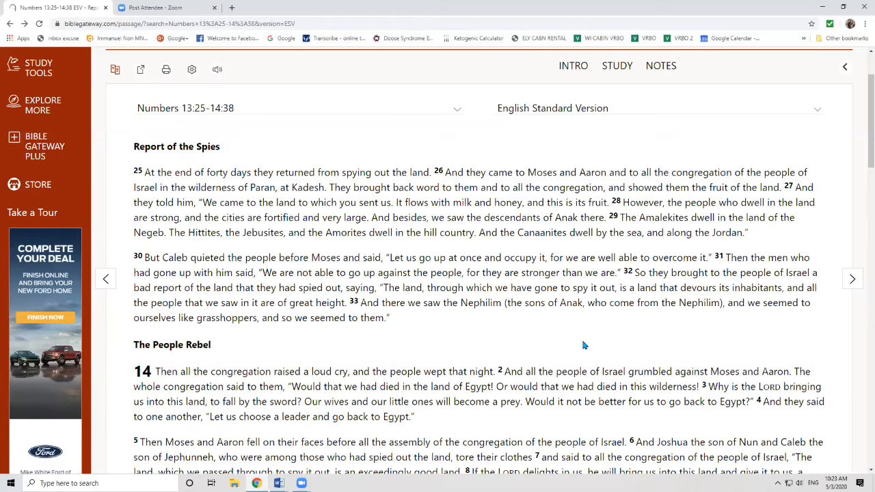
# Scroll the Numbers passage until Report of the Spies and The People Rebel both show
pyautogui.scroll(-3)
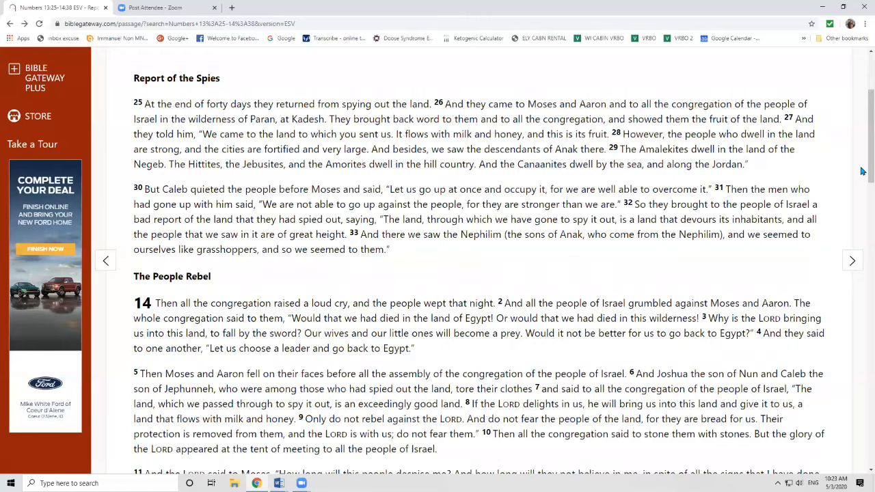
pyautogui.moveTo(820, 85)
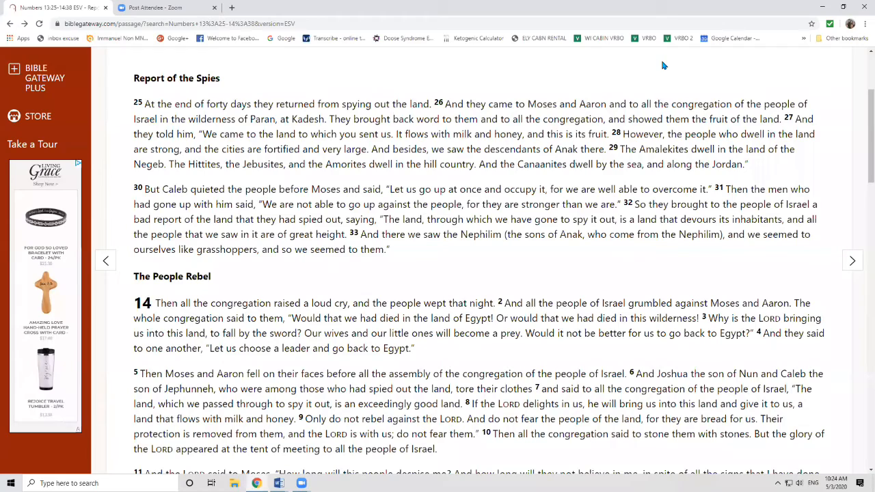
pyautogui.scroll(-3)
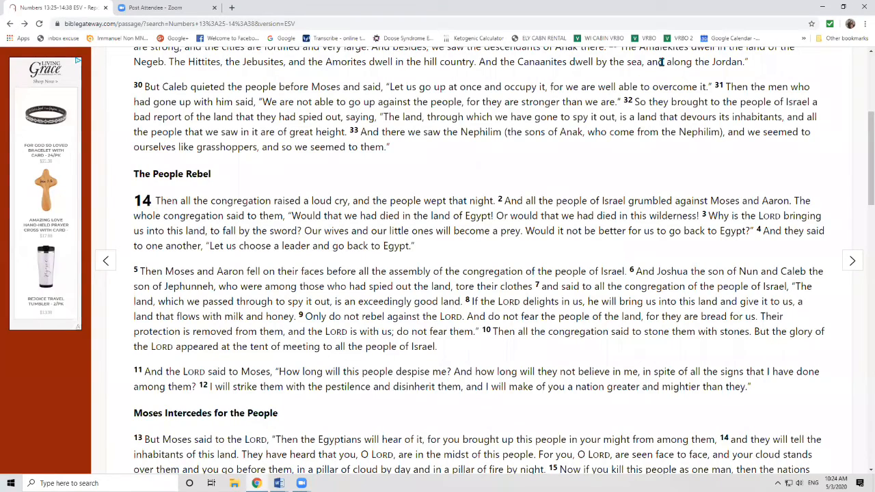
# Scroll Numbers down to chapter 14 and the Moses Intercedes for the People heading
pyautogui.scroll(-3)
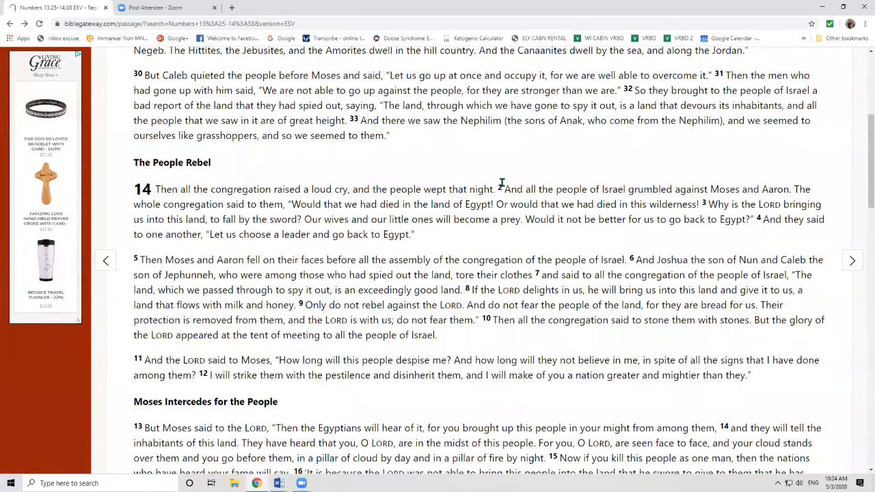
pyautogui.scroll(-3)
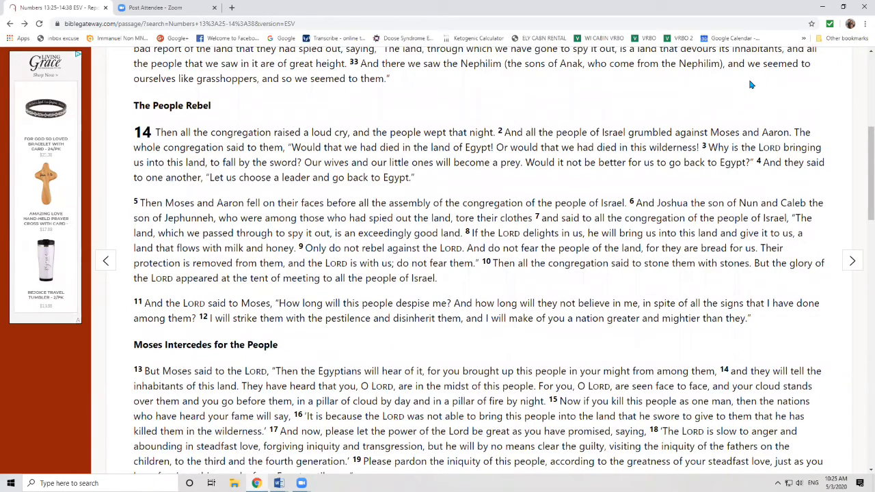
pyautogui.scroll(-3)
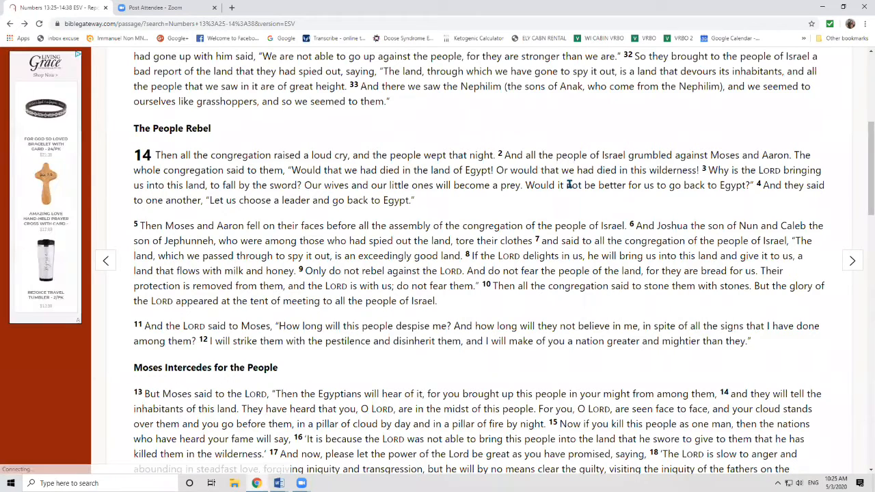
pyautogui.moveTo(373, 218)
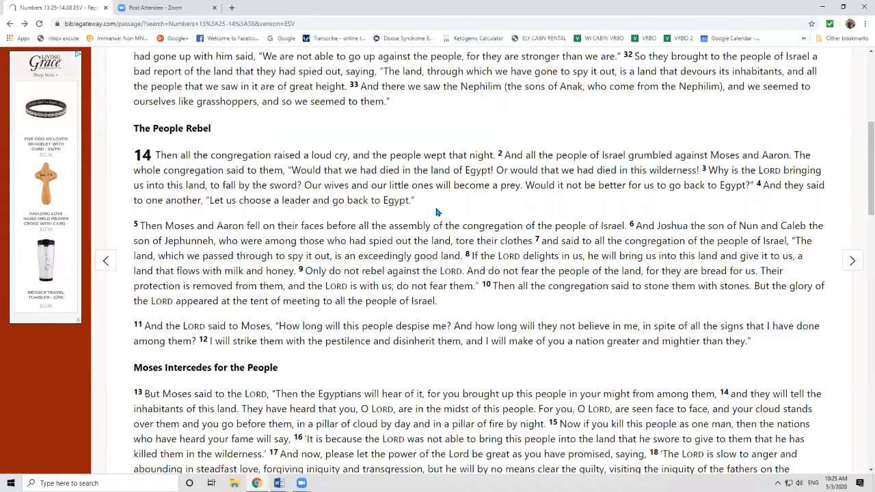
pyautogui.moveTo(751, 107)
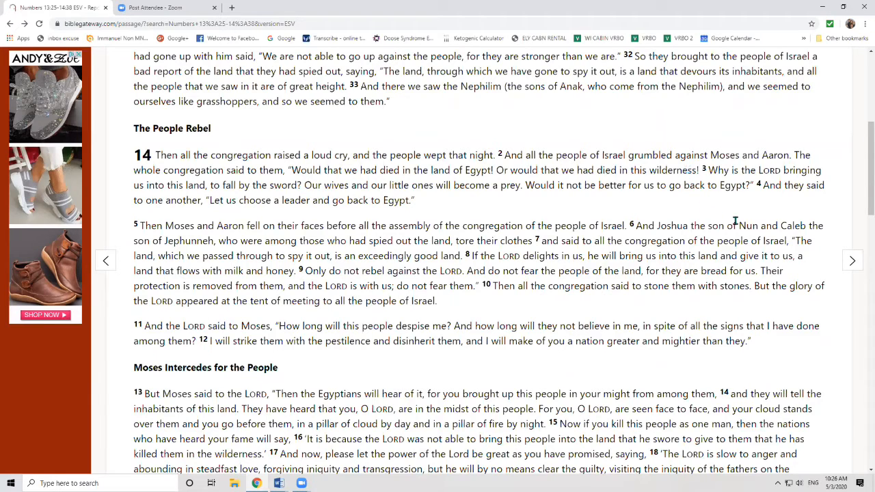
pyautogui.moveTo(491, 271)
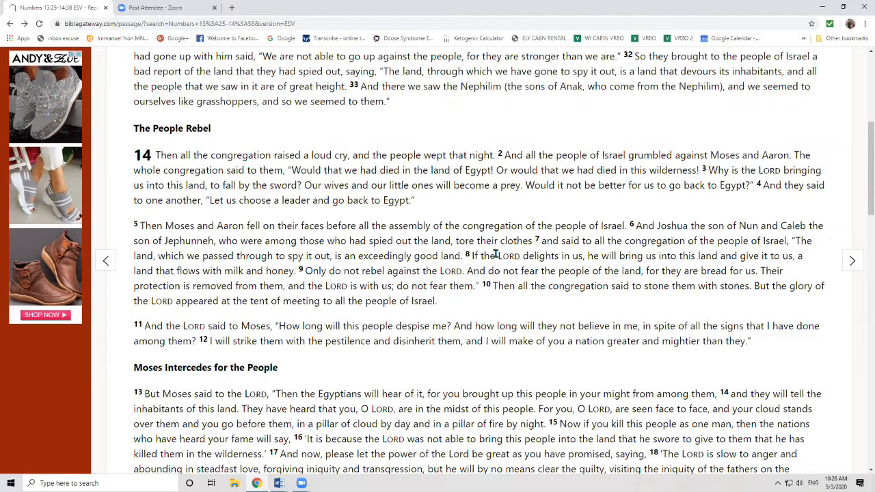
pyautogui.moveTo(790, 242)
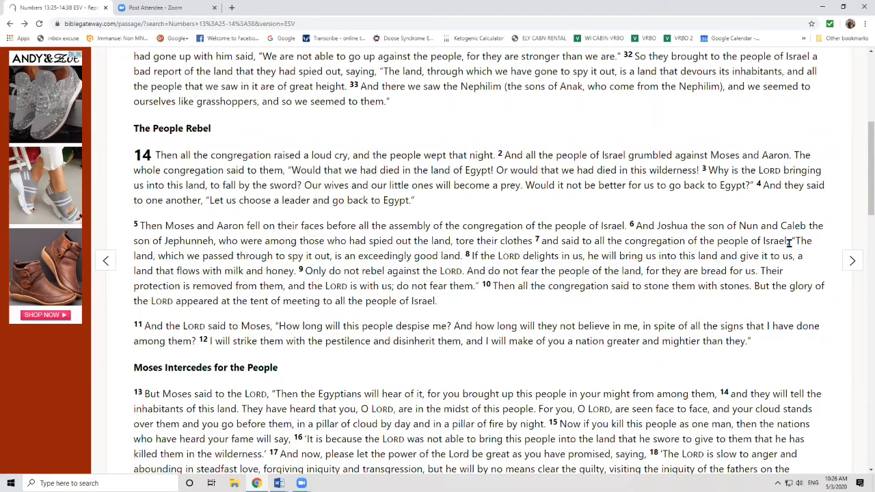
pyautogui.moveTo(795, 249)
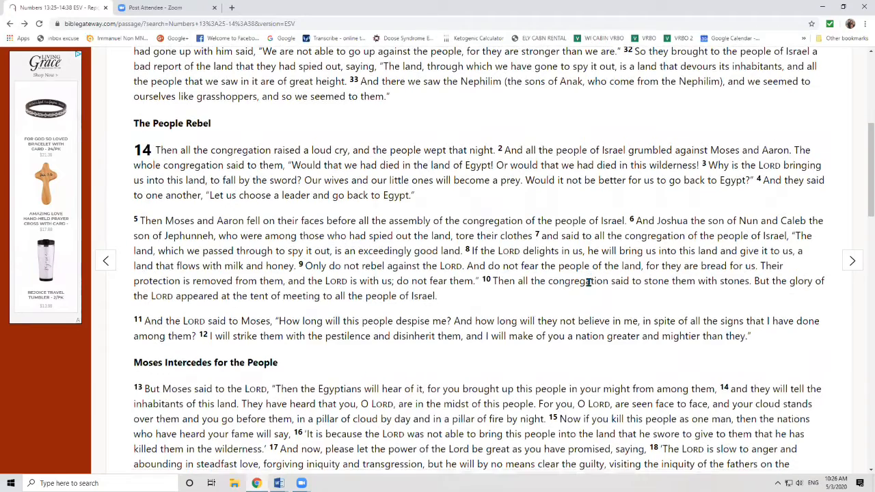
pyautogui.scroll(-3)
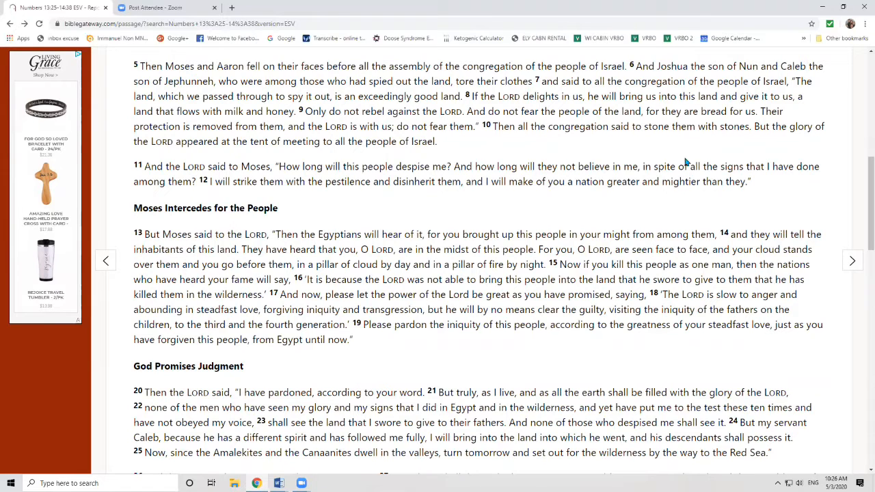
pyautogui.moveTo(727, 137)
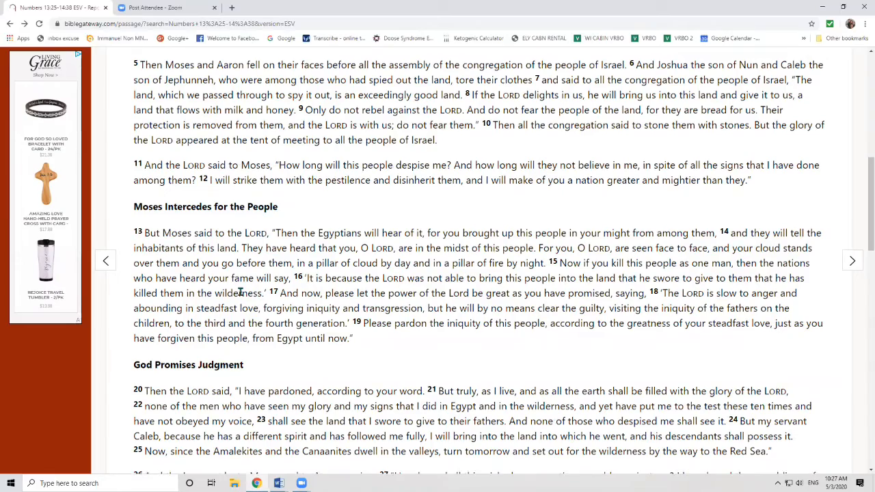
pyautogui.scroll(-3)
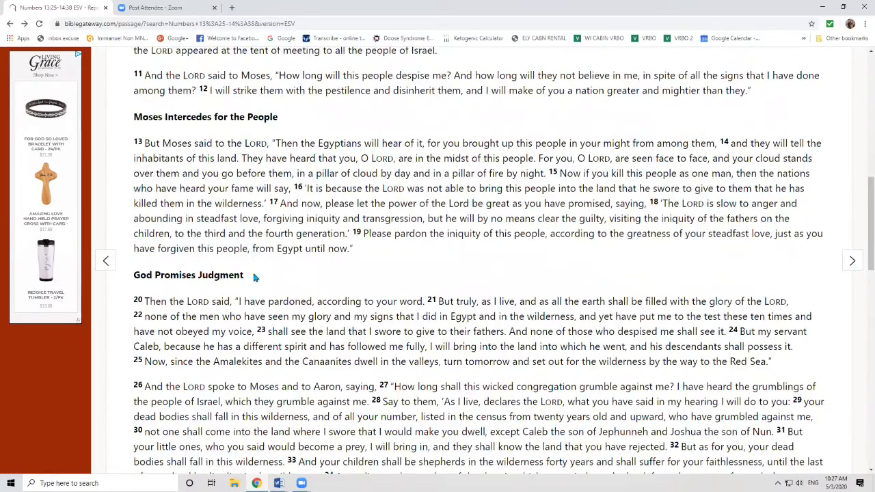
pyautogui.scroll(-3)
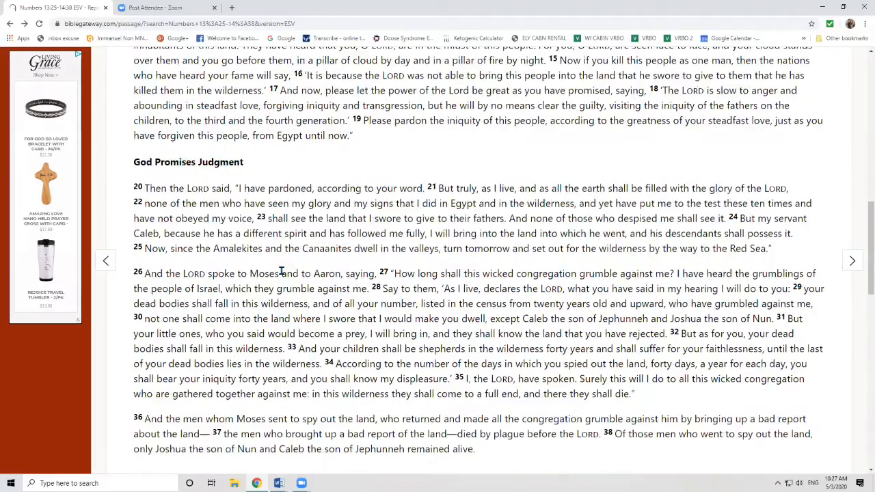
pyautogui.scroll(-3)
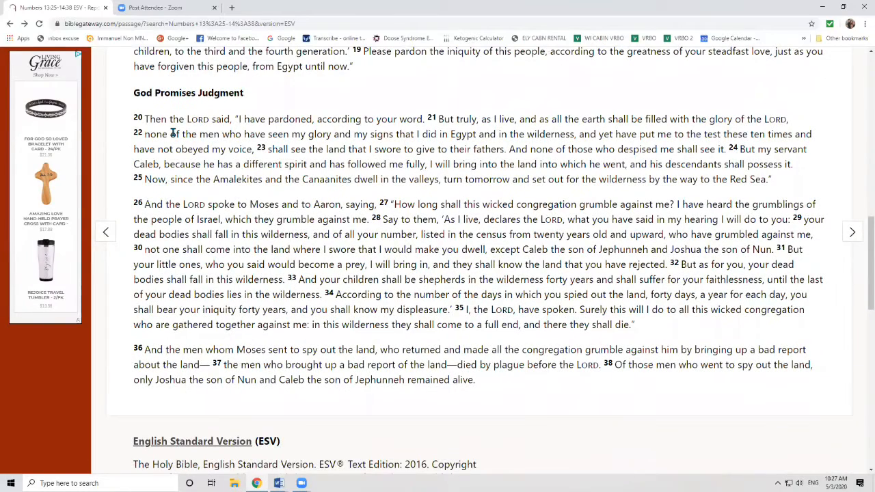
pyautogui.scroll(-3)
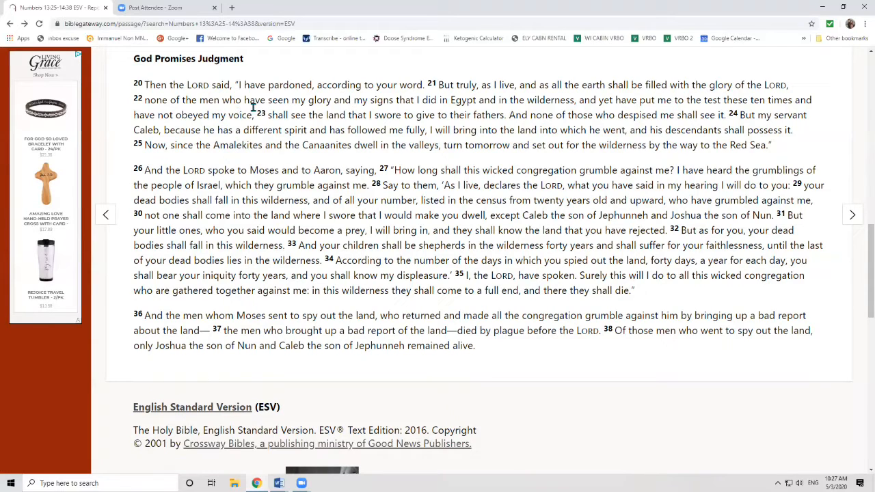
pyautogui.moveTo(590, 112)
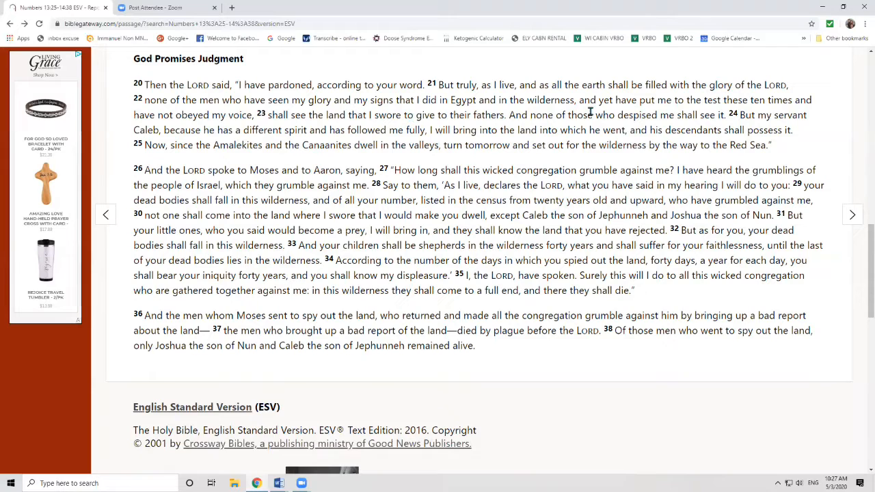
pyautogui.moveTo(600, 114)
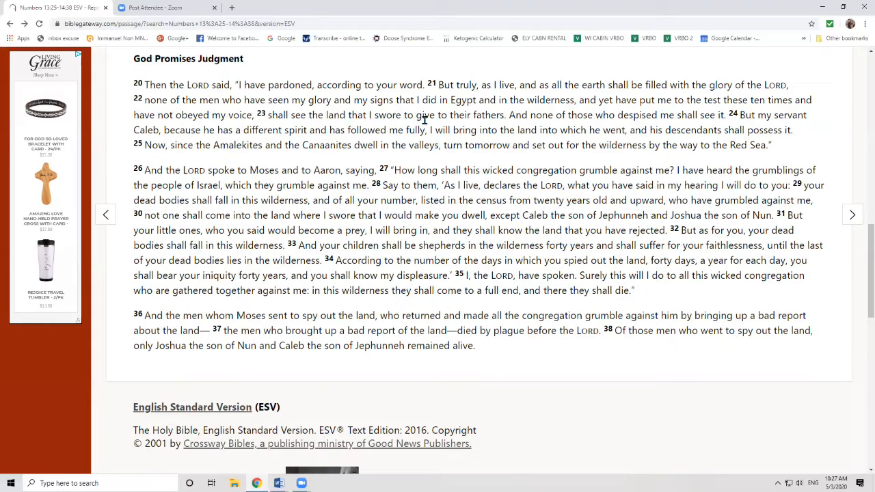
pyautogui.moveTo(724, 110)
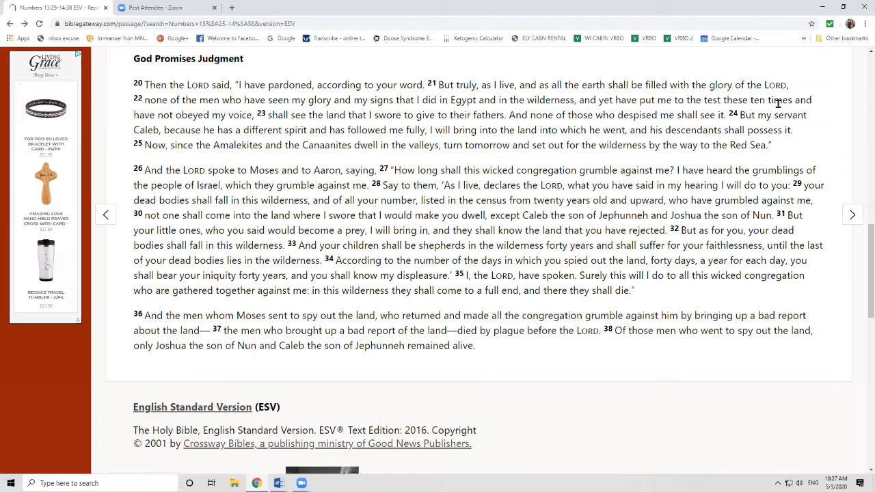
pyautogui.moveTo(512, 120)
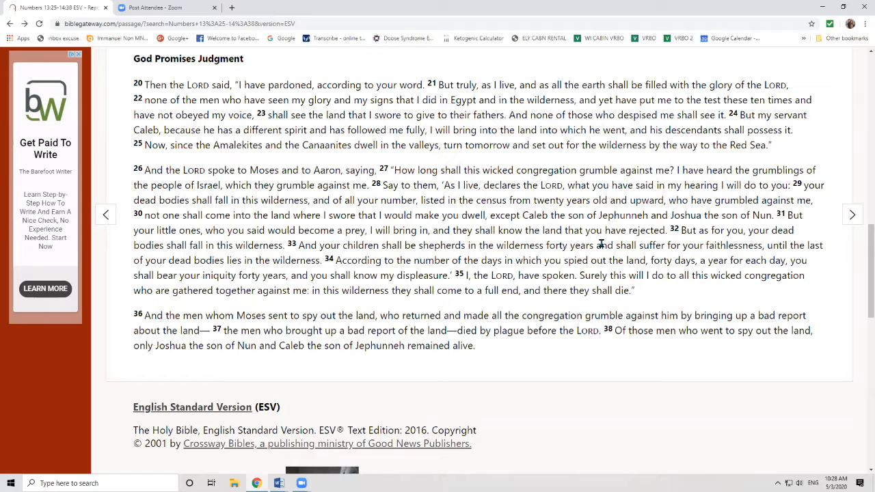
pyautogui.scroll(-3)
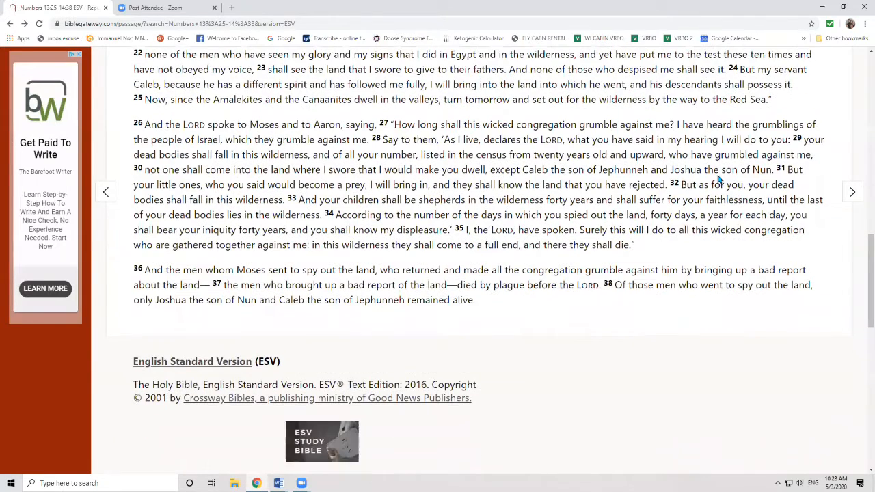
pyautogui.moveTo(464, 227)
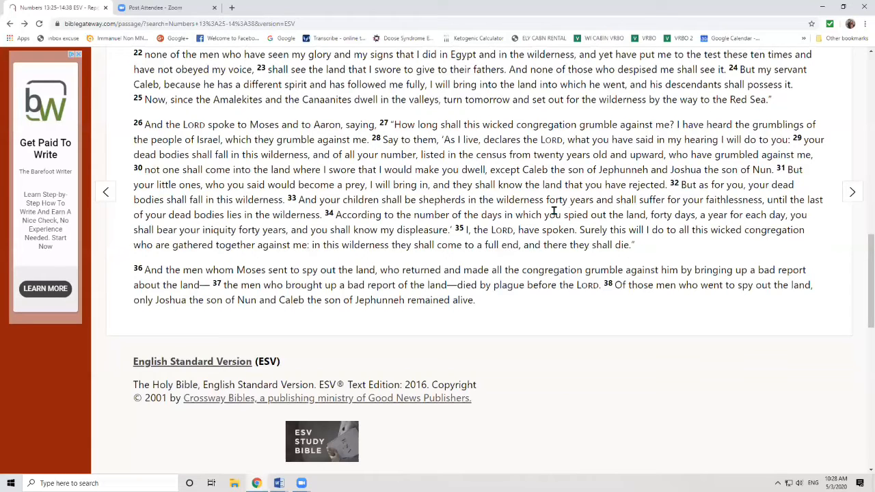
pyautogui.scroll(-3)
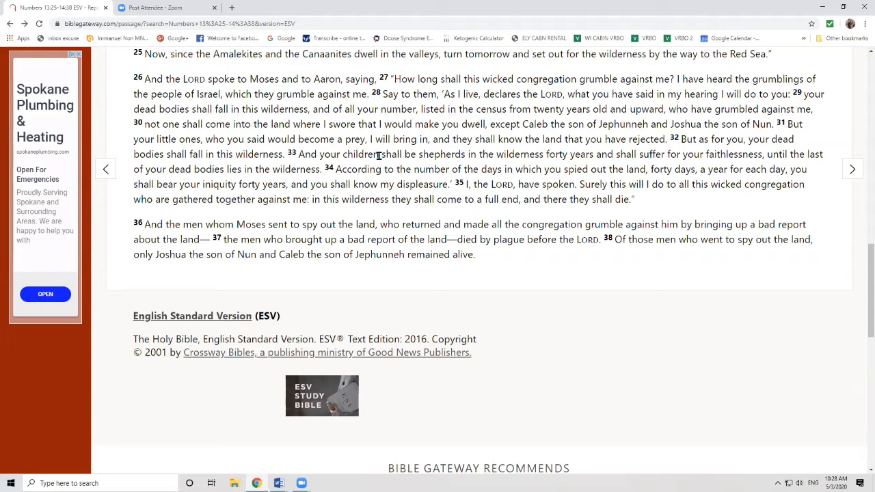
pyautogui.moveTo(578, 170)
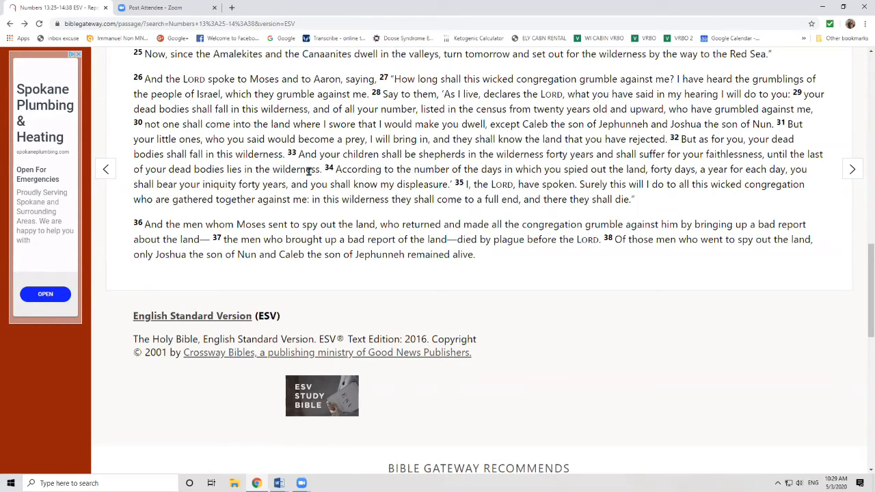
pyautogui.moveTo(505, 174)
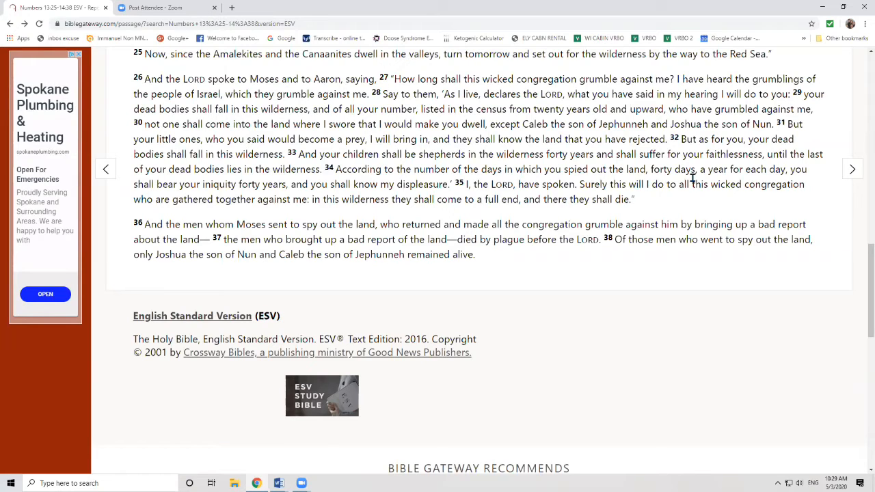
pyautogui.moveTo(238, 212)
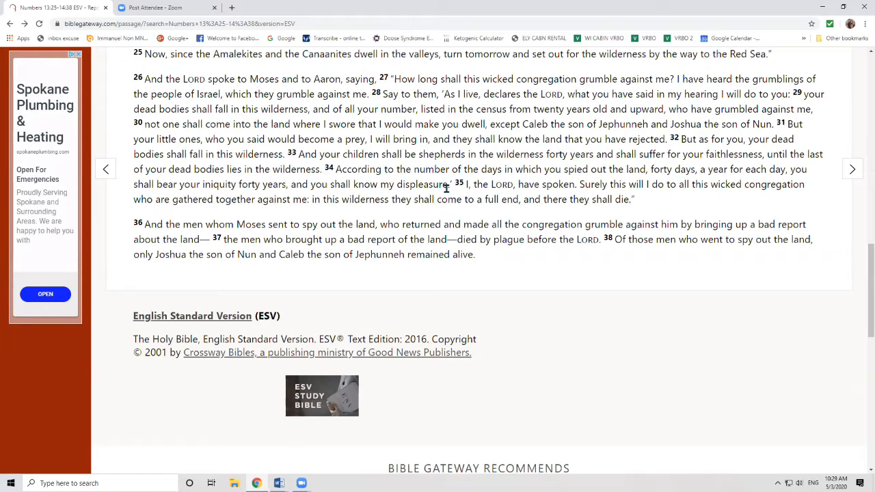
pyautogui.moveTo(592, 198)
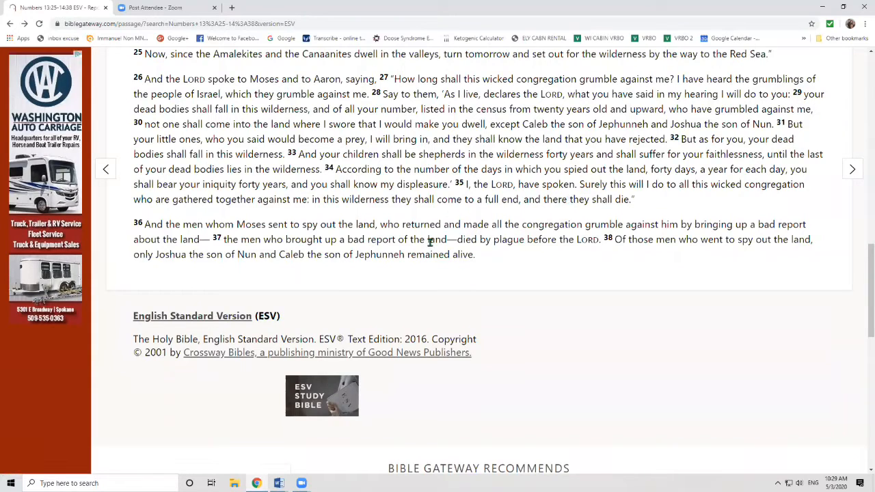
pyautogui.moveTo(495, 243)
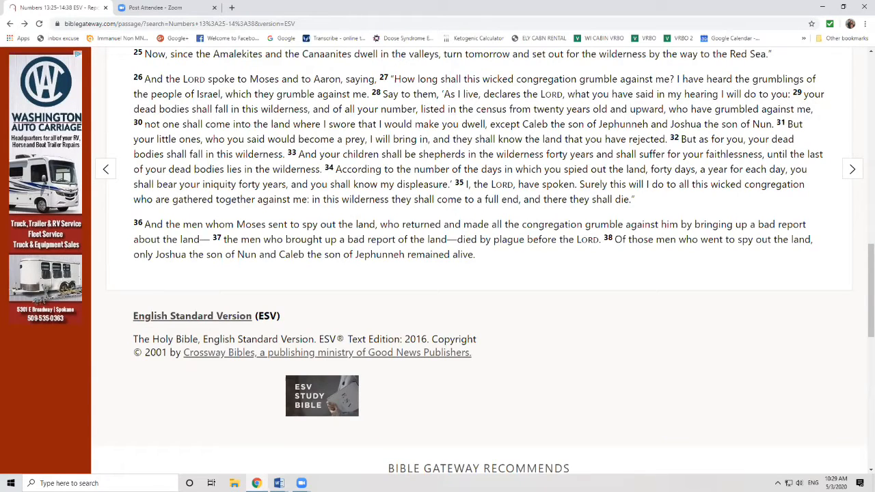
# Switch from Chrome back to the Word lesson handout via the taskbar
pyautogui.click(278, 483)
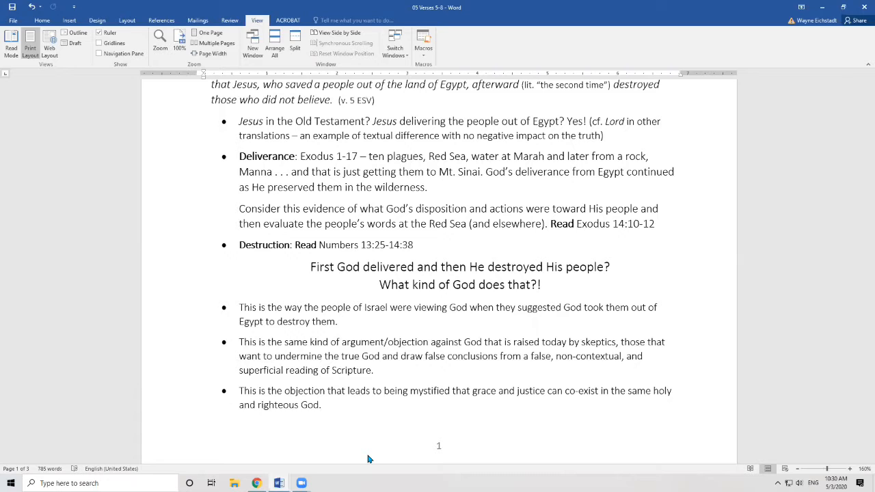
pyautogui.scroll(-3)
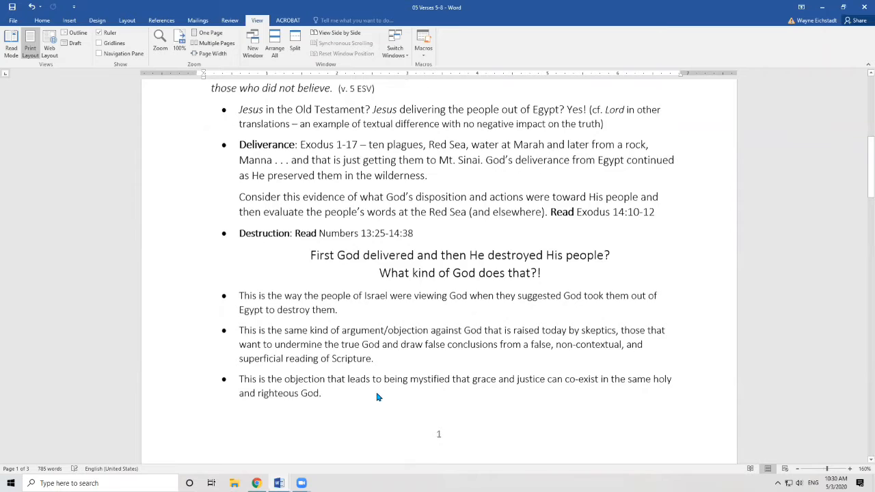
pyautogui.scroll(-3)
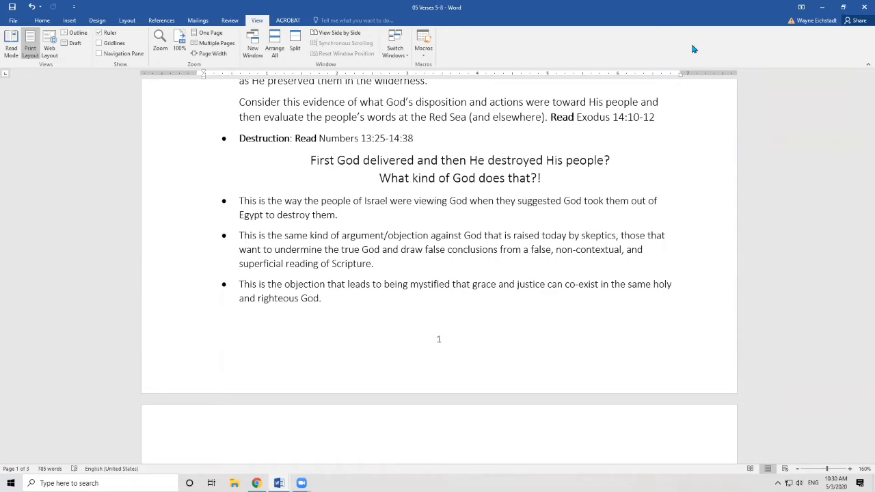
pyautogui.moveTo(665, 62)
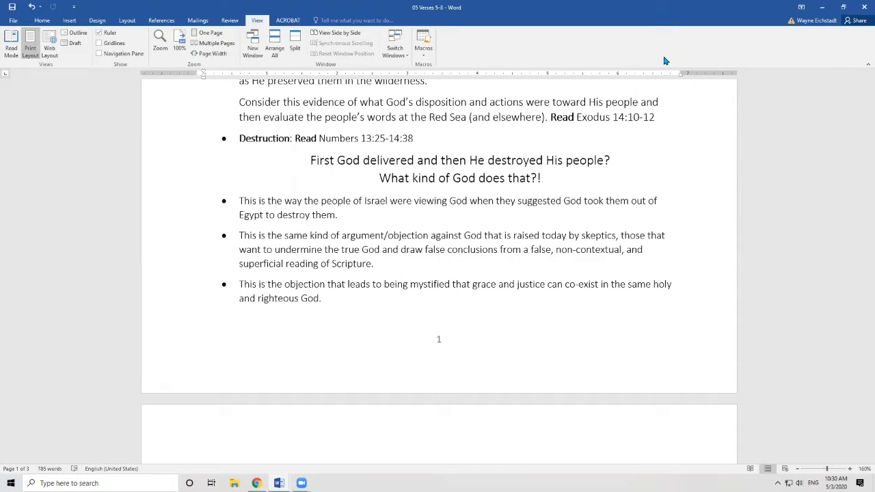
pyautogui.click(198, 20)
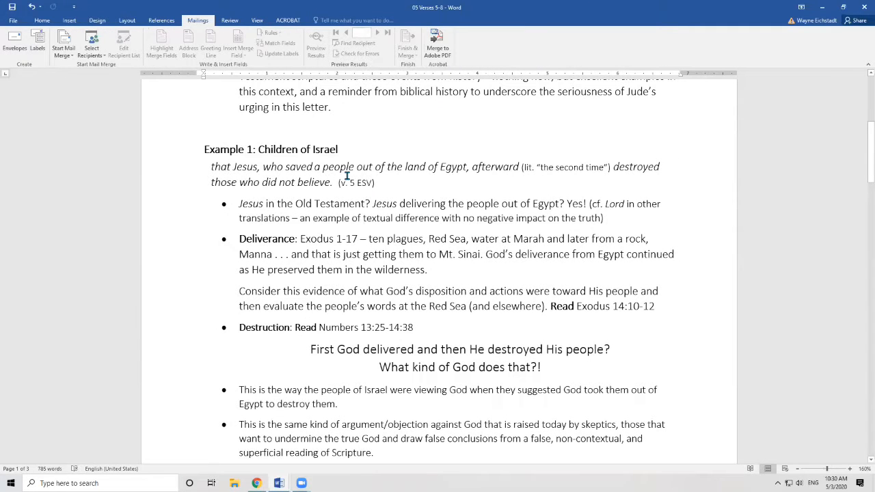
pyautogui.moveTo(531, 175)
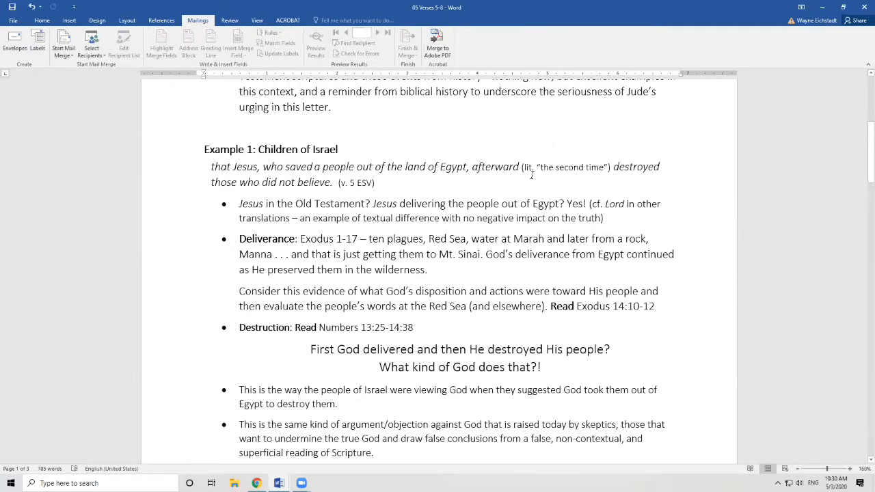
pyautogui.scroll(-3)
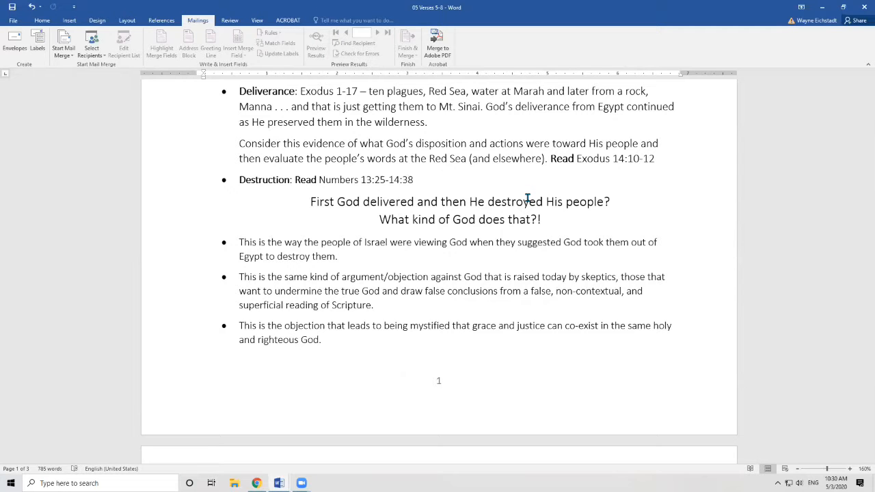
pyautogui.scroll(-3)
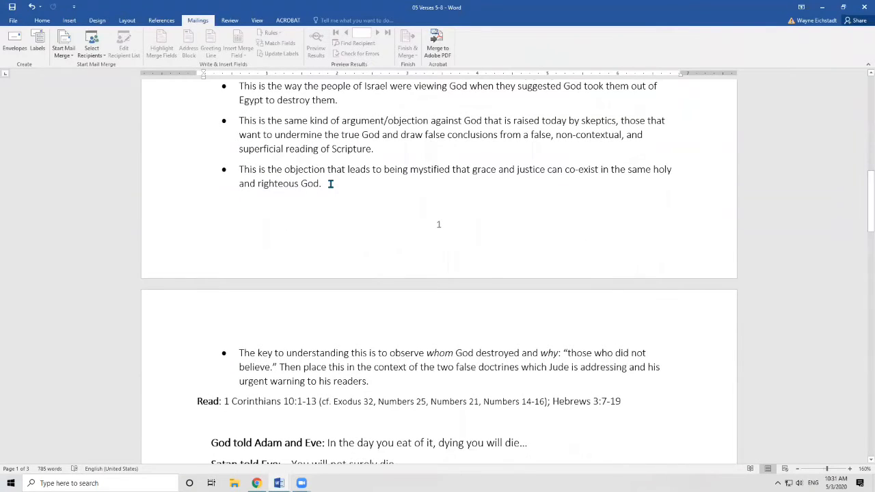
pyautogui.moveTo(345, 179)
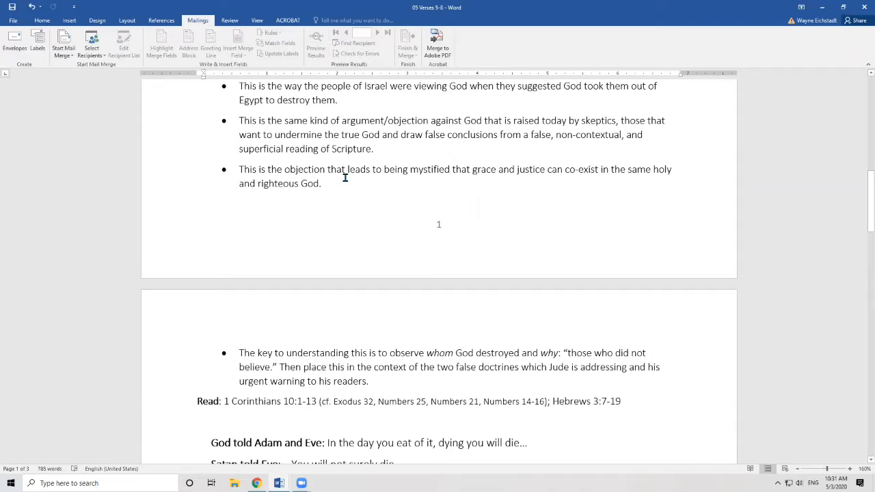
pyautogui.moveTo(516, 164)
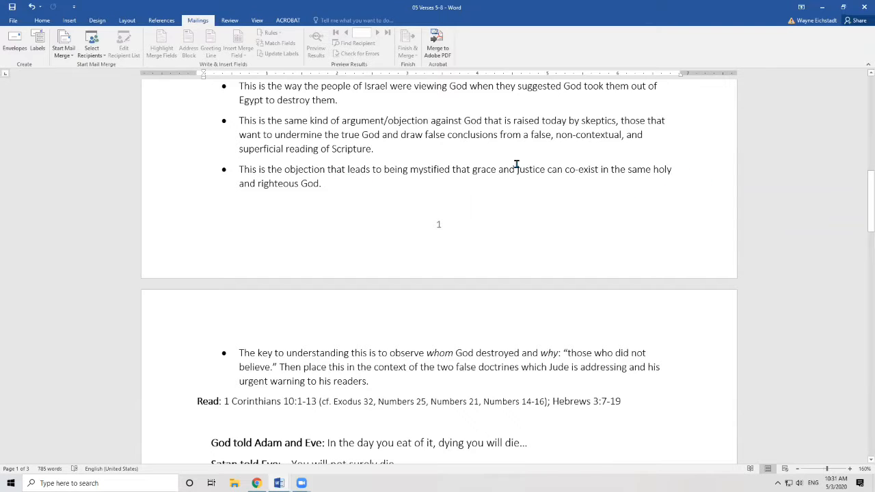
pyautogui.moveTo(629, 195)
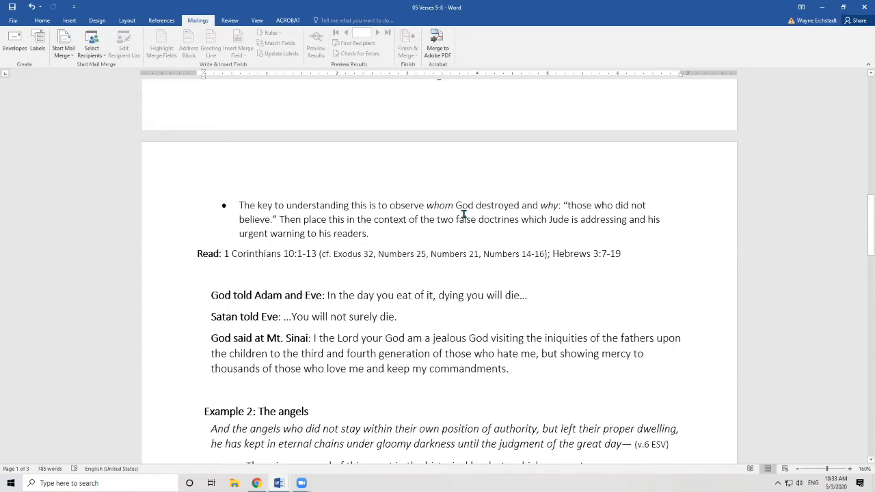
pyautogui.moveTo(500, 222)
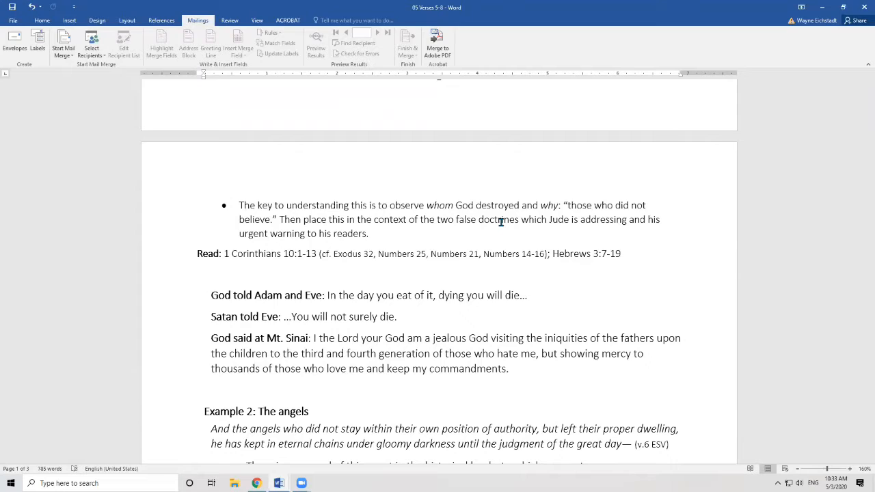
pyautogui.moveTo(776, 62)
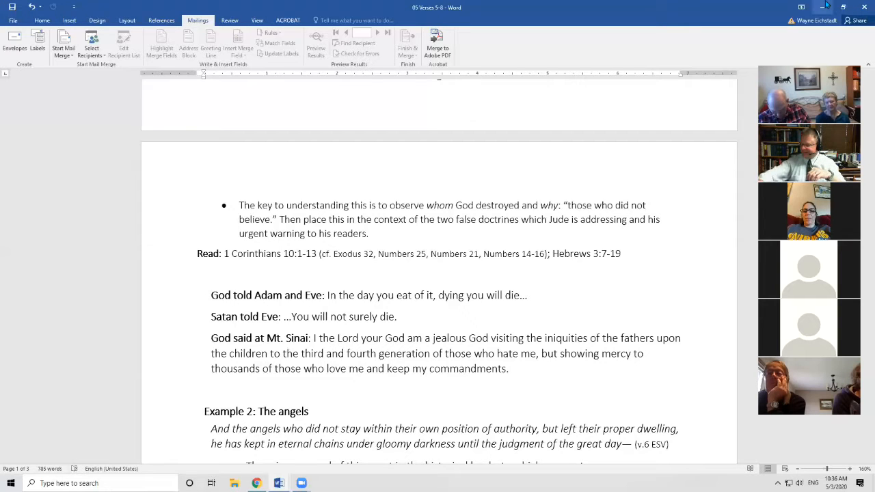
pyautogui.moveTo(837, 7)
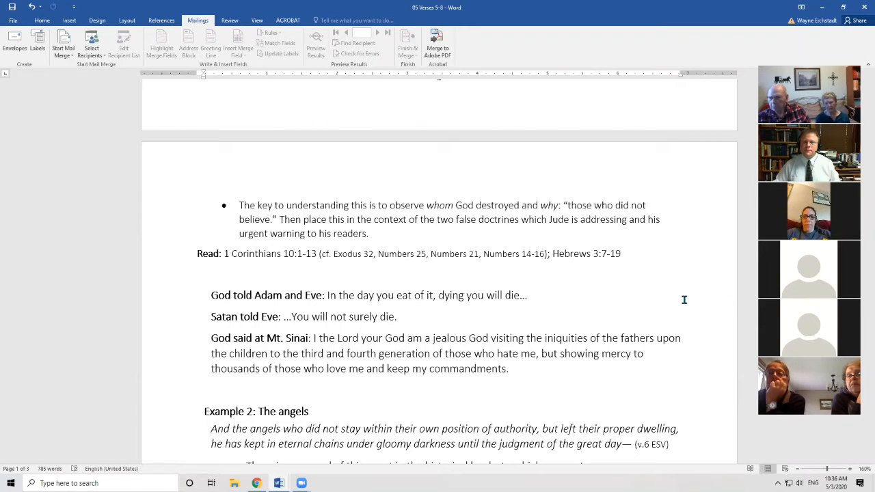
pyautogui.scroll(-3)
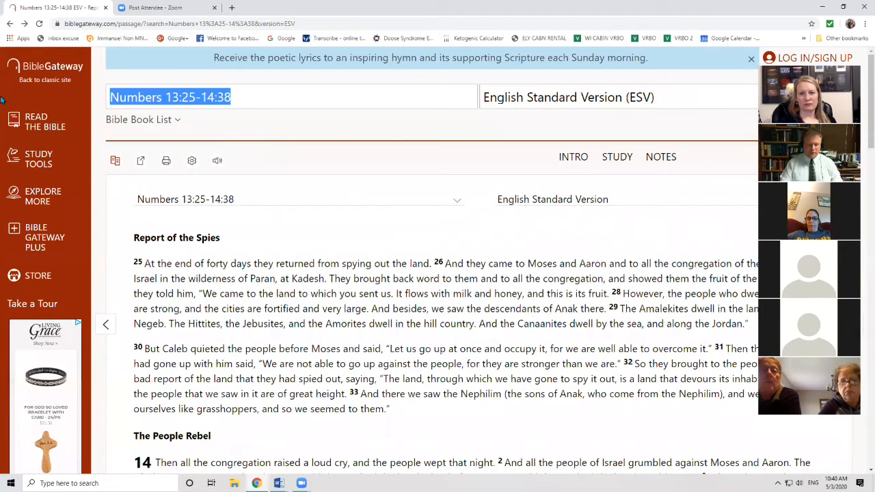
# Search Bible Gateway for 1 Corinthians 10:1-13 in the ESV
pyautogui.write('1 F')
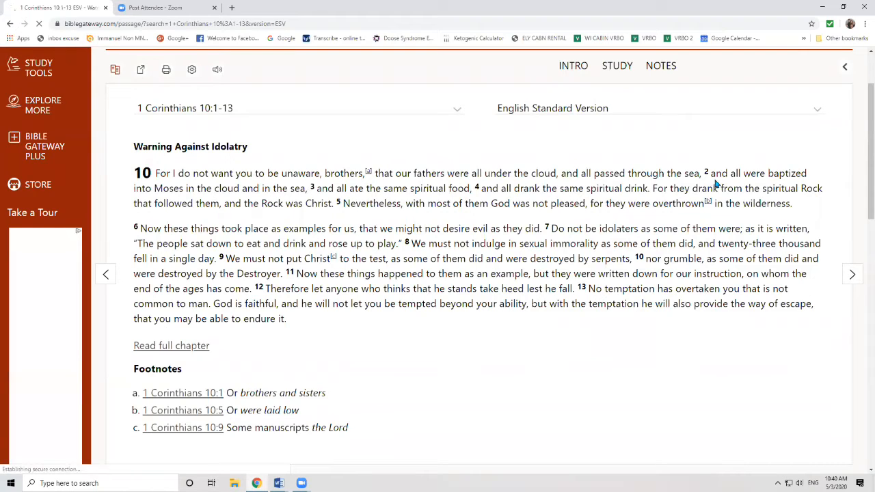
pyautogui.moveTo(290, 194)
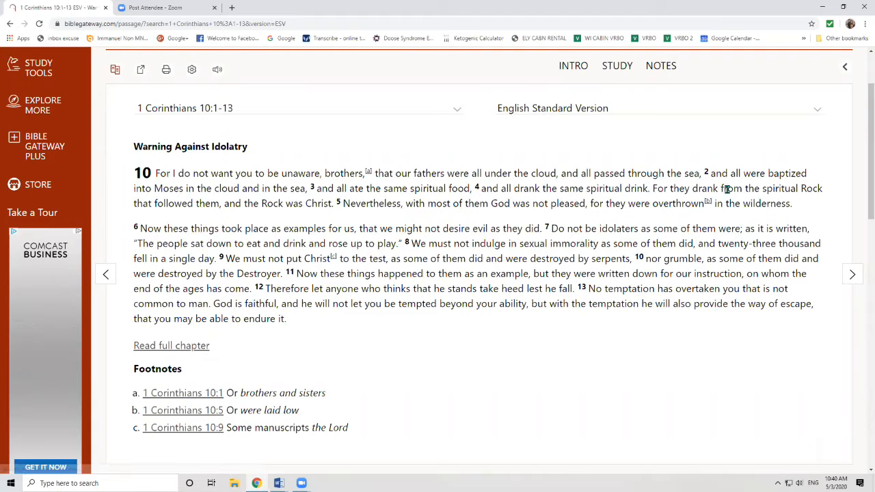
pyautogui.moveTo(236, 214)
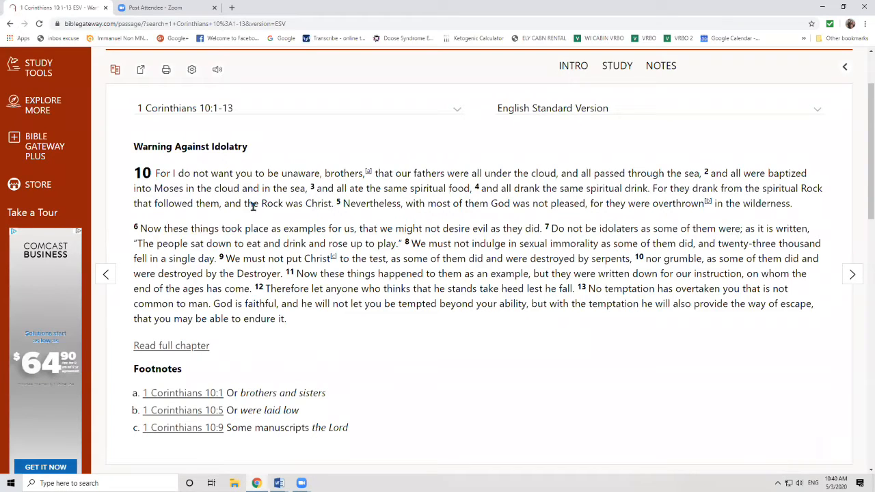
pyautogui.moveTo(230, 203); pyautogui.dragTo(333, 203)
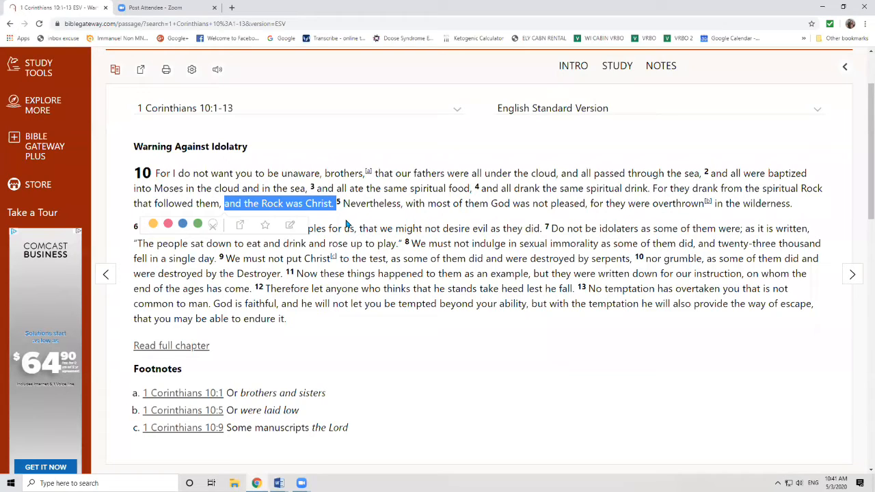
pyautogui.moveTo(226, 261)
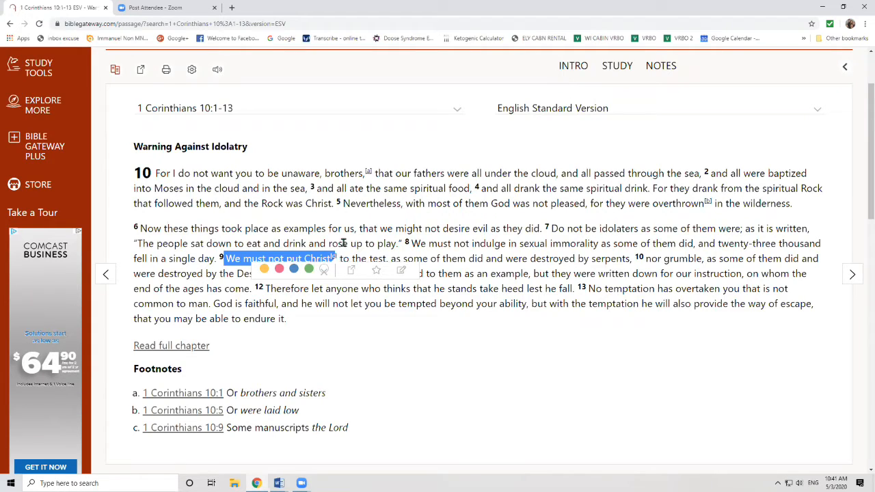
pyautogui.moveTo(342, 242)
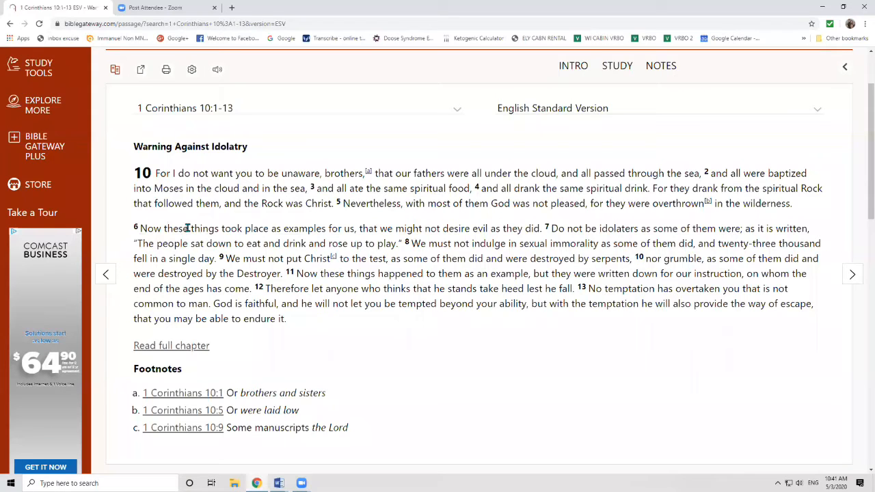
pyautogui.moveTo(140, 229); pyautogui.dragTo(540, 228)
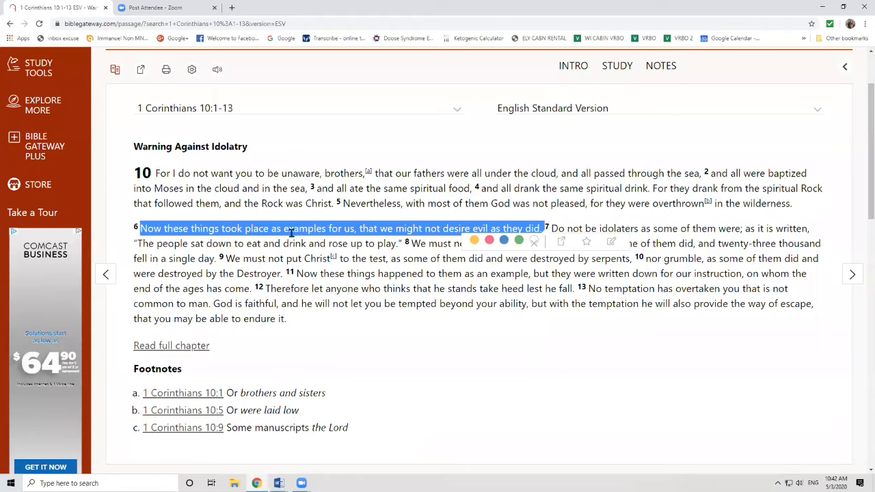
pyautogui.moveTo(404, 299)
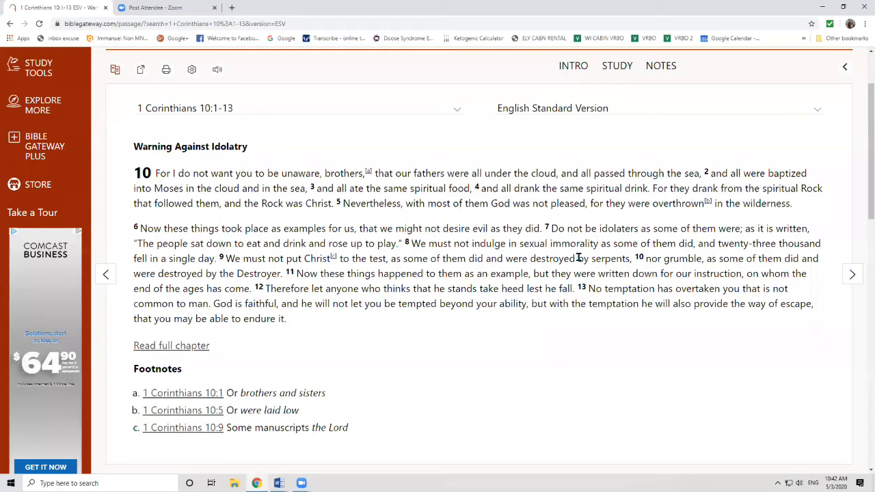
pyautogui.moveTo(695, 258)
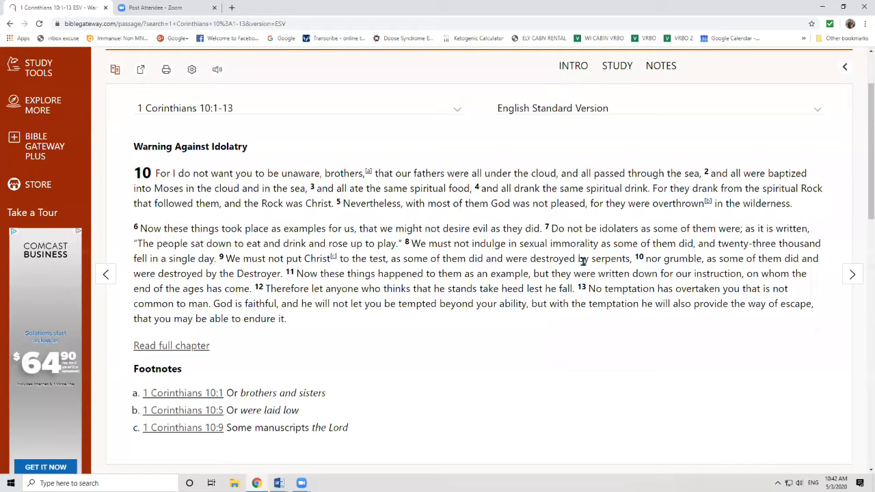
pyautogui.moveTo(603, 261)
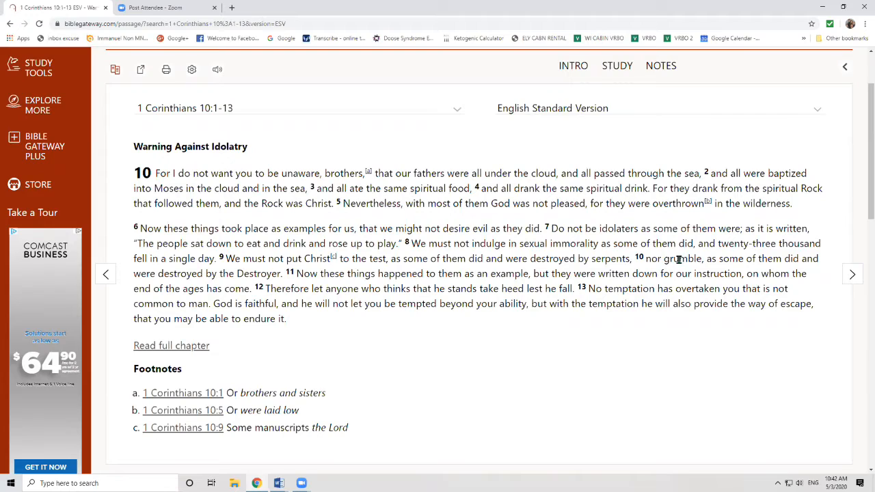
pyautogui.moveTo(272, 286)
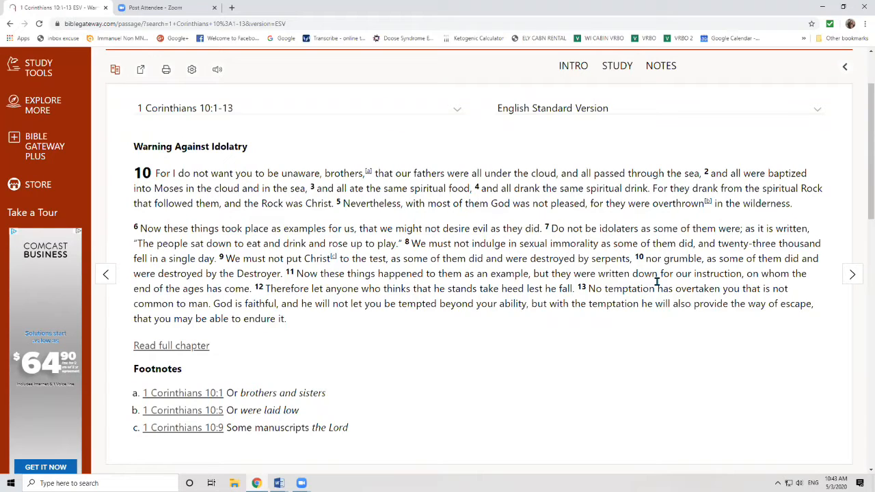
pyautogui.moveTo(335, 339)
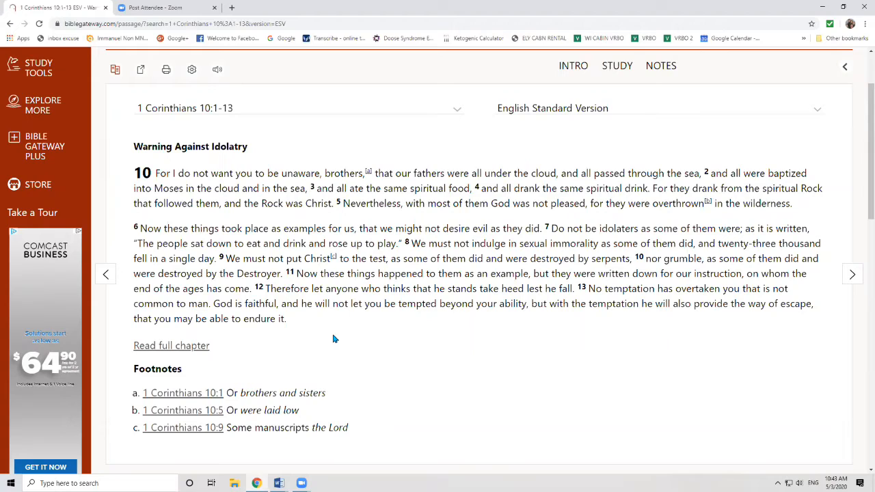
pyautogui.moveTo(571, 280)
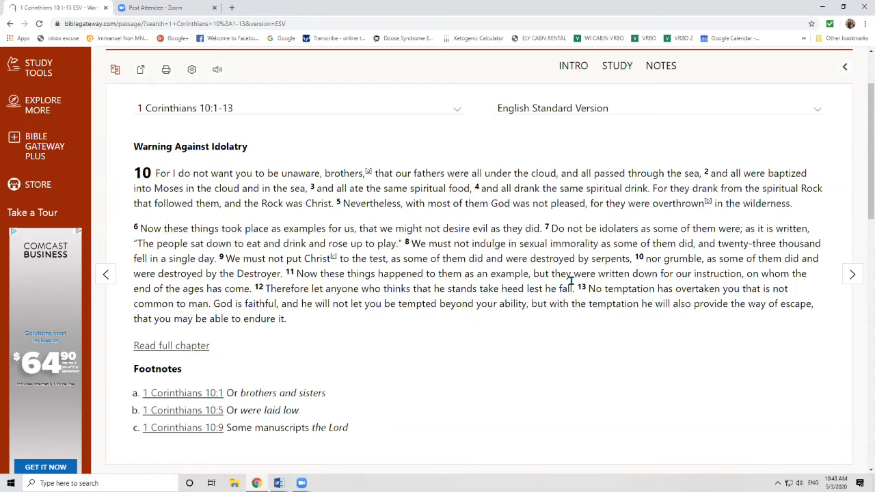
pyautogui.moveTo(600, 308)
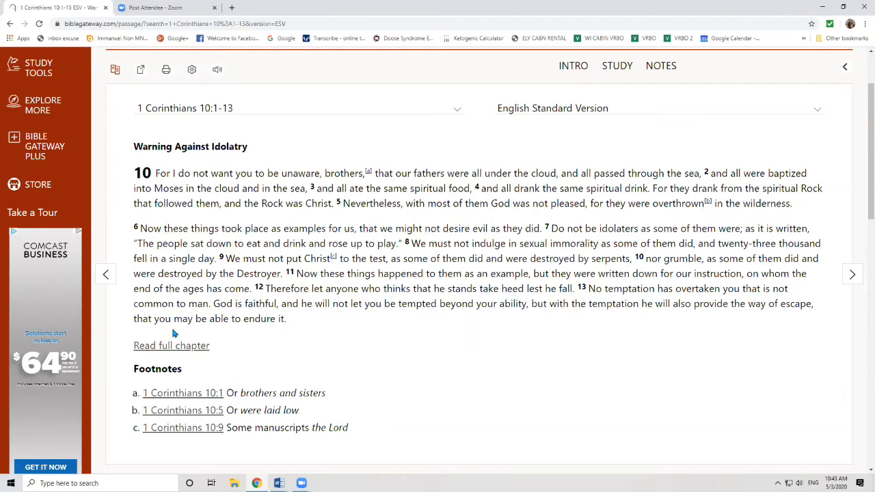
pyautogui.moveTo(246, 384)
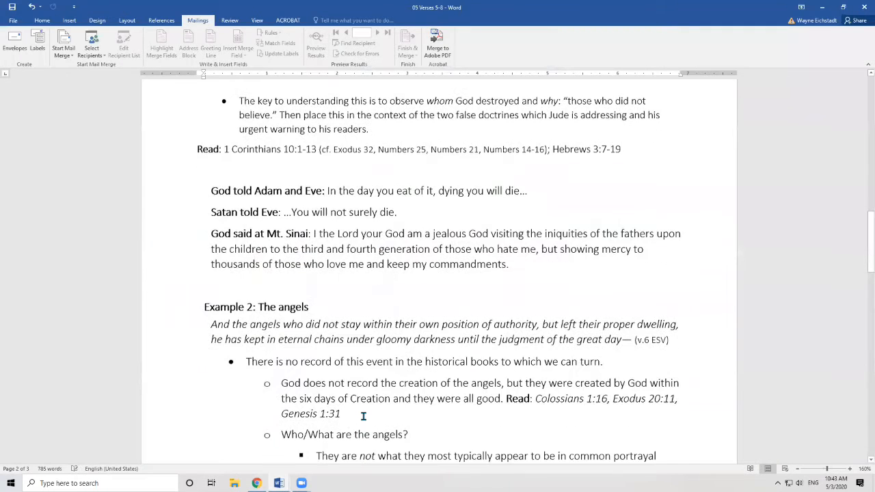
# Scroll the Word handout slightly to the Read: 1 Corinthians 10:1-13 line
pyautogui.scroll(-3)
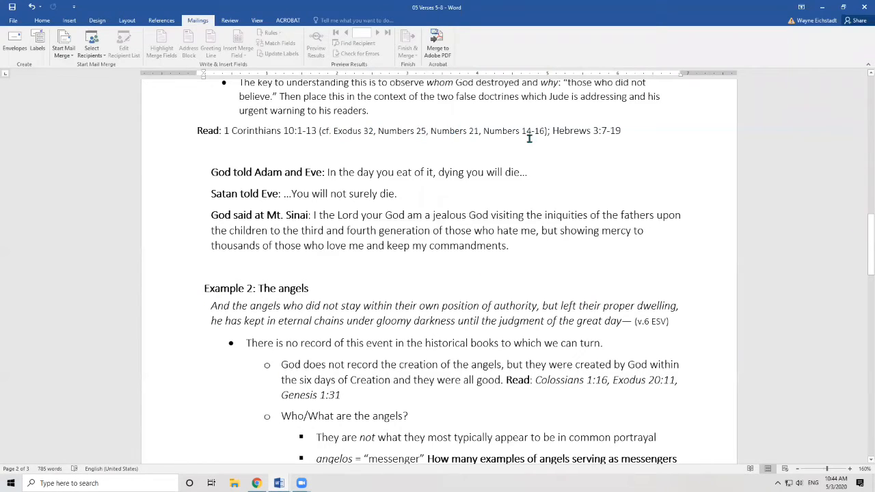
pyautogui.moveTo(537, 130)
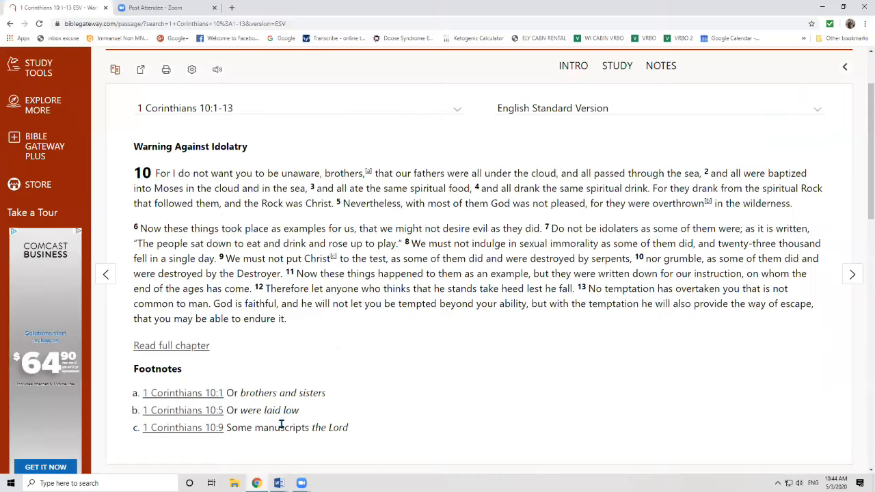
pyautogui.moveTo(611, 243)
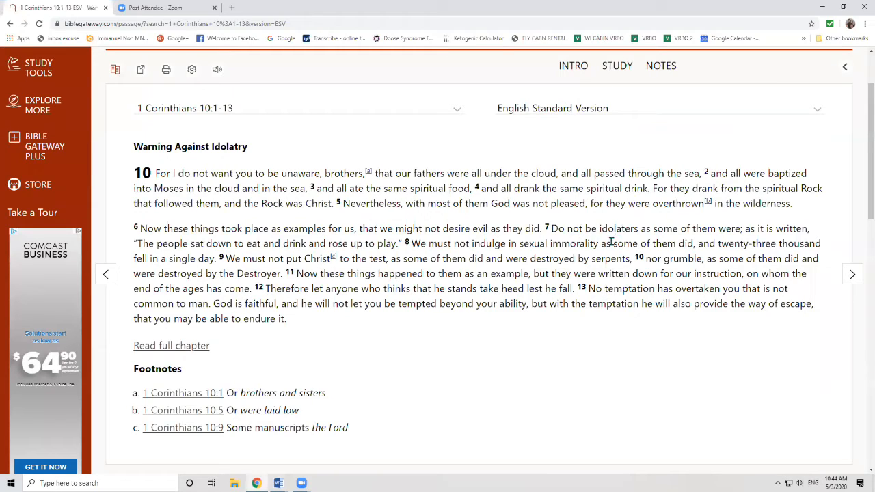
pyautogui.moveTo(604, 239)
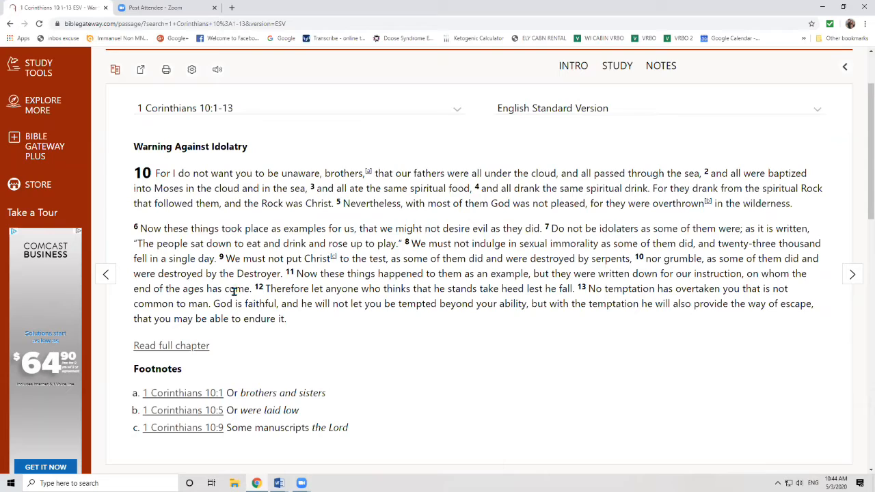
pyautogui.moveTo(262, 276)
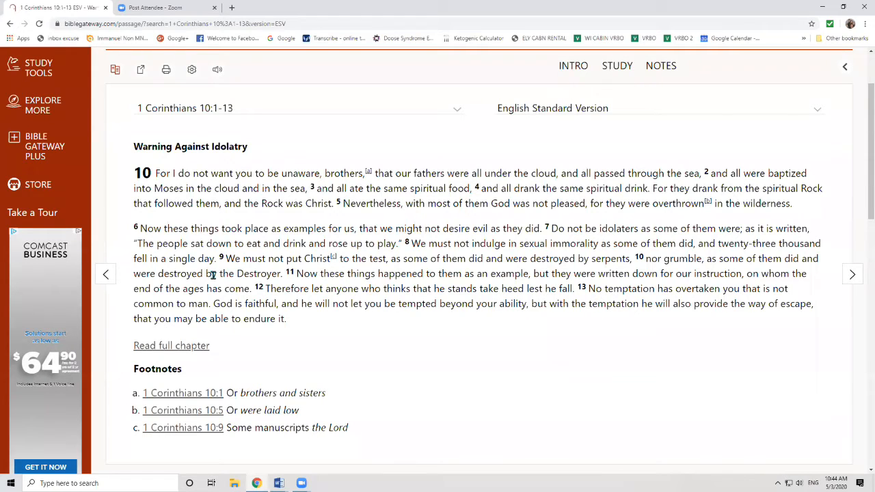
pyautogui.moveTo(277, 273)
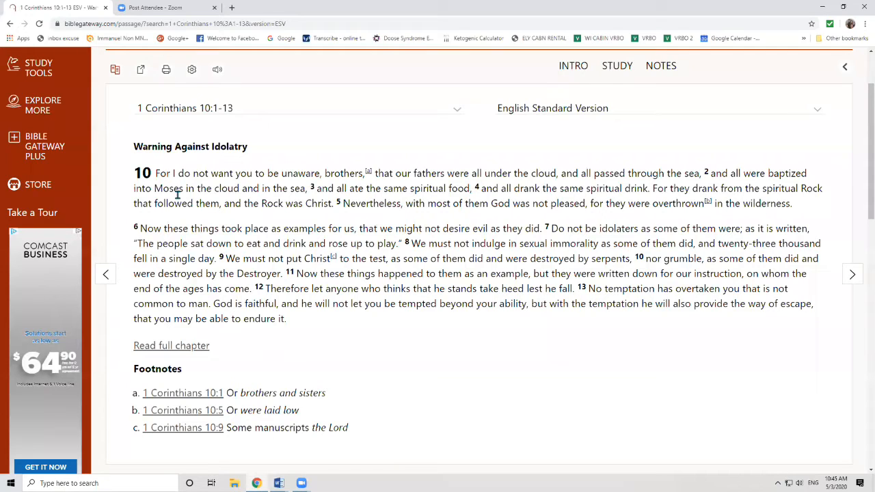
pyautogui.moveTo(257, 256)
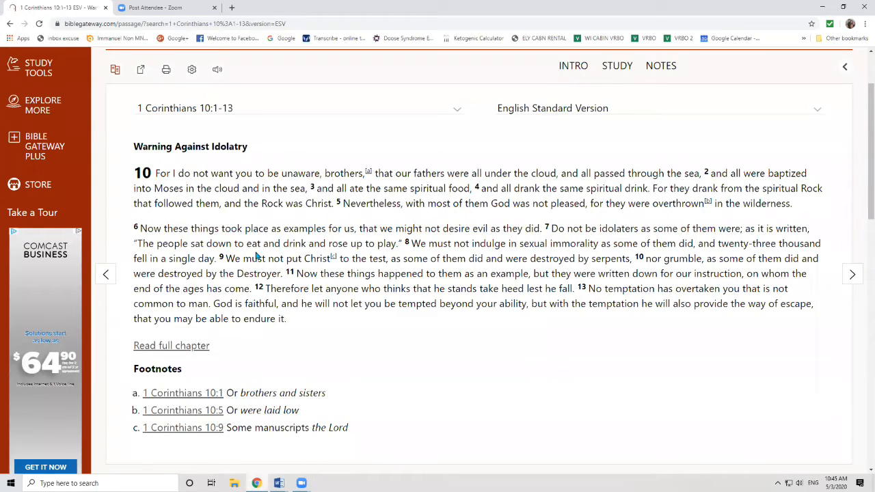
# Scroll the 1 Corinthians 10:1-13 ESV page to show the passage search fields
pyautogui.scroll(-3)
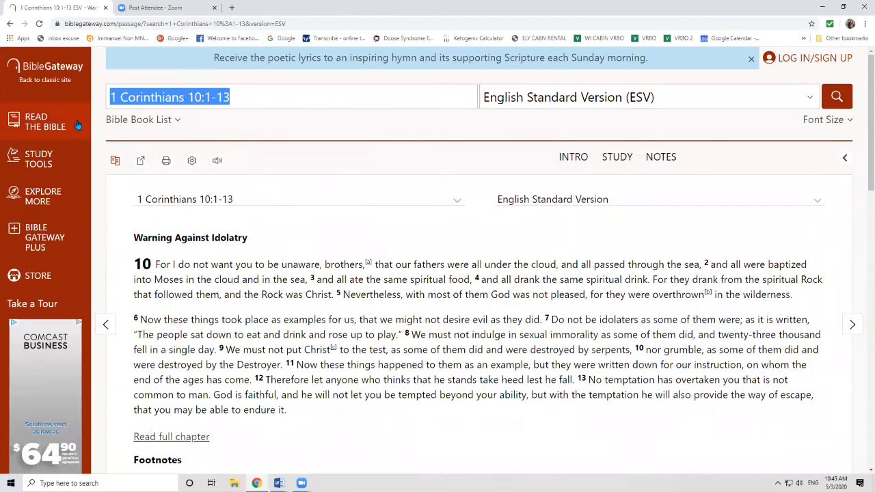
# Load Hebrews 3:7-19 ESV and scroll through A Rest for the People of God to verse 19
pyautogui.write('Hebrews 3:7-19')
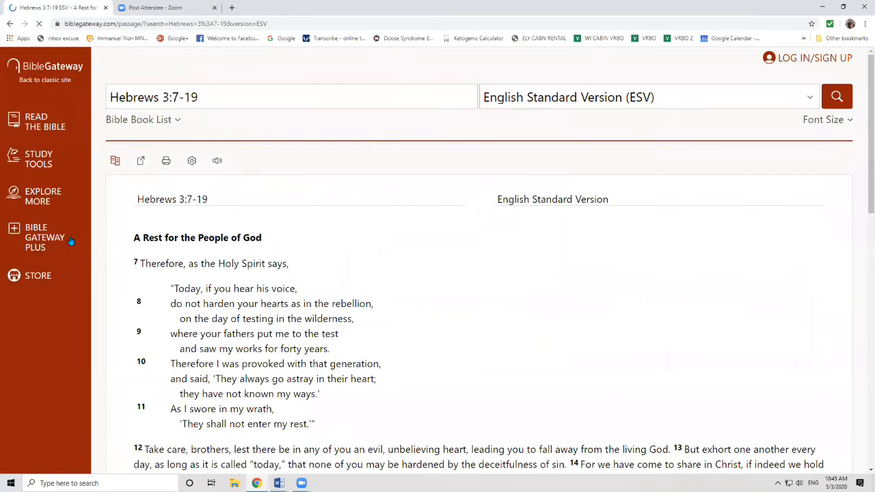
pyautogui.scroll(-3)
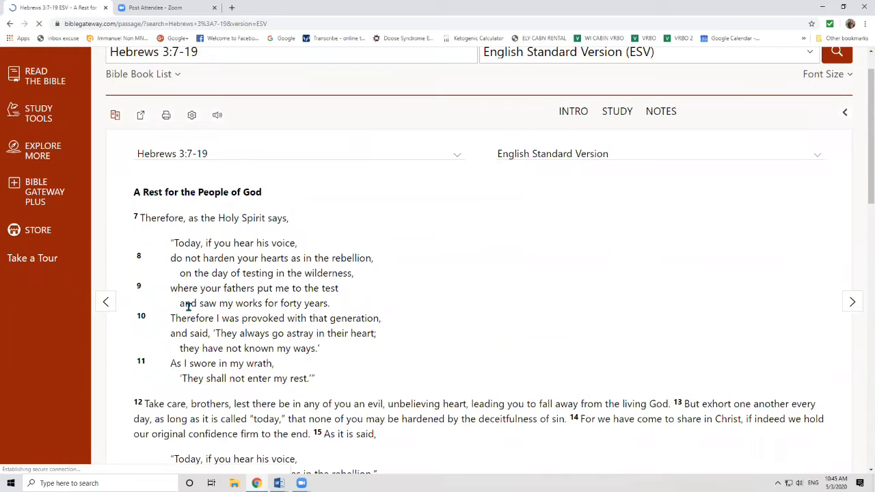
pyautogui.scroll(-3)
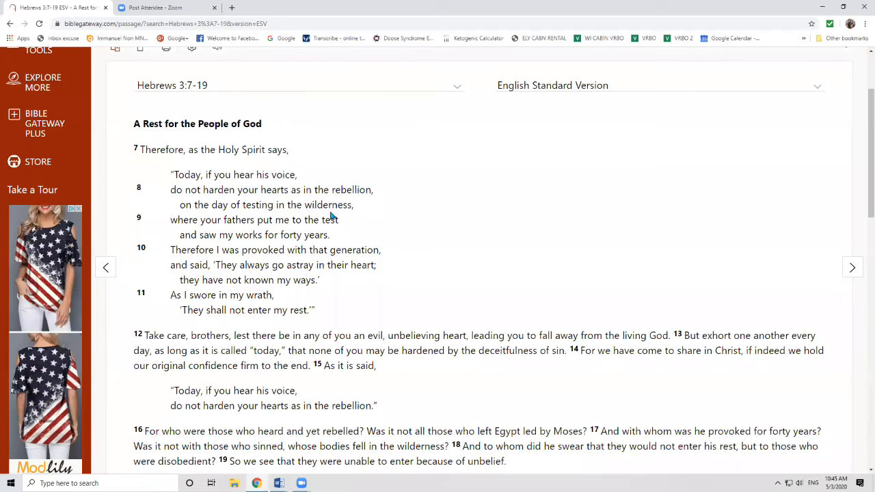
pyautogui.scroll(-3)
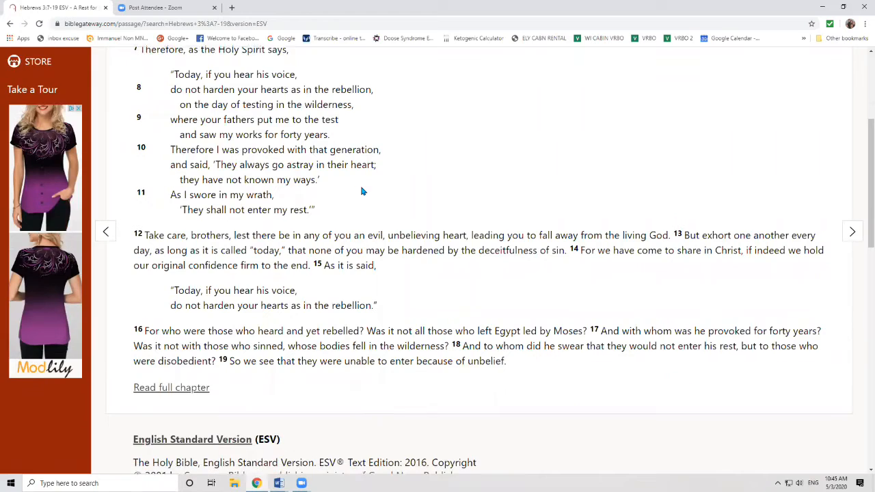
pyautogui.scroll(-3)
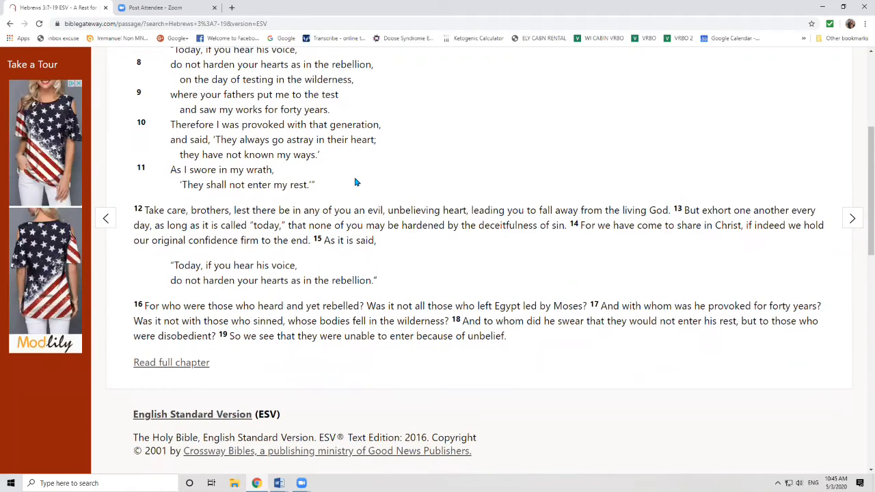
pyautogui.scroll(-3)
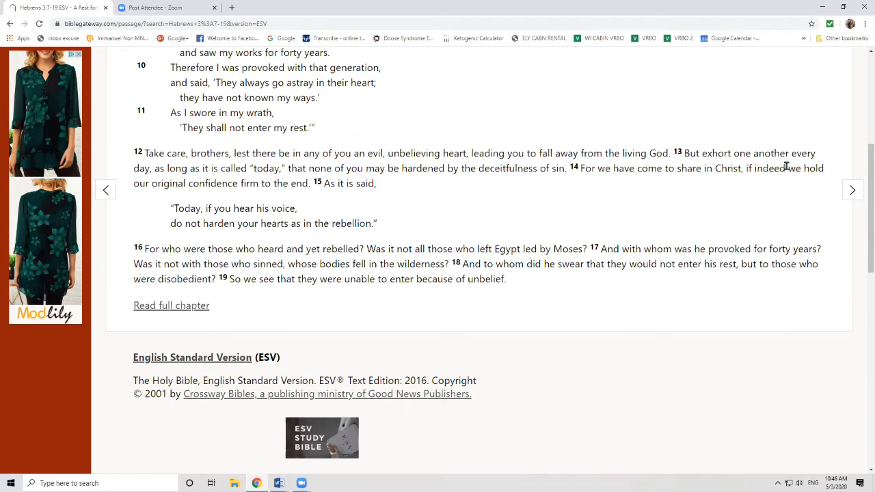
pyautogui.moveTo(324, 197)
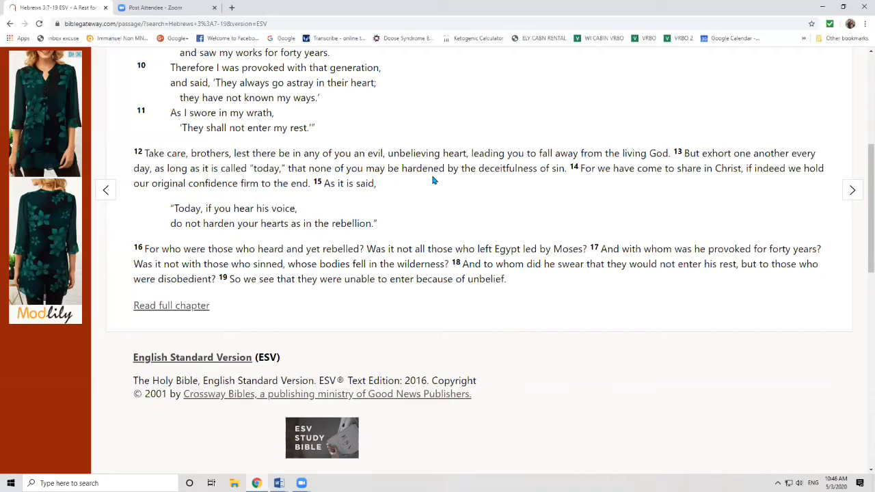
pyautogui.moveTo(624, 181)
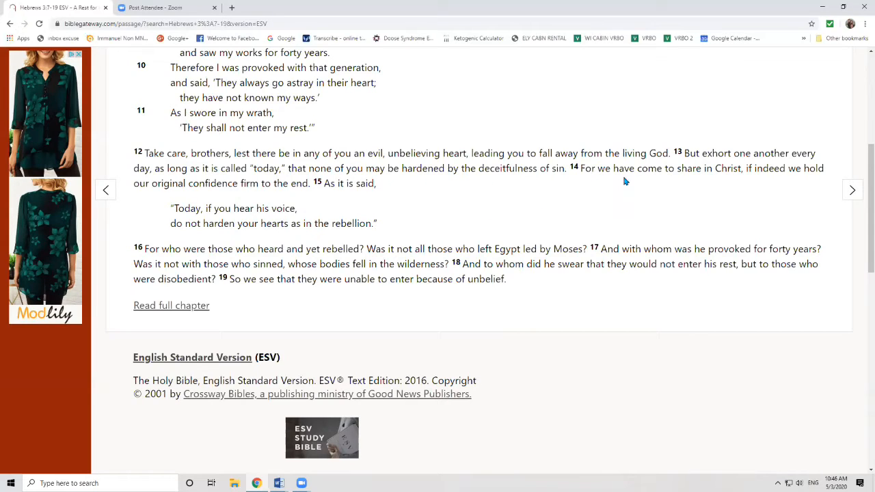
pyautogui.moveTo(703, 179)
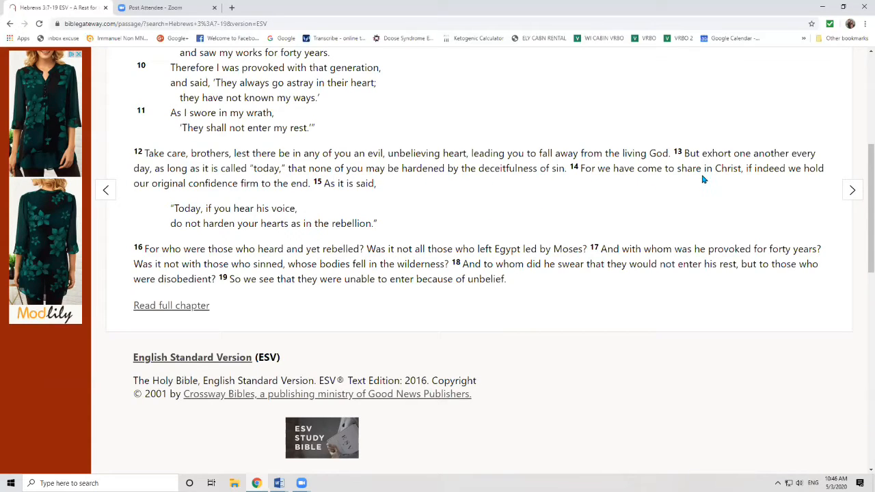
pyautogui.moveTo(243, 195)
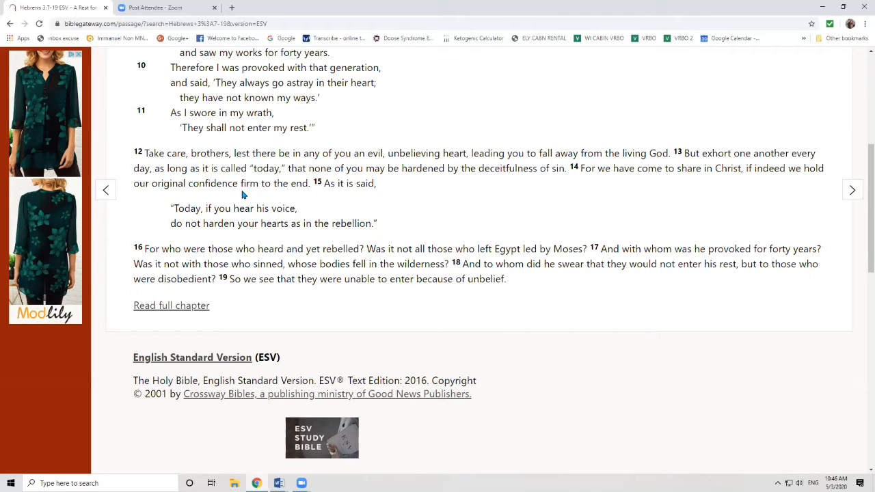
pyautogui.moveTo(360, 189)
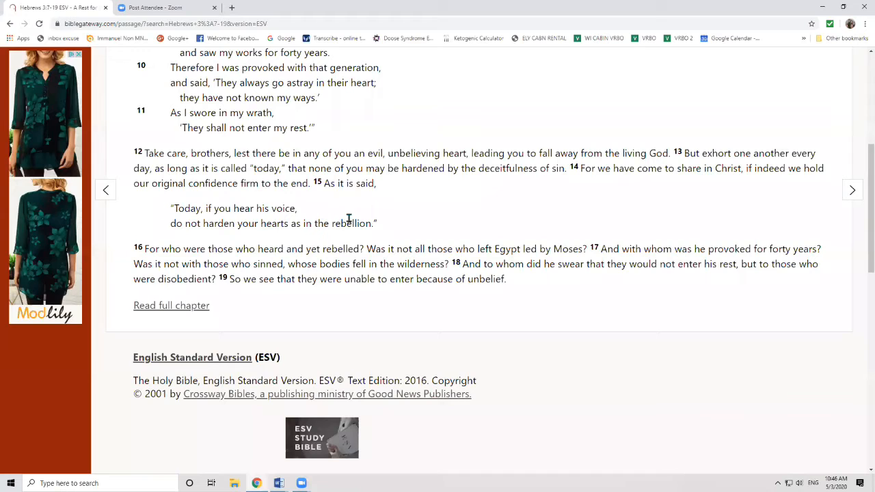
pyautogui.scroll(-3)
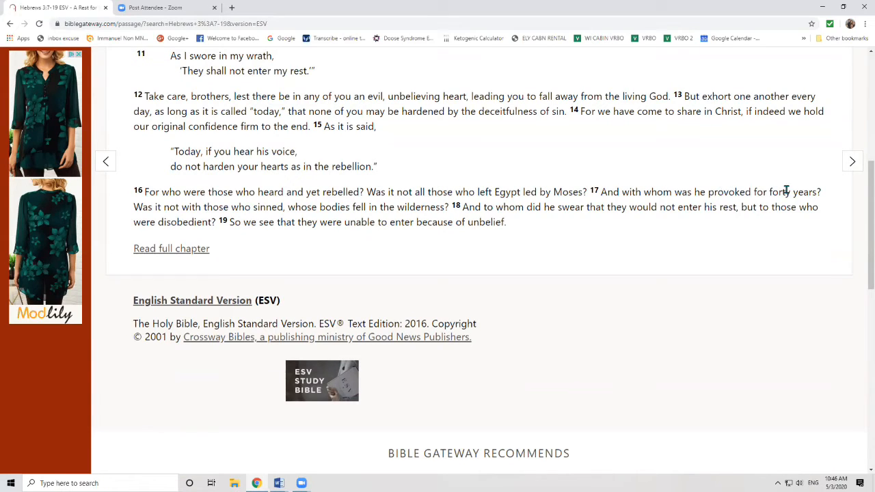
pyautogui.moveTo(238, 210)
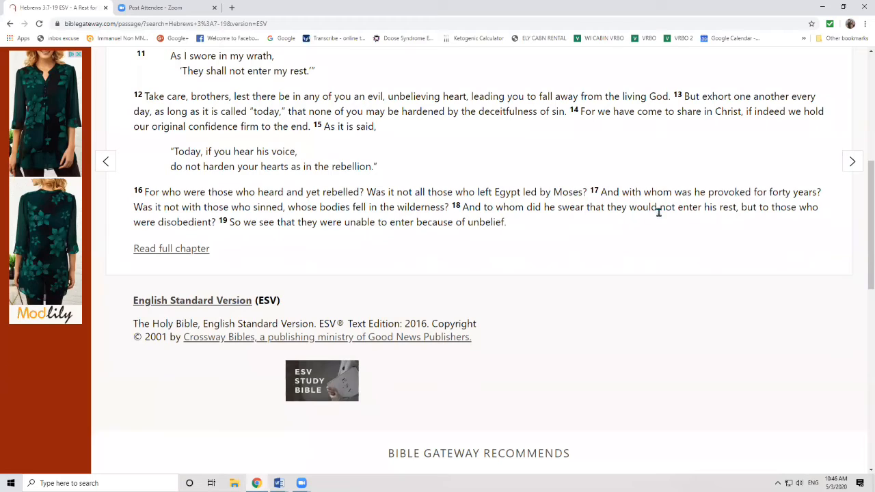
pyautogui.moveTo(342, 277)
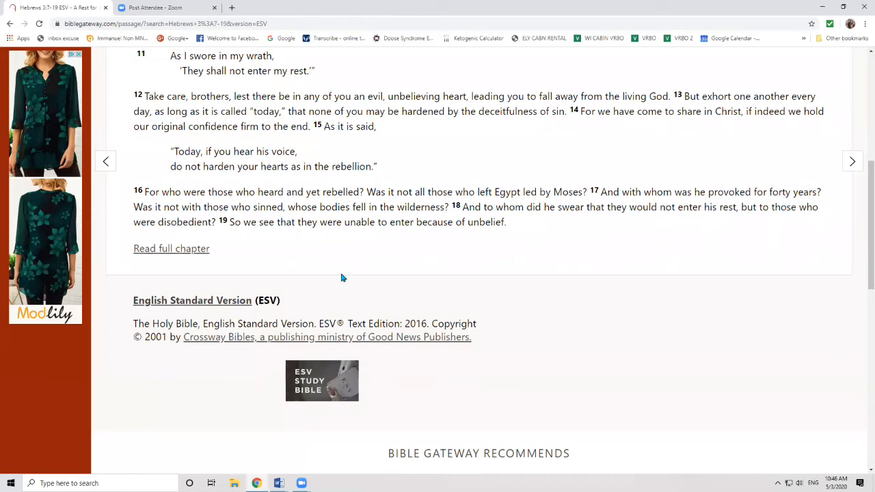
pyautogui.moveTo(304, 232)
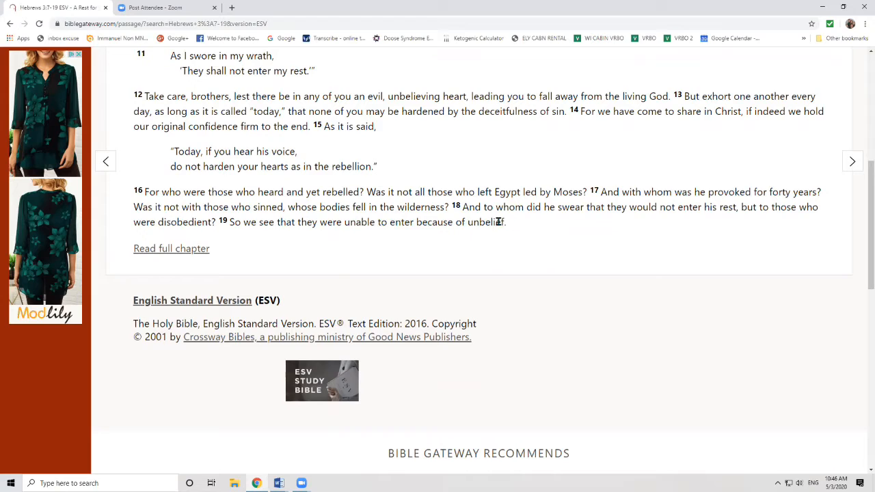
# Select Hebrews 3:19 about unbelief and bring up its highlight options
pyautogui.moveTo(230, 222); pyautogui.dragTo(505, 222)
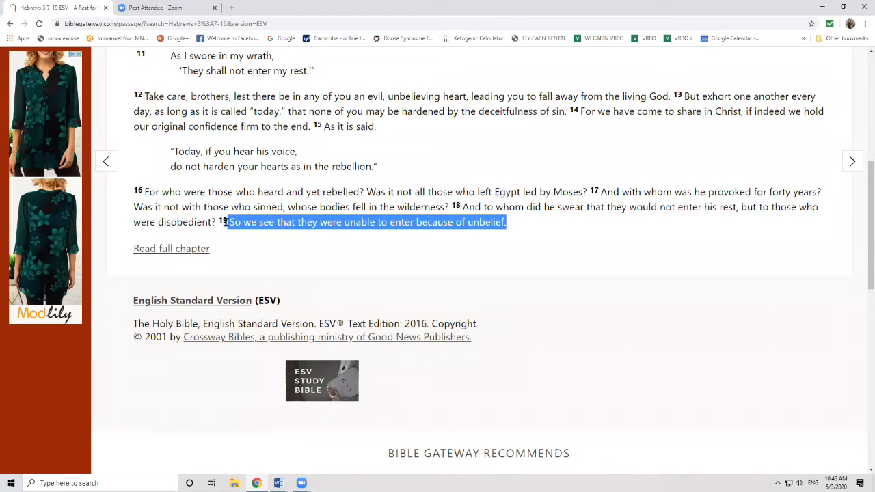
pyautogui.click(367, 222)
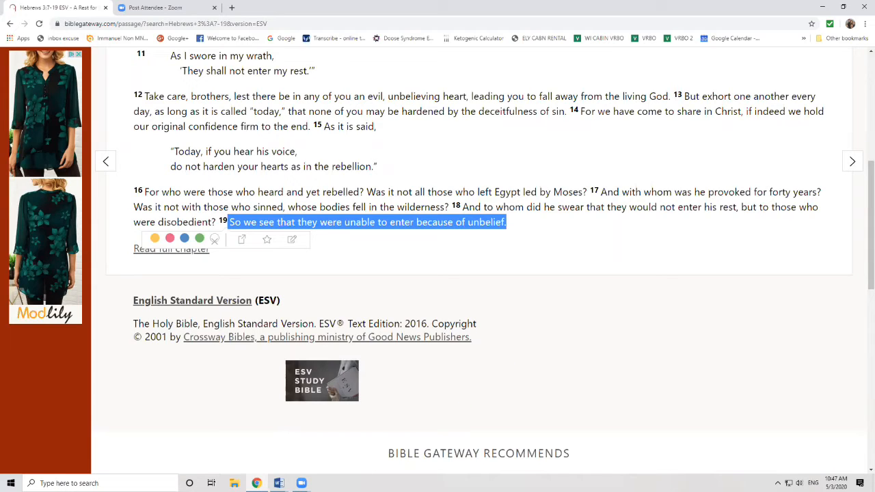
pyautogui.moveTo(278, 483)
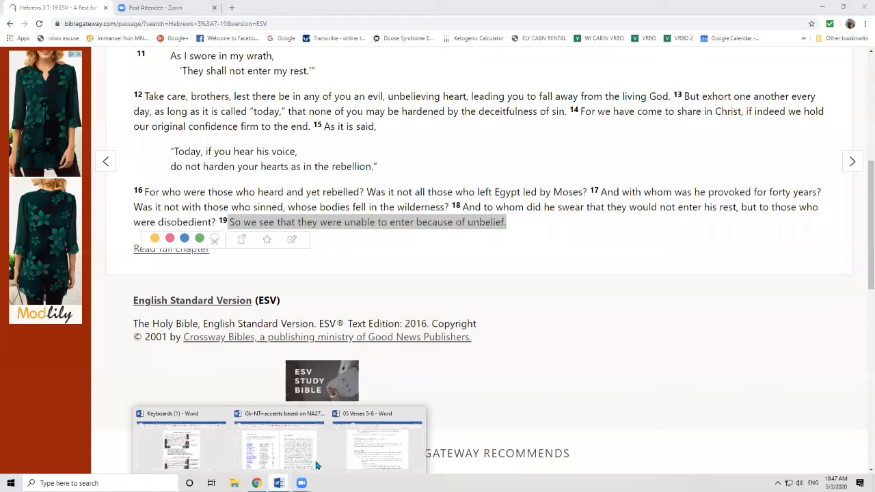
# Switch to the '05 Verses 5-8' Word handout and scroll to Example 2 on angels
pyautogui.click(377, 444)
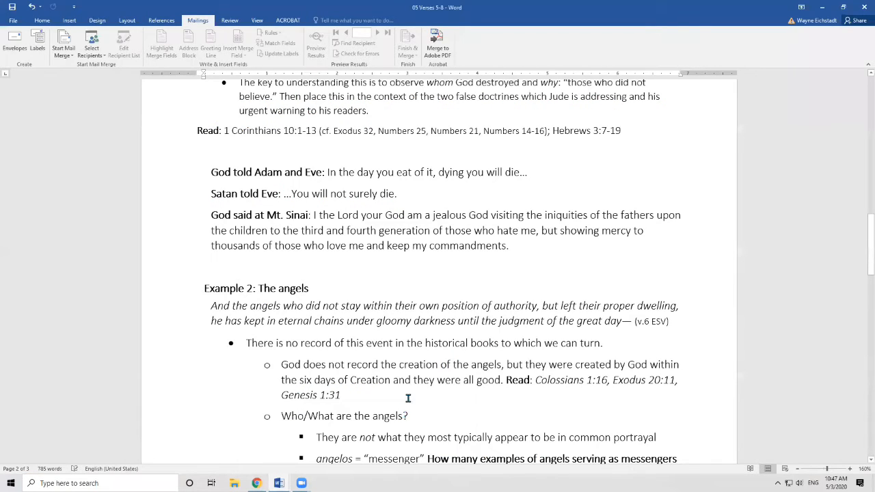
pyautogui.scroll(-3)
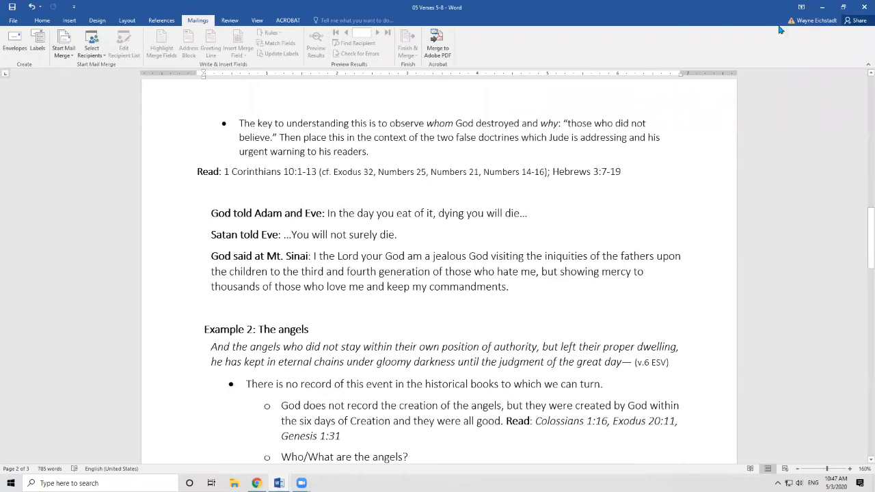
pyautogui.moveTo(827, 21)
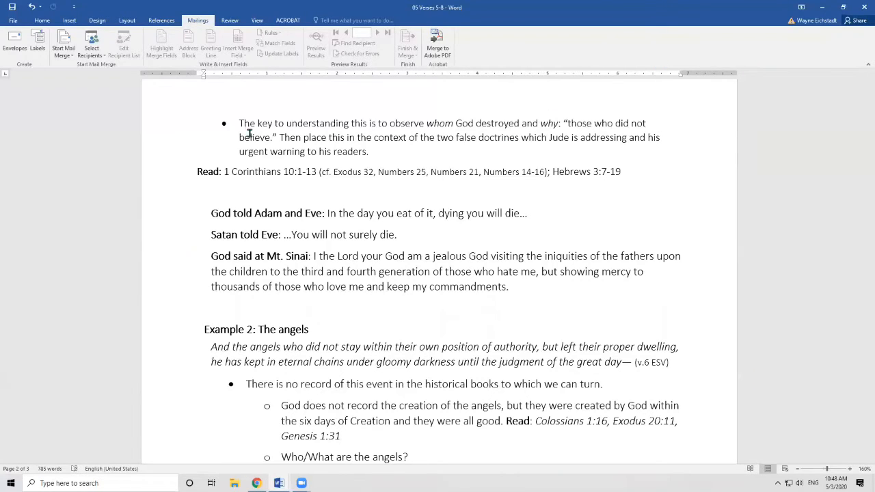
# Scroll down to Example 2 and bring up the Home formatting tools
pyautogui.scroll(-3)
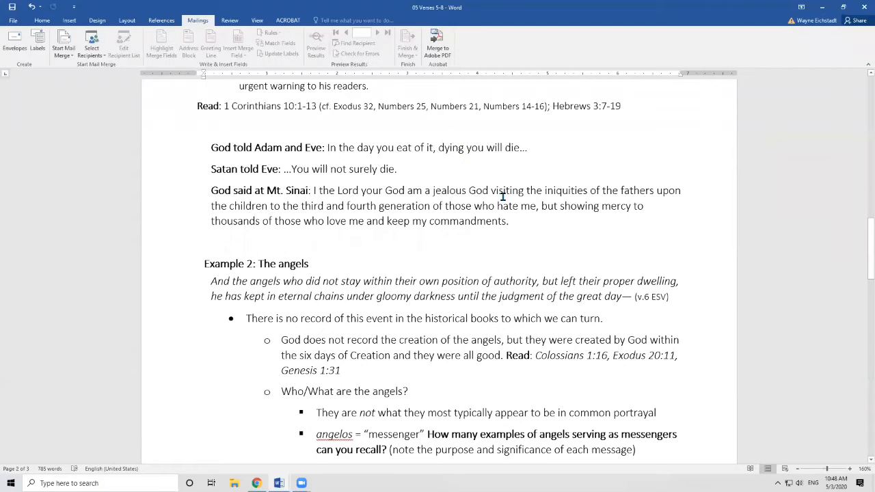
pyautogui.scroll(-3)
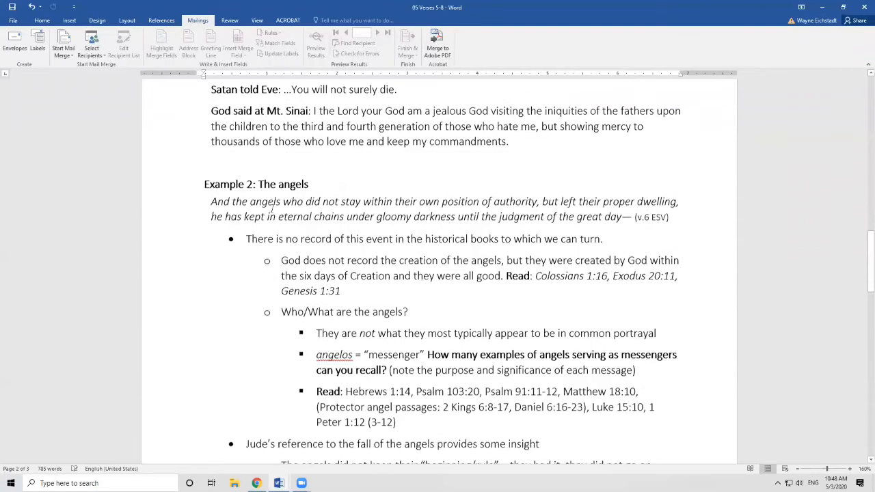
pyautogui.scroll(-3)
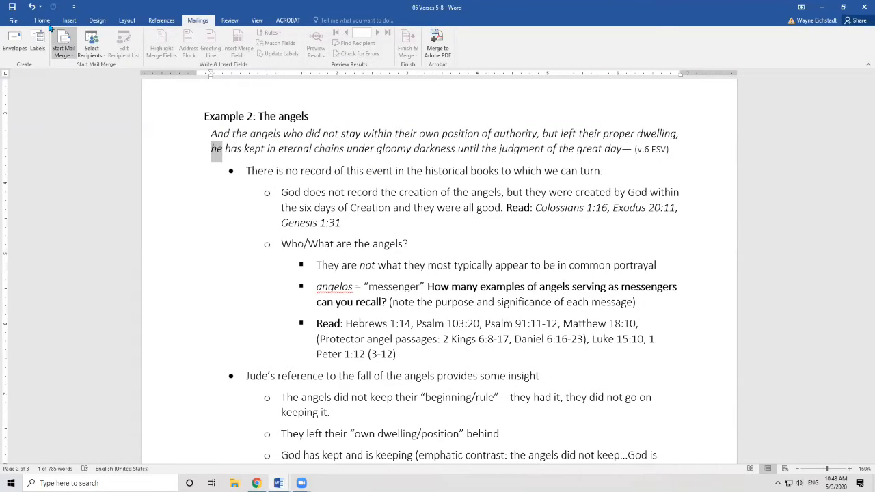
pyautogui.click(41, 20)
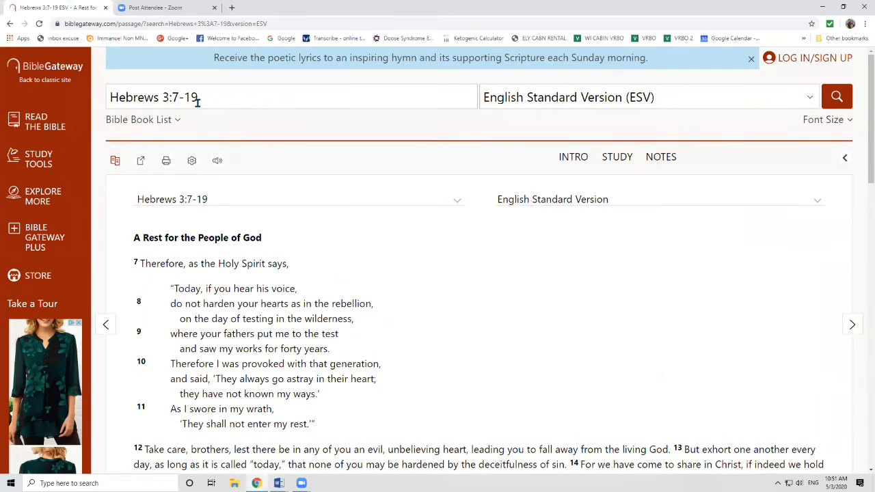
# Look up Colossians 1:16 and mark the word 'invisible' in the verse
pyautogui.write('Colossians 1:')
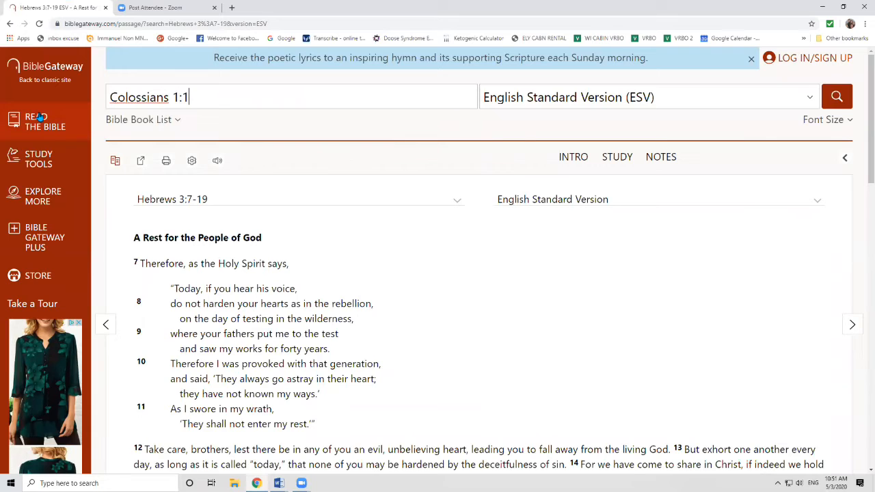
pyautogui.write('16')
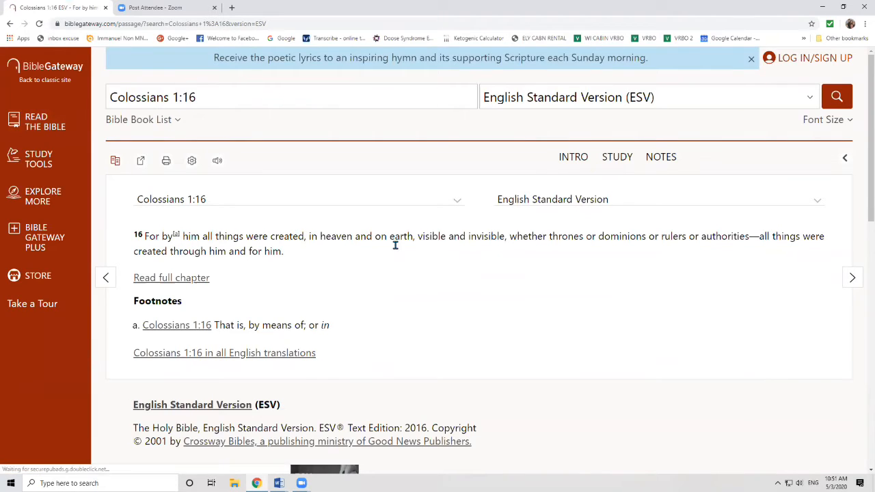
pyautogui.doubleClick(487, 236)
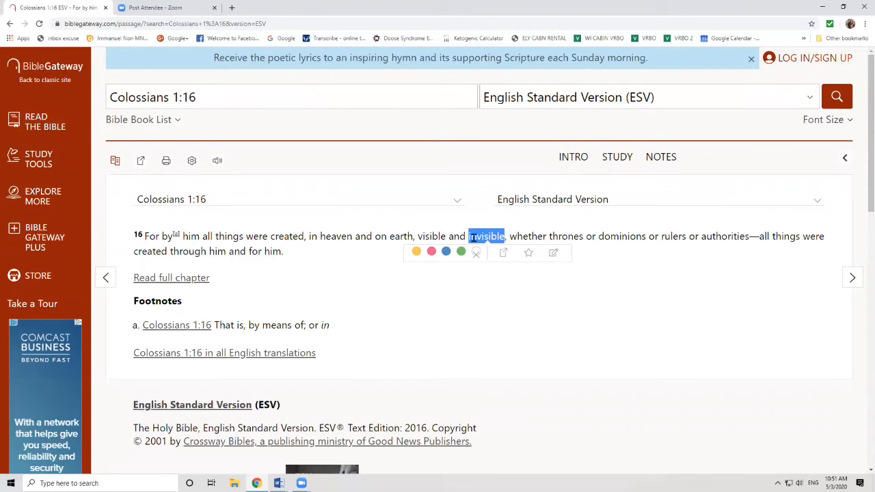
pyautogui.moveTo(603, 230)
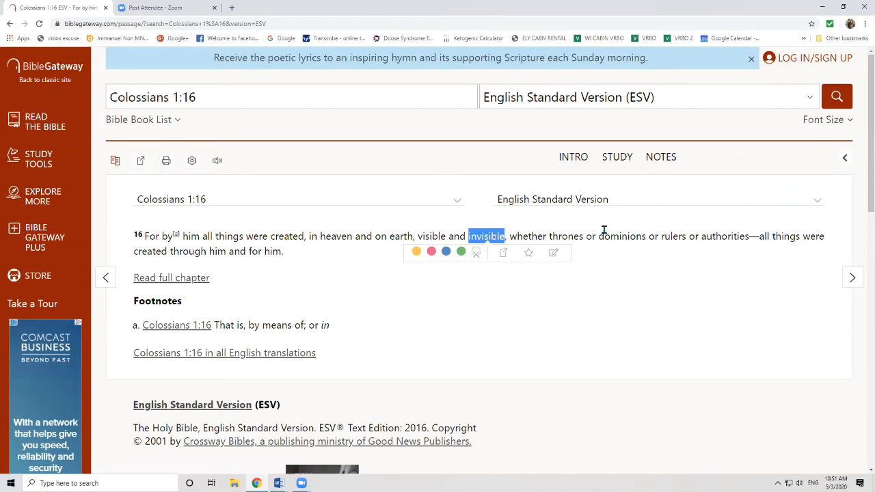
pyautogui.moveTo(740, 243)
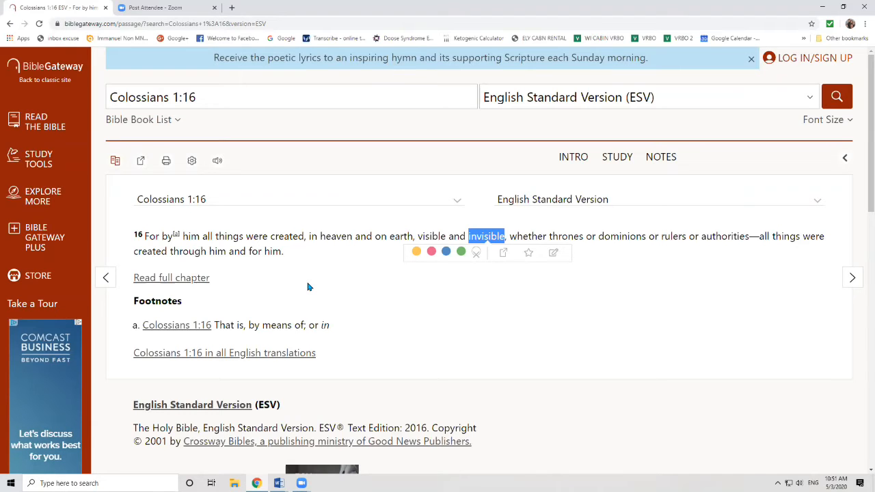
pyautogui.moveTo(278, 483)
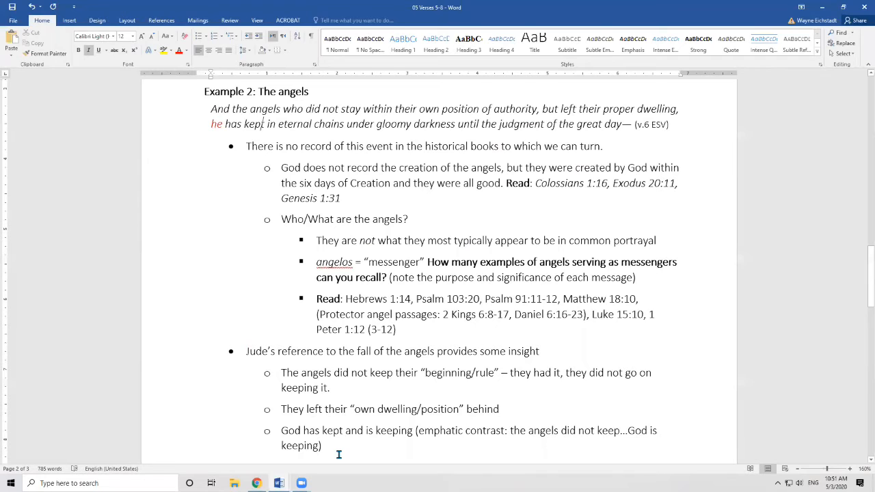
pyautogui.scroll(-3)
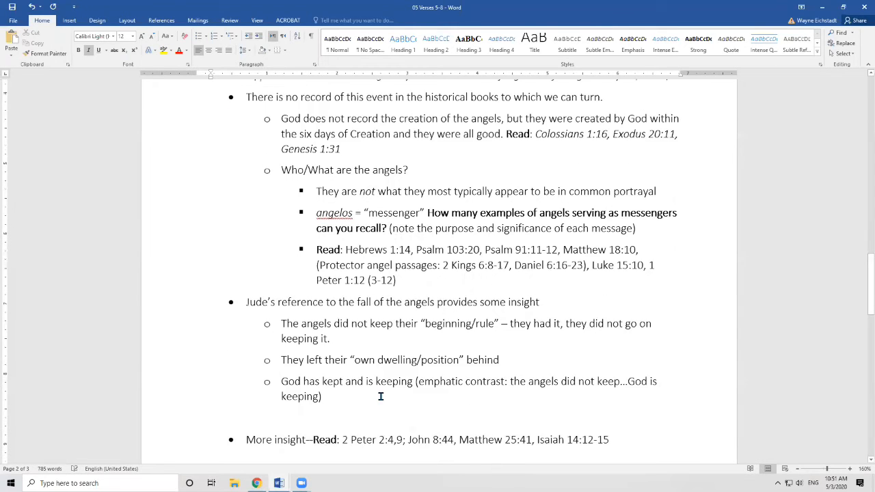
pyautogui.scroll(-3)
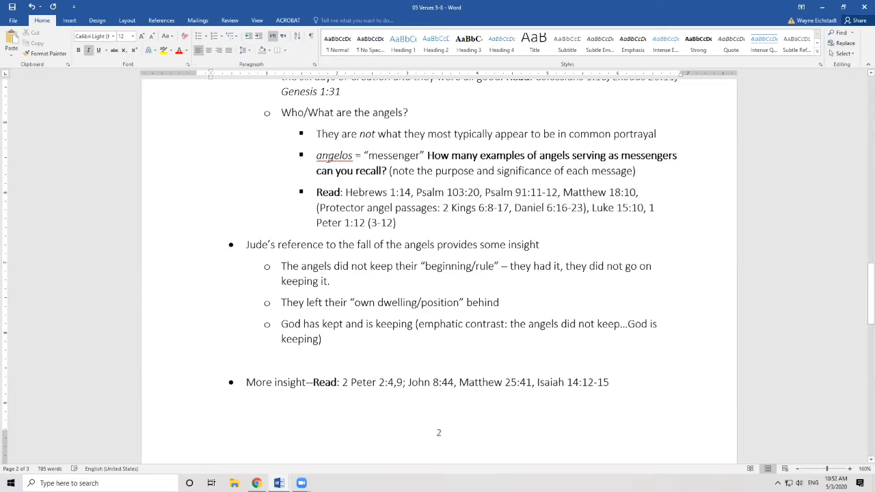
pyautogui.moveTo(339, 151)
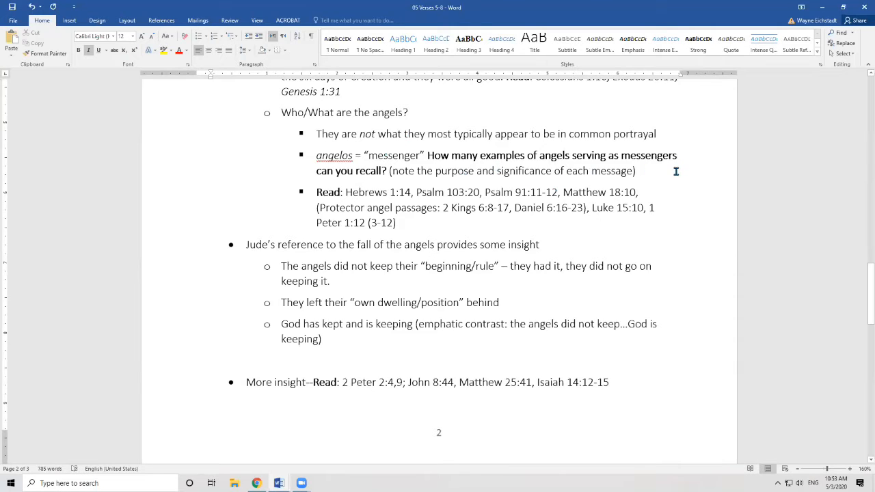
pyautogui.moveTo(812, 79)
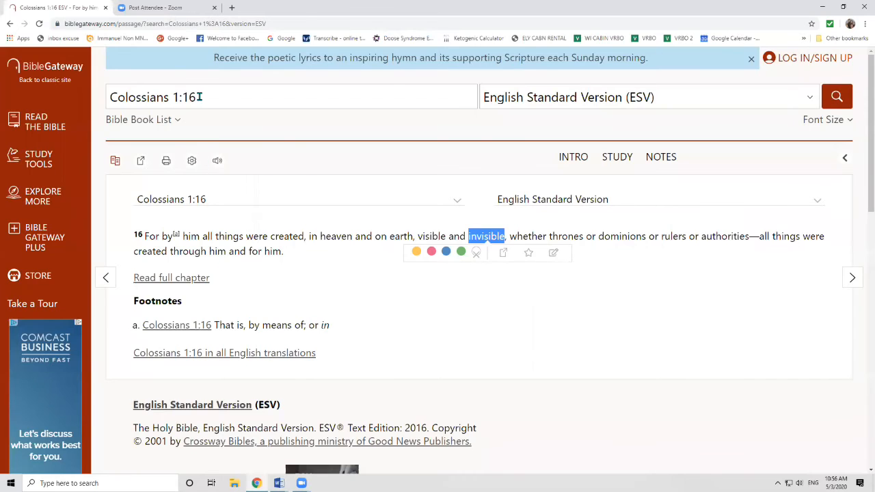
# Search Hebrews 1:14 in the ESV passage search
pyautogui.write('Hebrews 1:14')
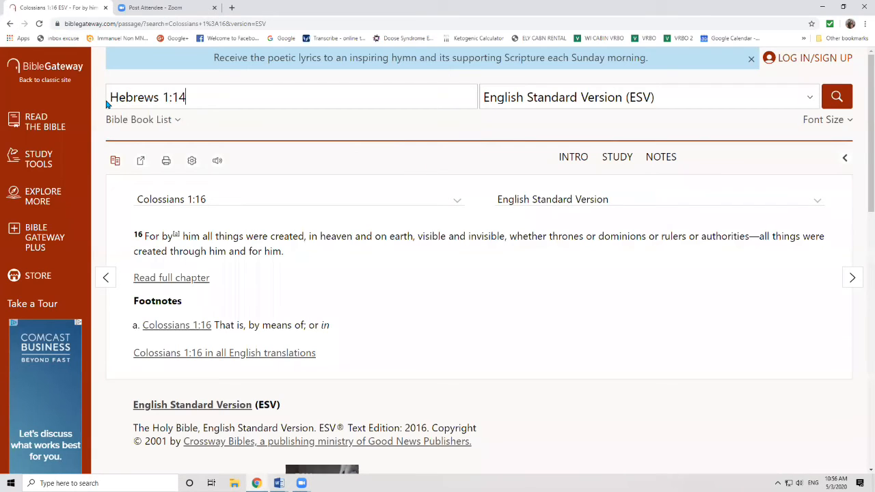
pyautogui.click(836, 96)
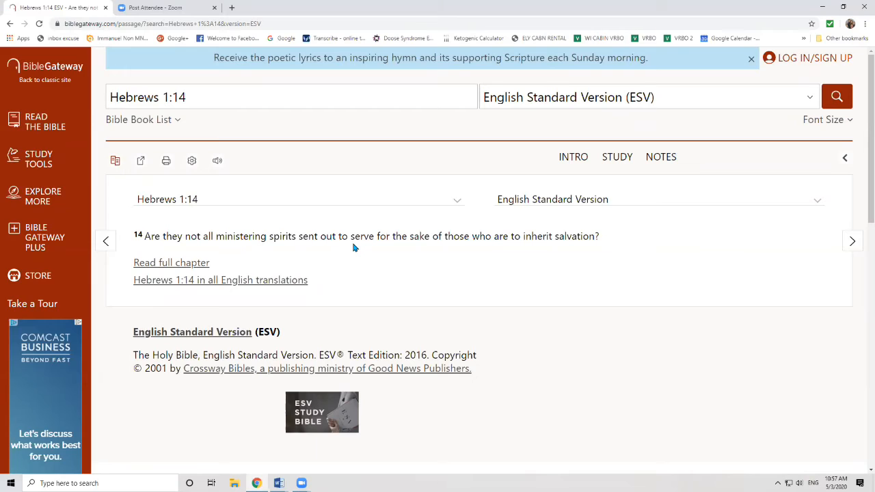
pyautogui.moveTo(393, 248)
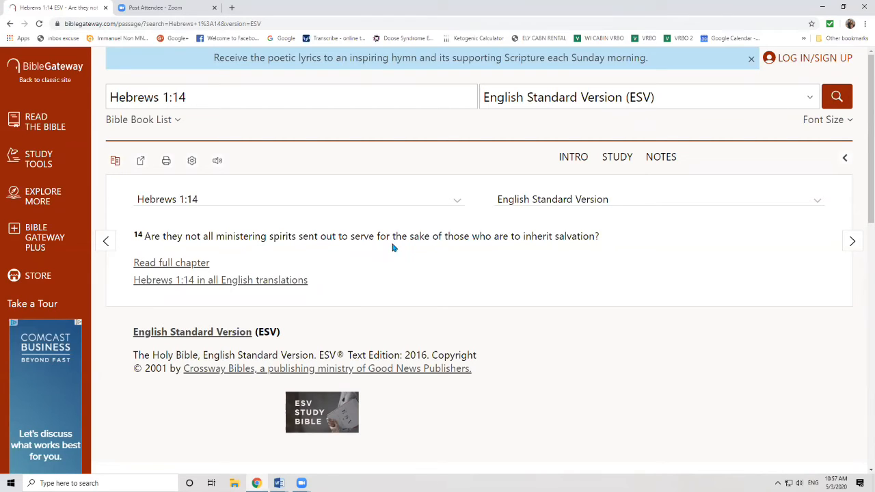
pyautogui.moveTo(560, 240)
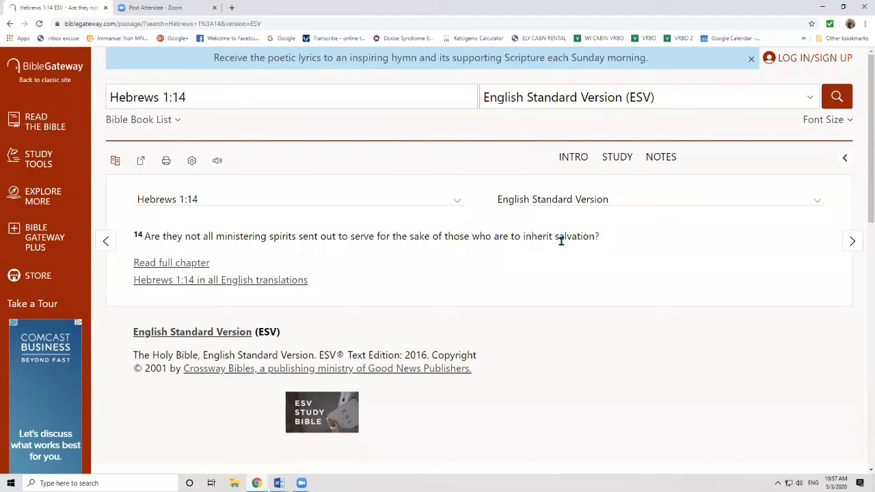
pyautogui.moveTo(601, 244)
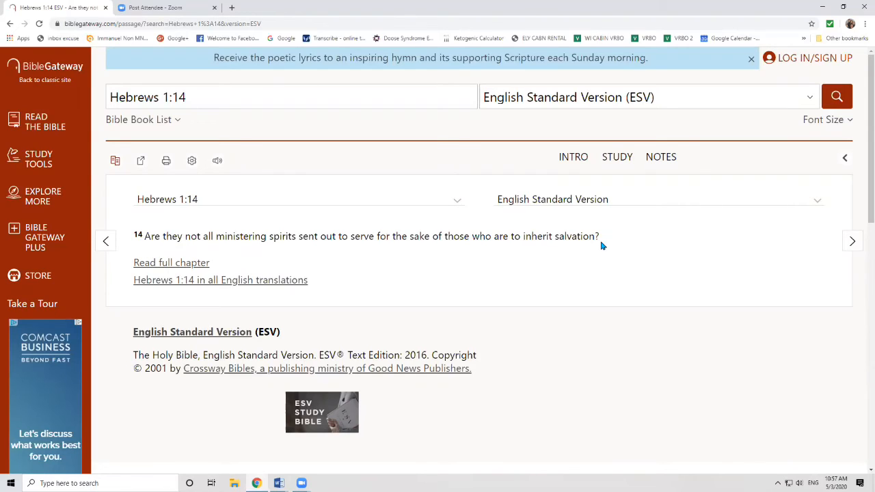
pyautogui.moveTo(390, 232)
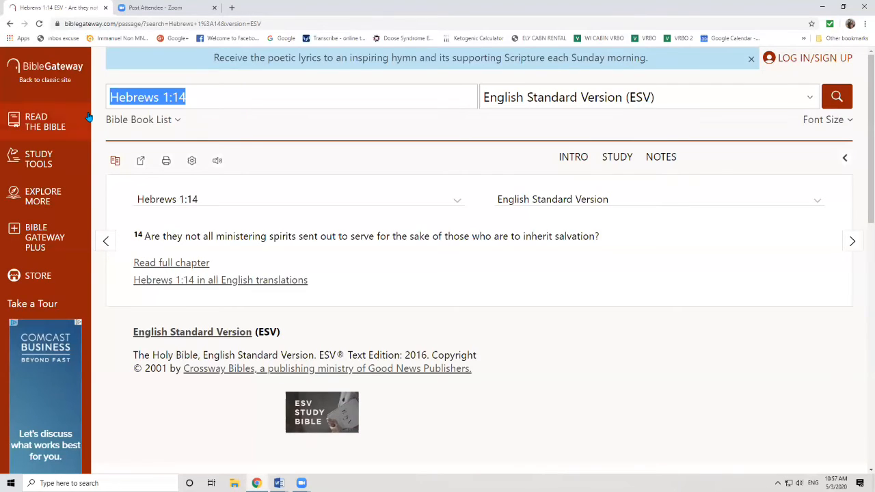
# Replace the search with Psalm 103:20 and run it
pyautogui.write('Psalm 103:20')
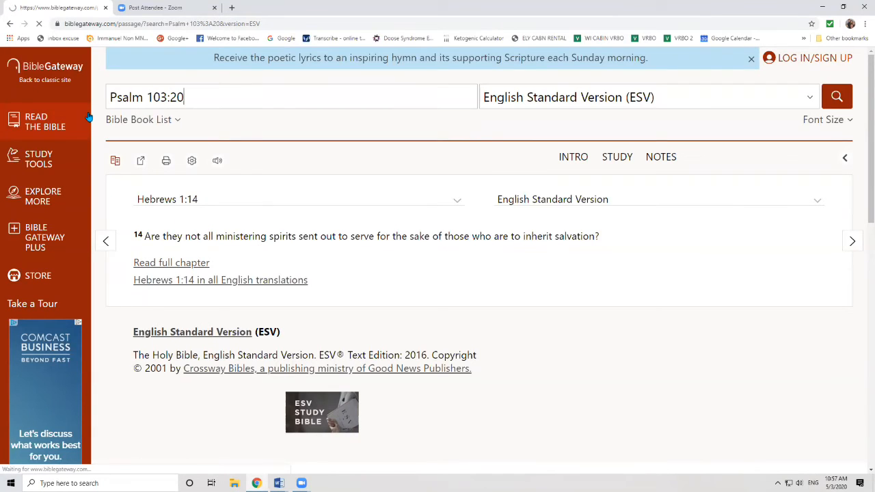
pyautogui.click(836, 96)
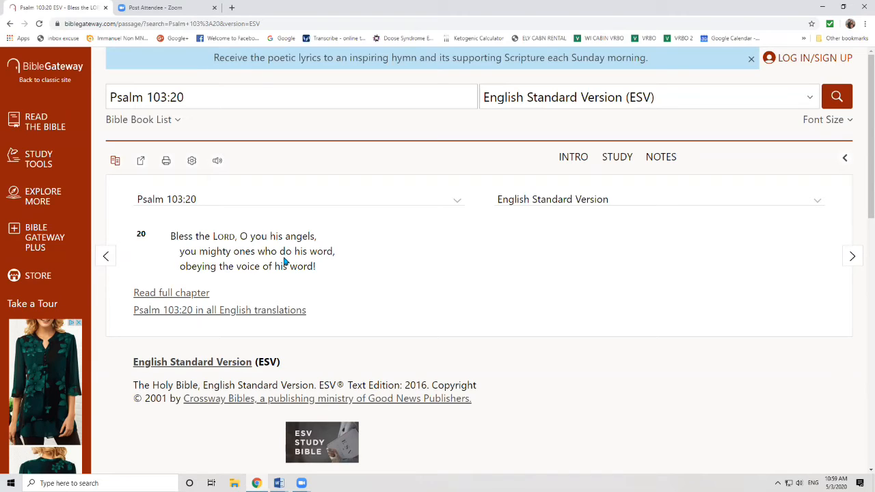
pyautogui.moveTo(212, 128)
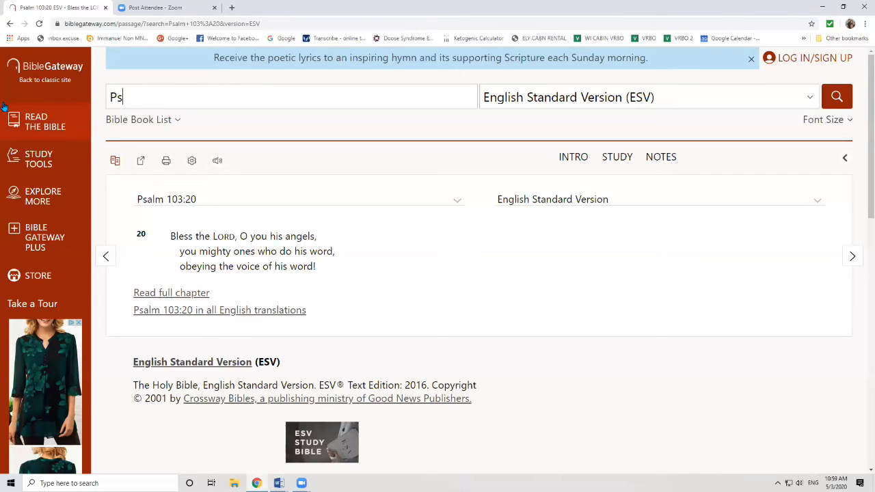
# Search Psalm 91:11-12 in the ESV
pyautogui.write('Psalm 91:11-12')
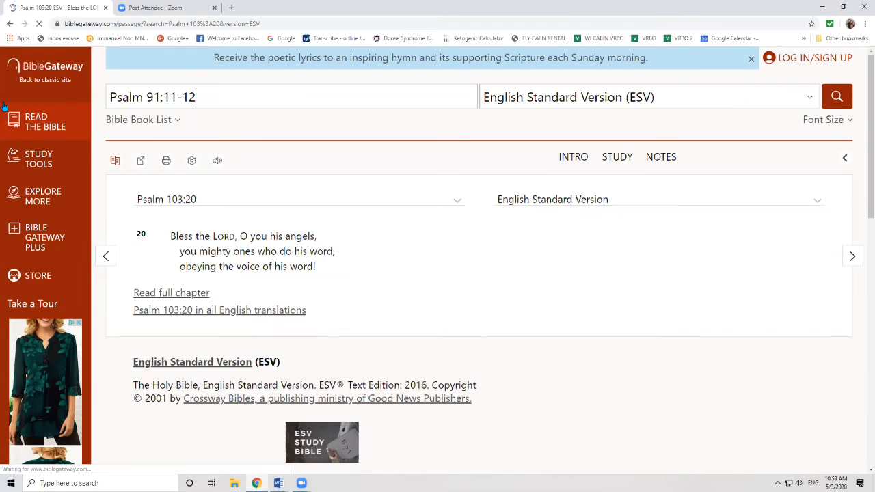
pyautogui.click(836, 96)
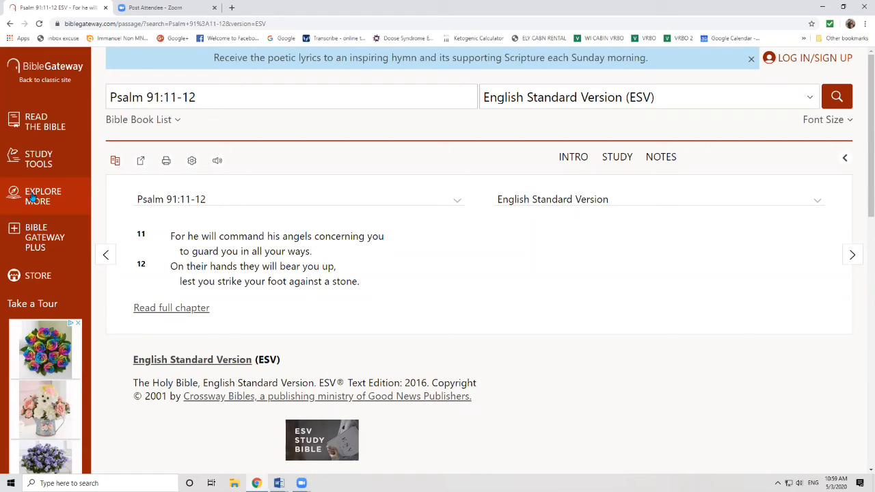
pyautogui.moveTo(55, 209)
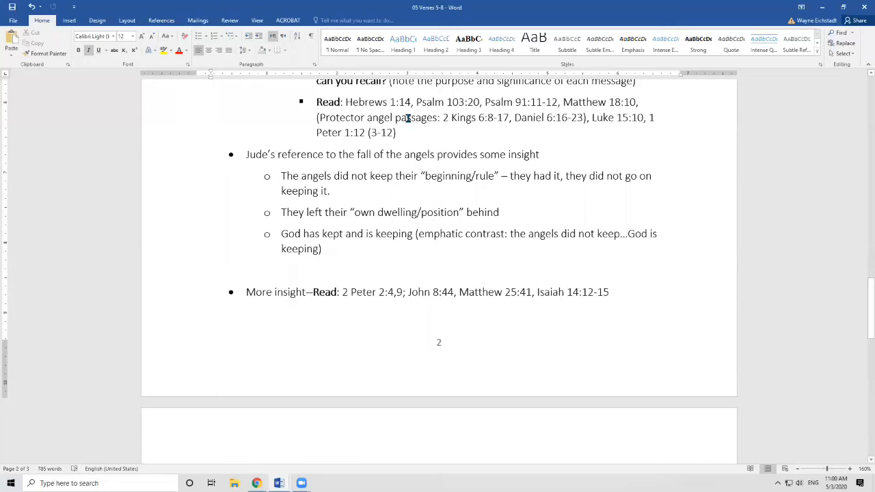
pyautogui.moveTo(341, 366)
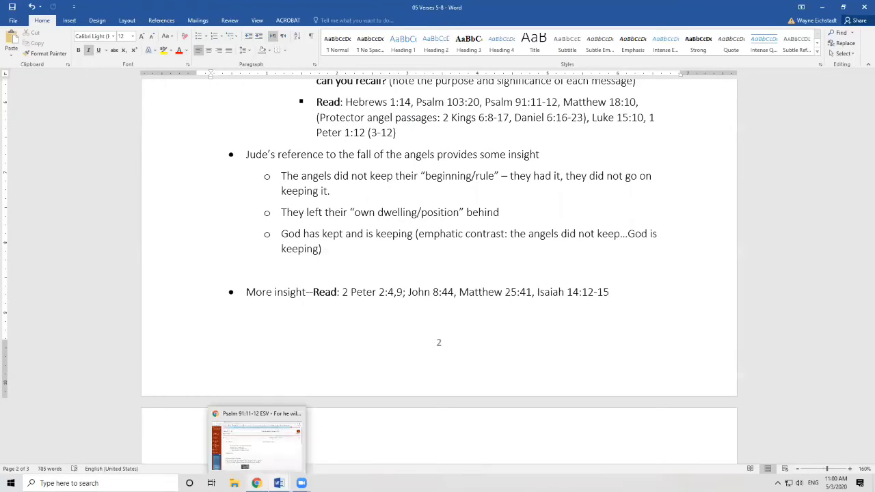
# Return from Word to the Psalm 91:11-12 browser window
pyautogui.click(256, 438)
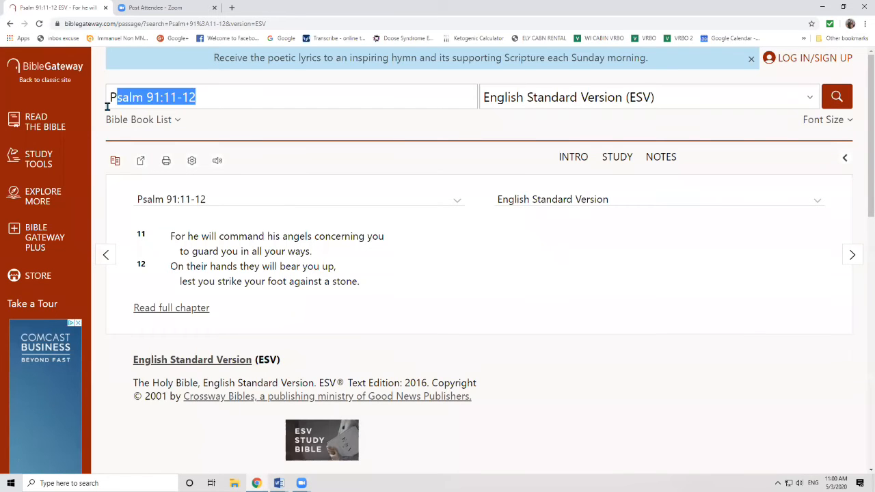
# Enter Luke 15:10 in the passage search box
pyautogui.write('Luke 15:10')
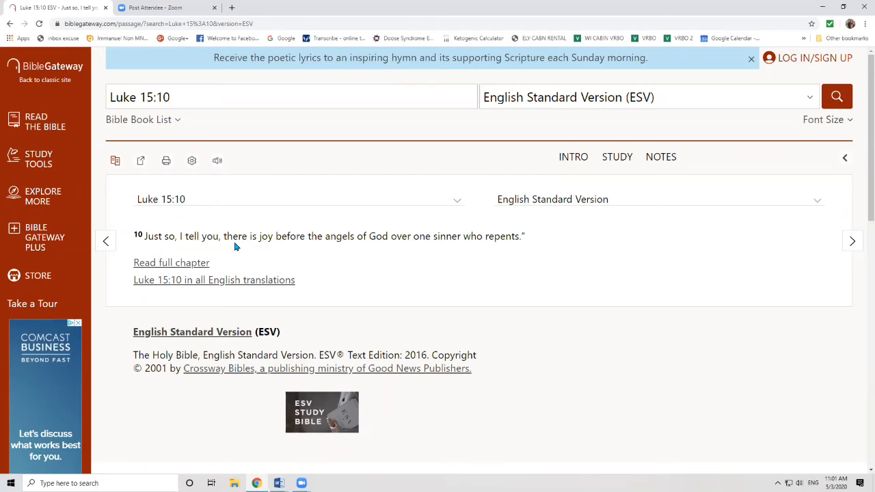
pyautogui.moveTo(174, 130)
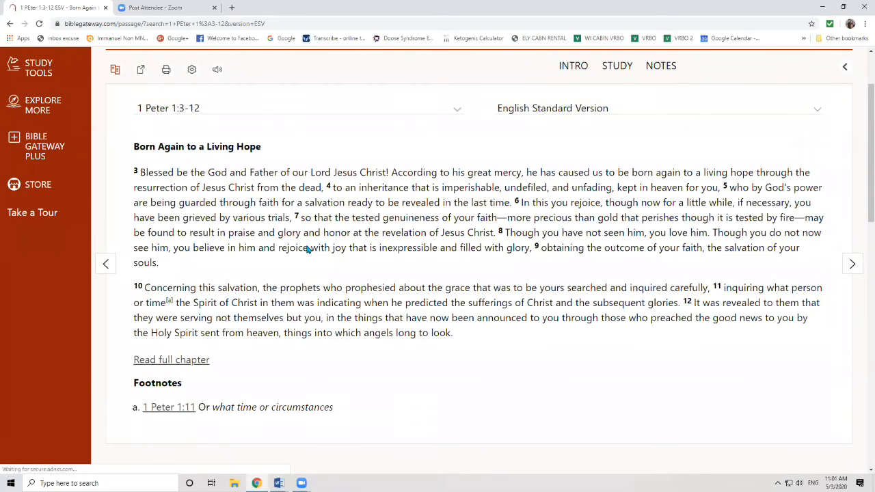
# Scroll to 1 Peter 1:12 and highlight 'things into which angels long to look'
pyautogui.scroll(-3)
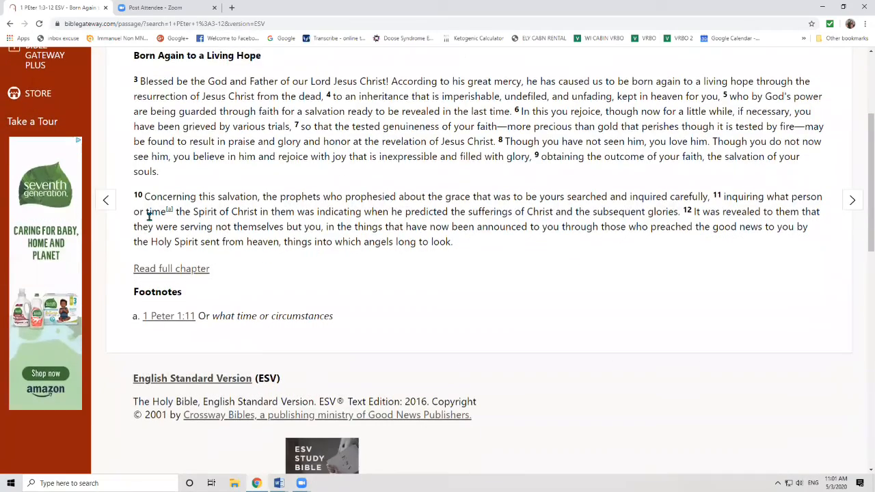
pyautogui.scroll(-3)
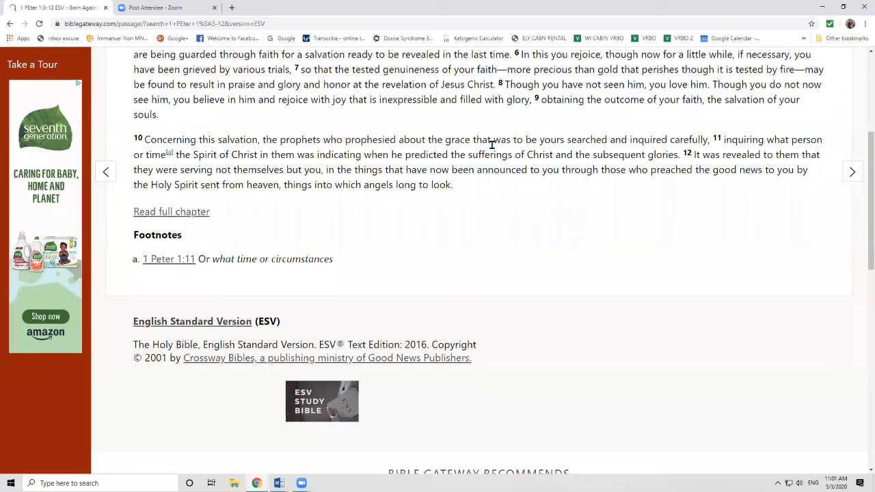
pyautogui.moveTo(639, 141)
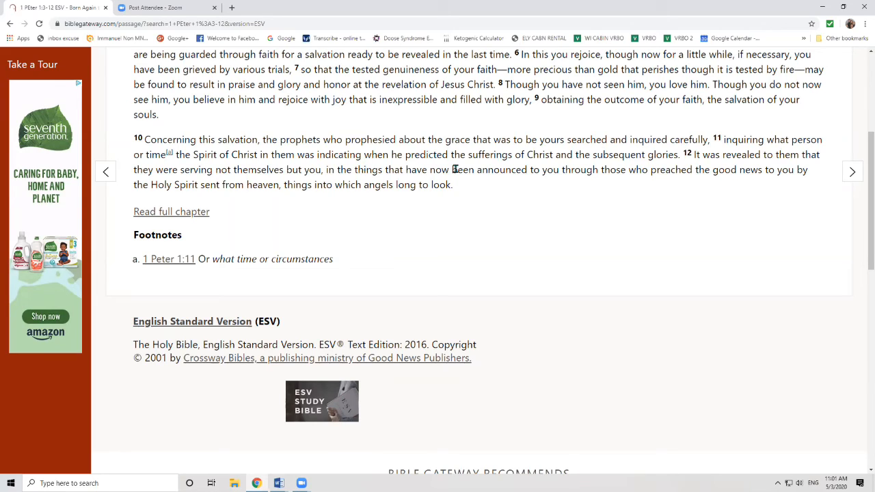
pyautogui.moveTo(671, 167)
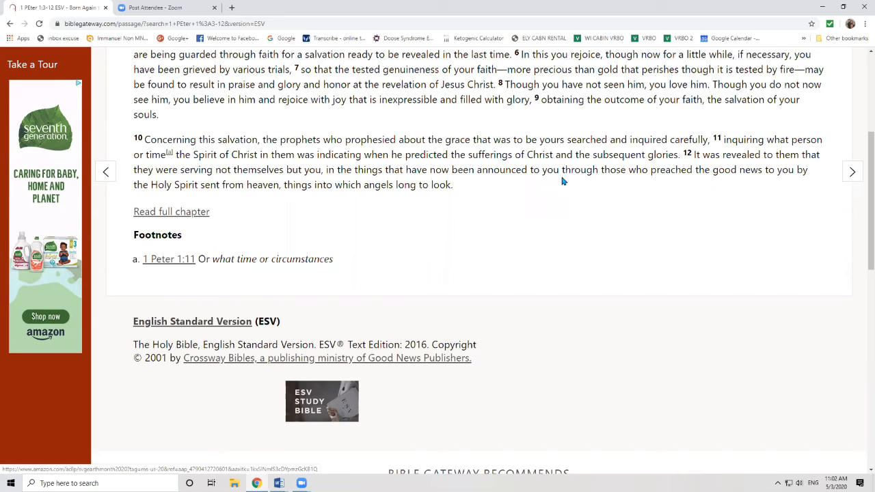
pyautogui.moveTo(794, 175)
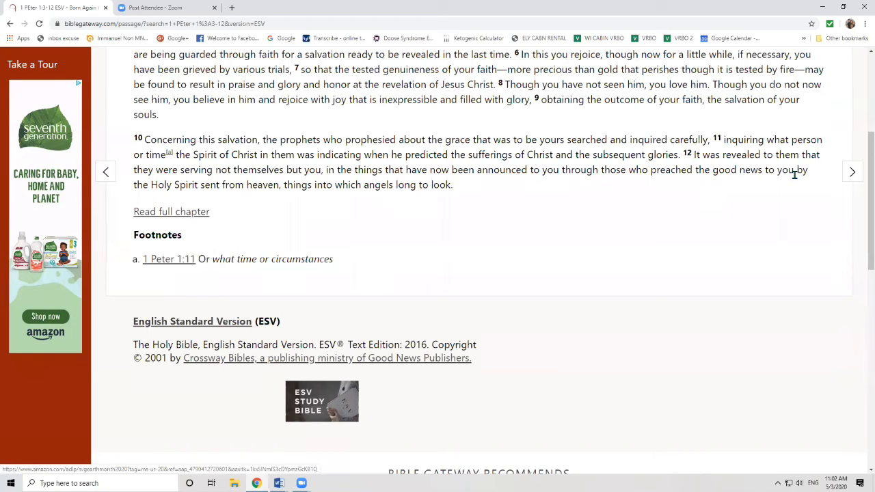
pyautogui.moveTo(285, 185)
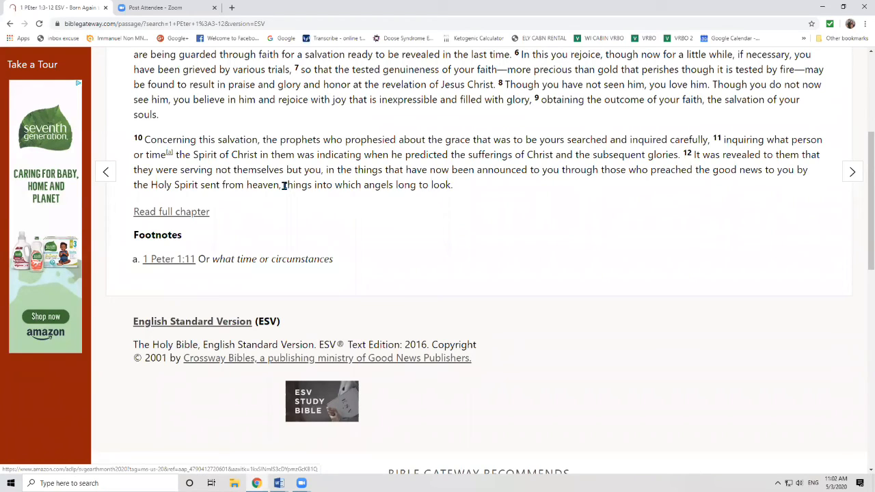
pyautogui.moveTo(282, 185); pyautogui.dragTo(453, 184)
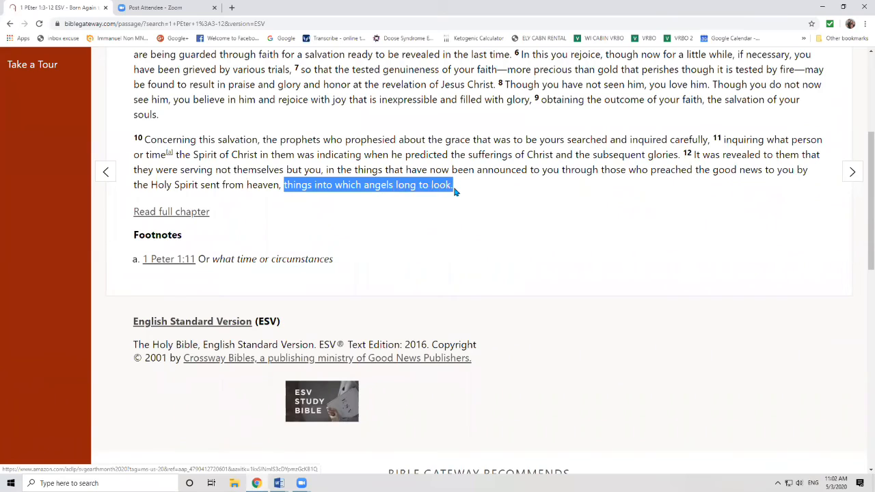
pyautogui.click(454, 185)
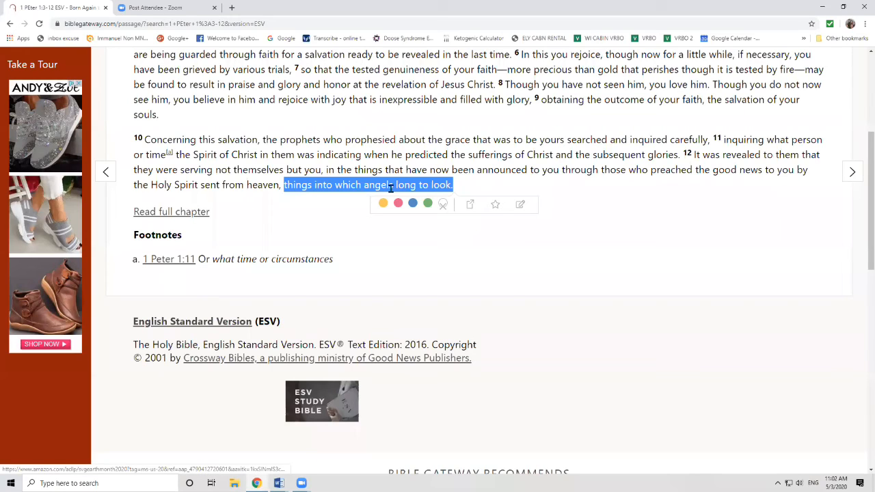
pyautogui.moveTo(381, 182)
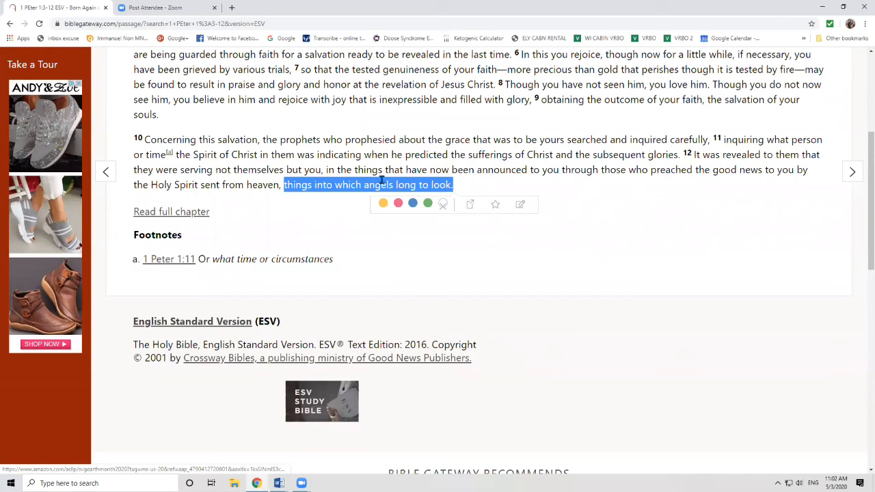
pyautogui.moveTo(513, 77)
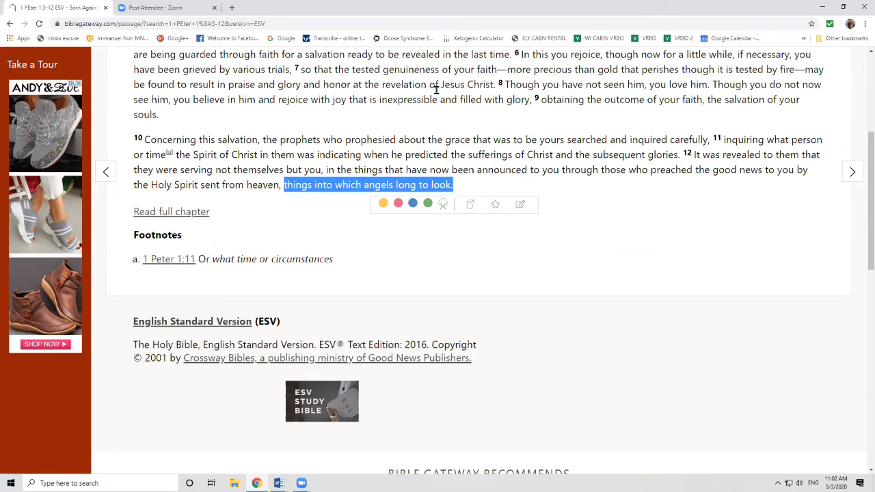
pyautogui.moveTo(276, 143)
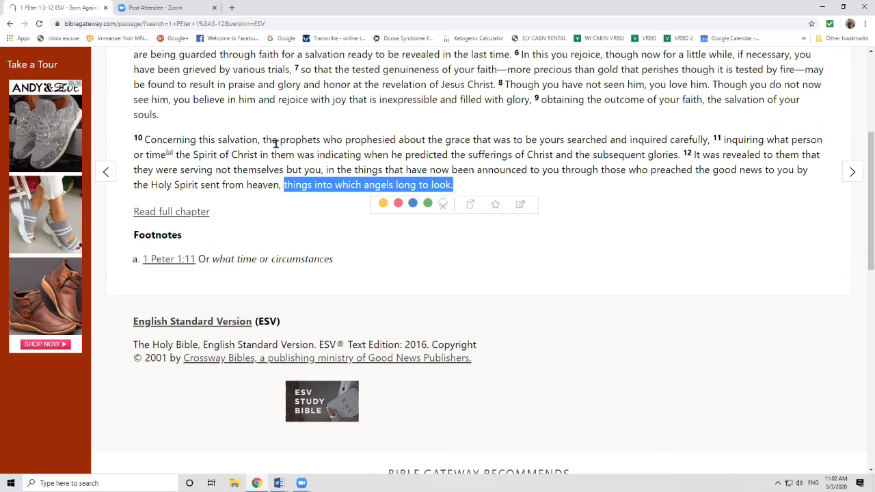
pyautogui.moveTo(365, 188)
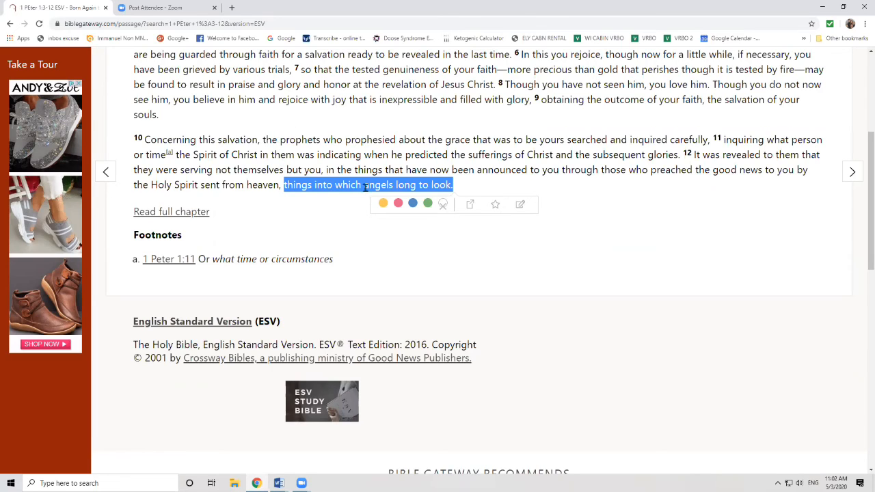
pyautogui.moveTo(461, 197)
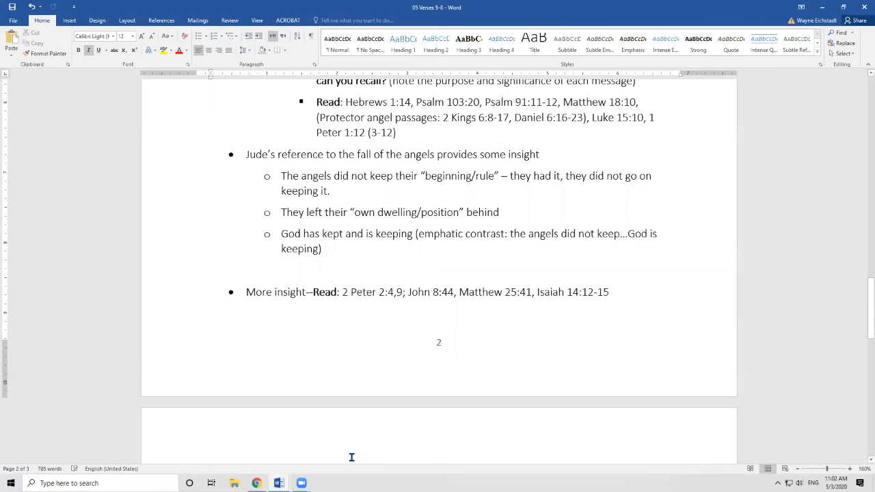
# Scroll the handout to the 'Example 2: The angels' reading list
pyautogui.scroll(-3)
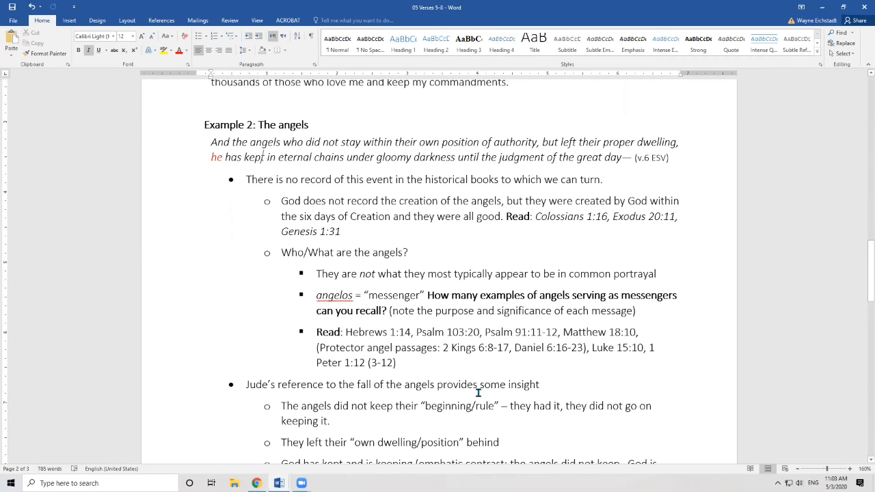
pyautogui.scroll(-3)
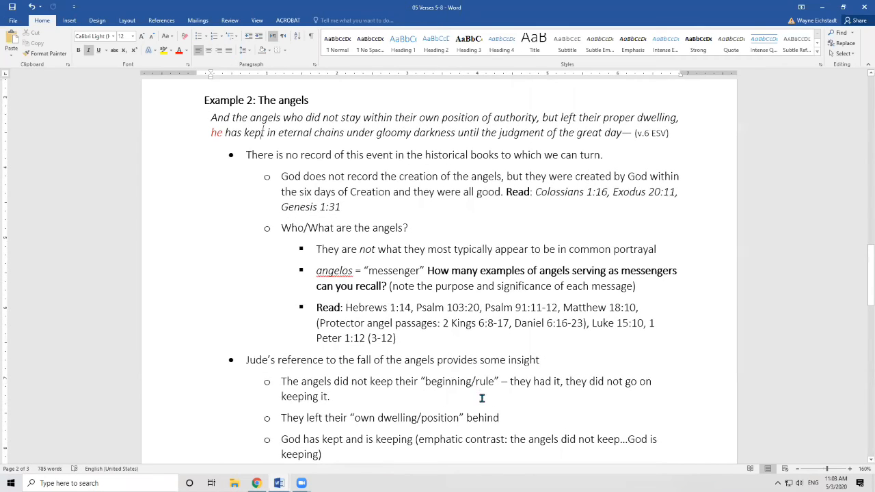
pyautogui.moveTo(477, 411)
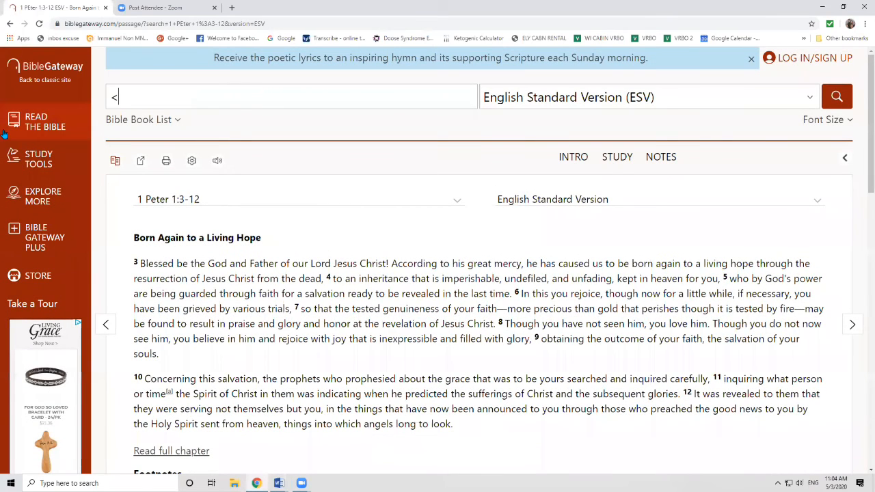
# Search Matthew 18:10 in the ESV and scroll to the verse
pyautogui.write('Matthew 18:10')
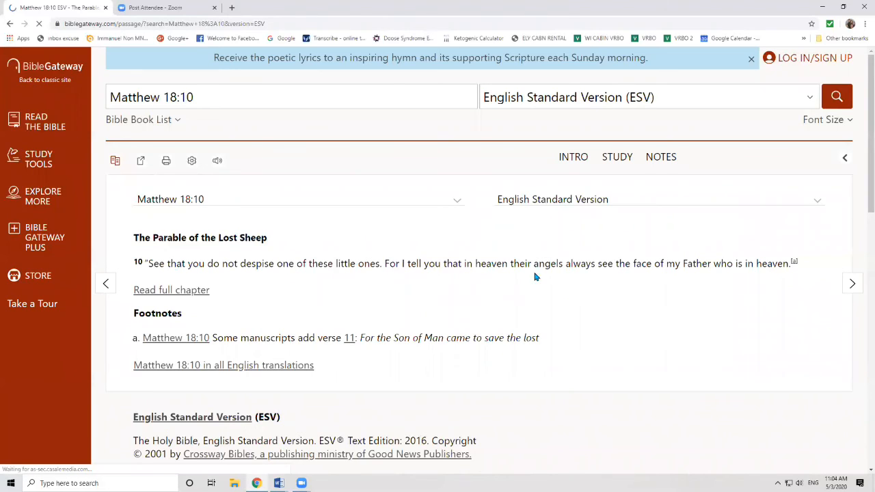
pyautogui.moveTo(757, 273)
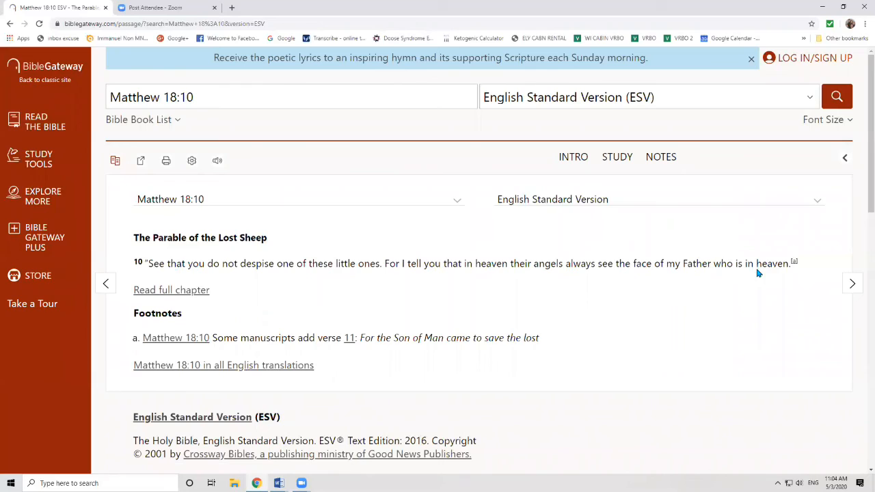
pyautogui.moveTo(651, 298)
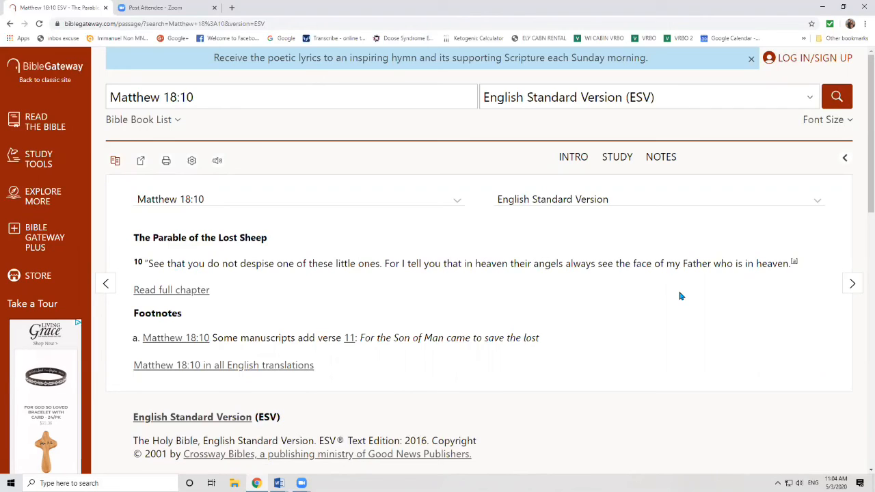
pyautogui.moveTo(648, 306)
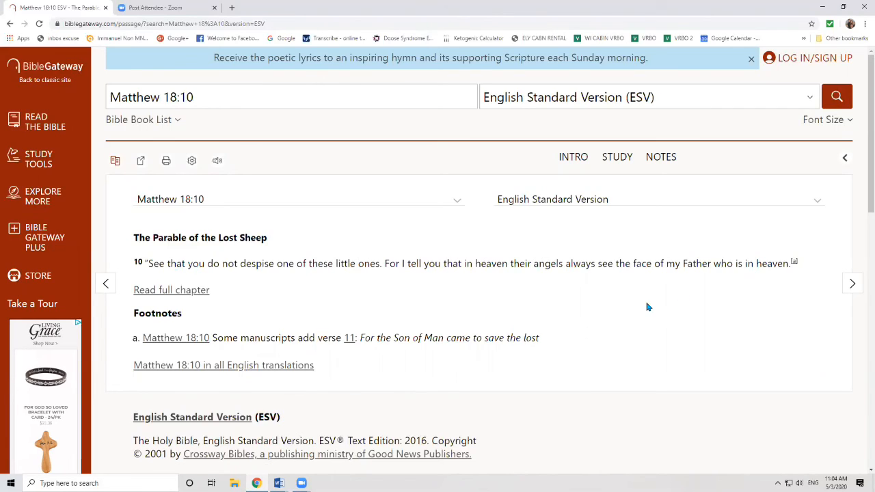
pyautogui.scroll(-3)
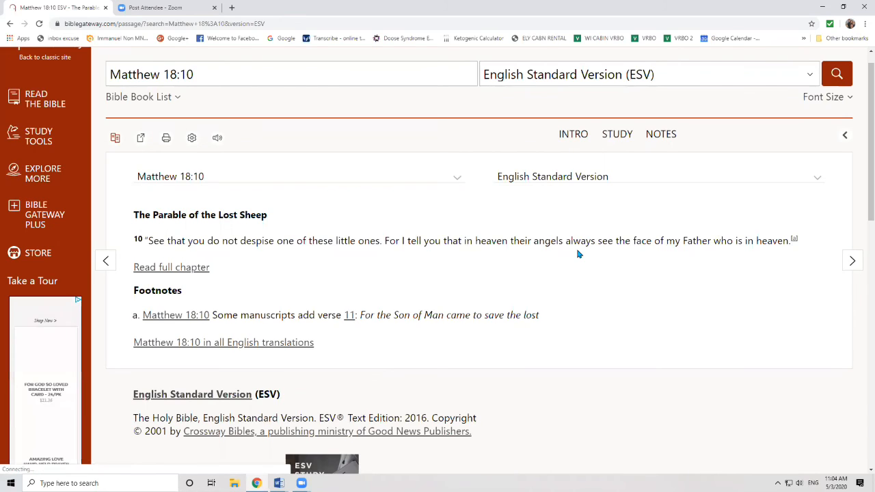
pyautogui.moveTo(598, 290)
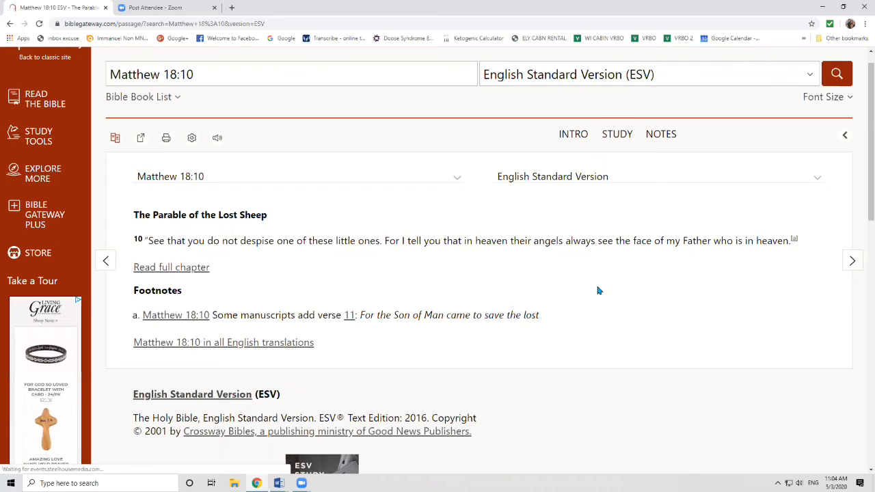
pyautogui.moveTo(418, 215)
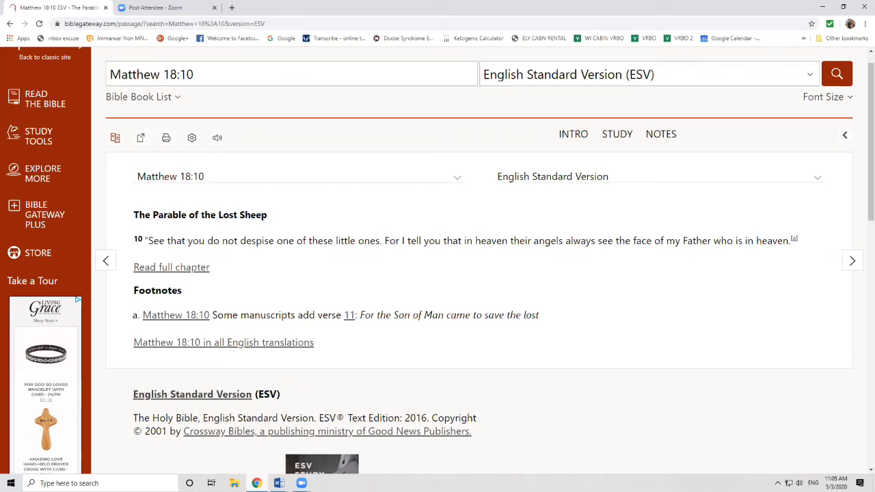
pyautogui.moveTo(412, 452)
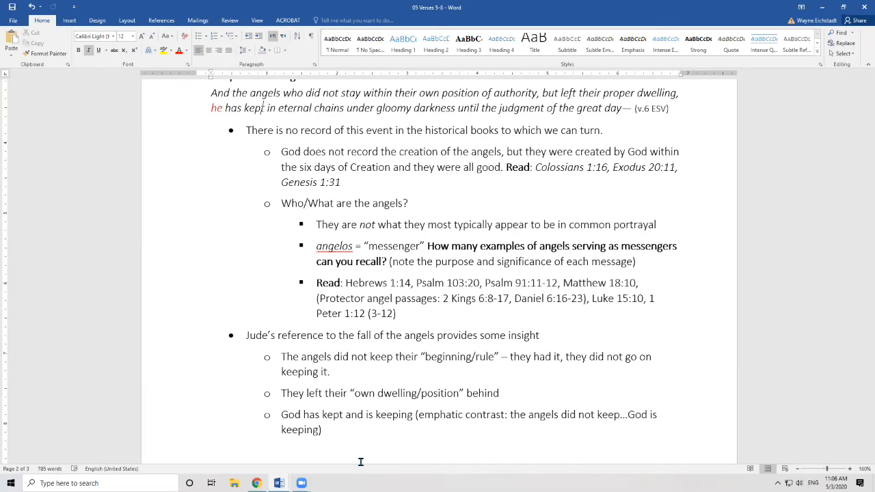
pyautogui.moveTo(841, 333)
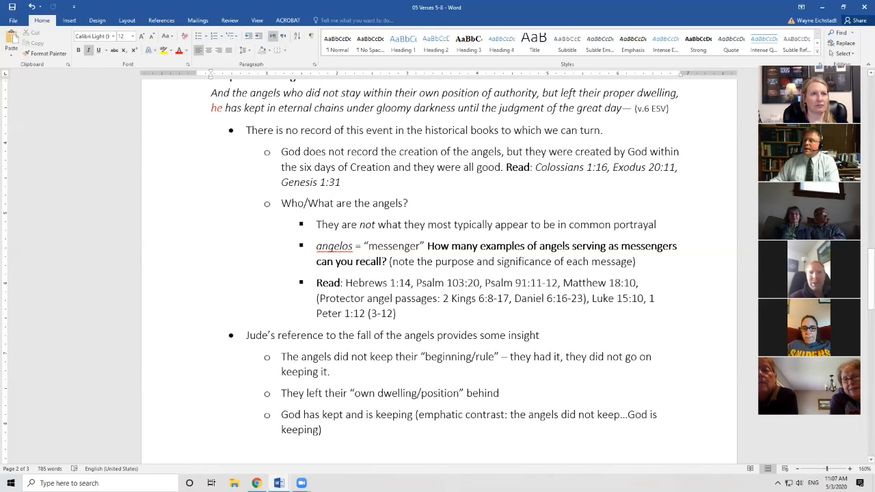
pyautogui.moveTo(546, 28)
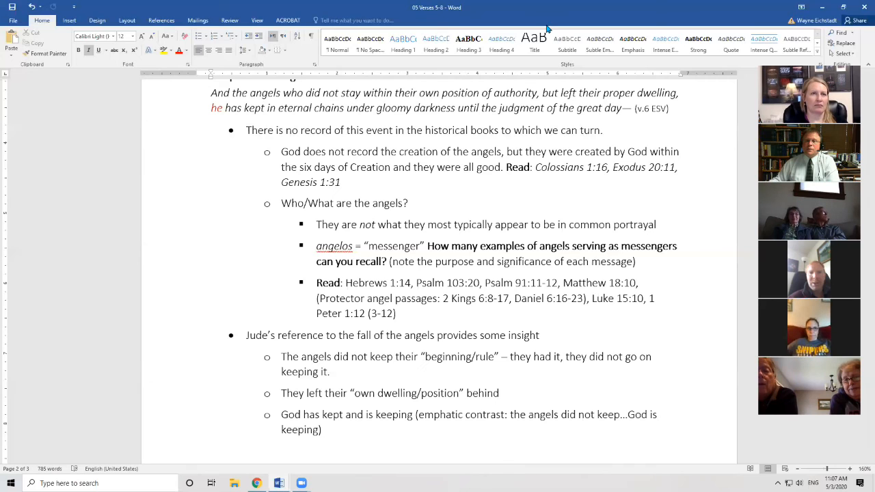